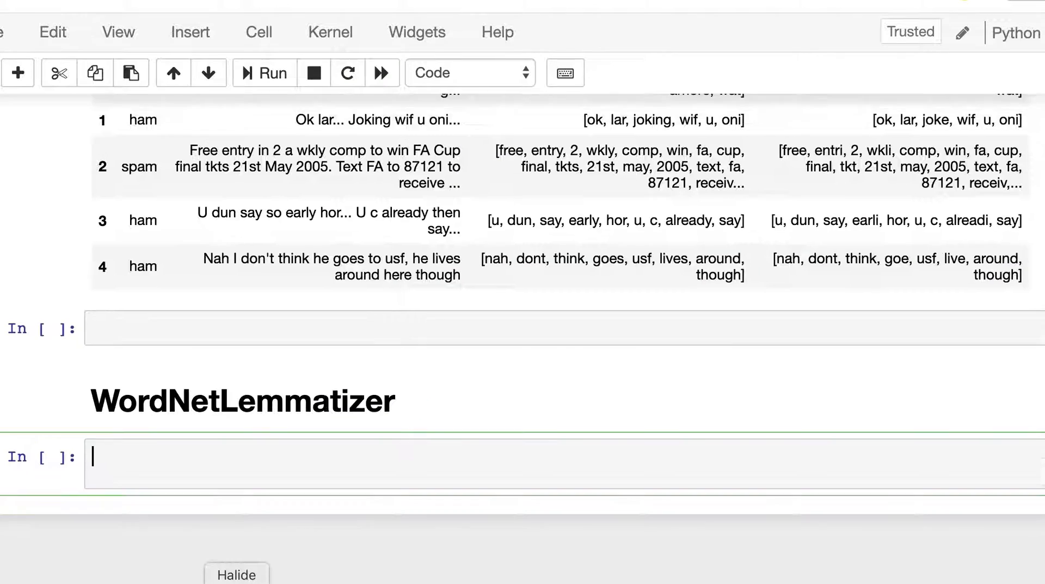
Import nltk and create wn as an nltk.WordNetLemmatizer object
type("import")
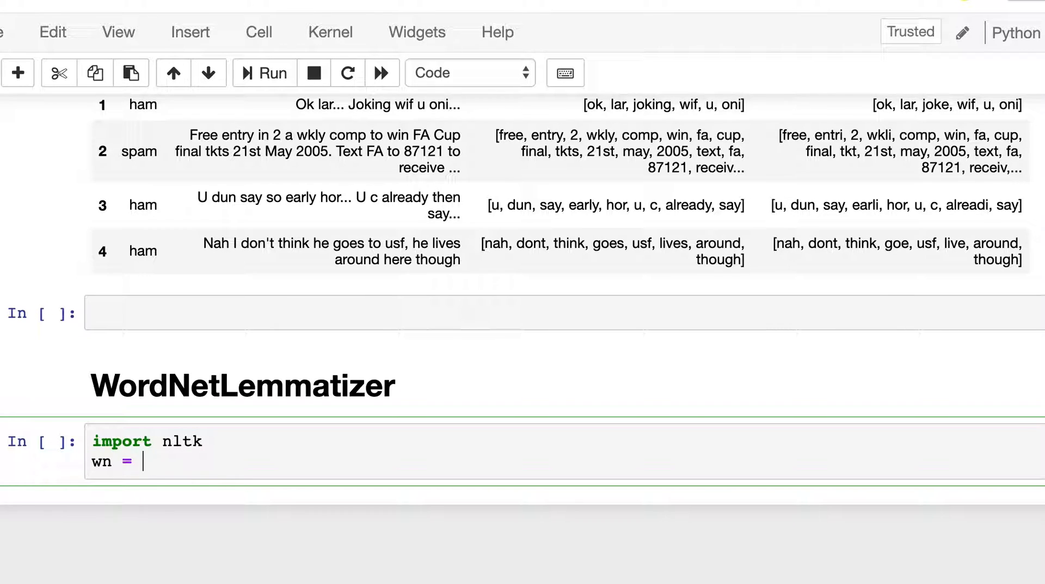
type("nltk.")
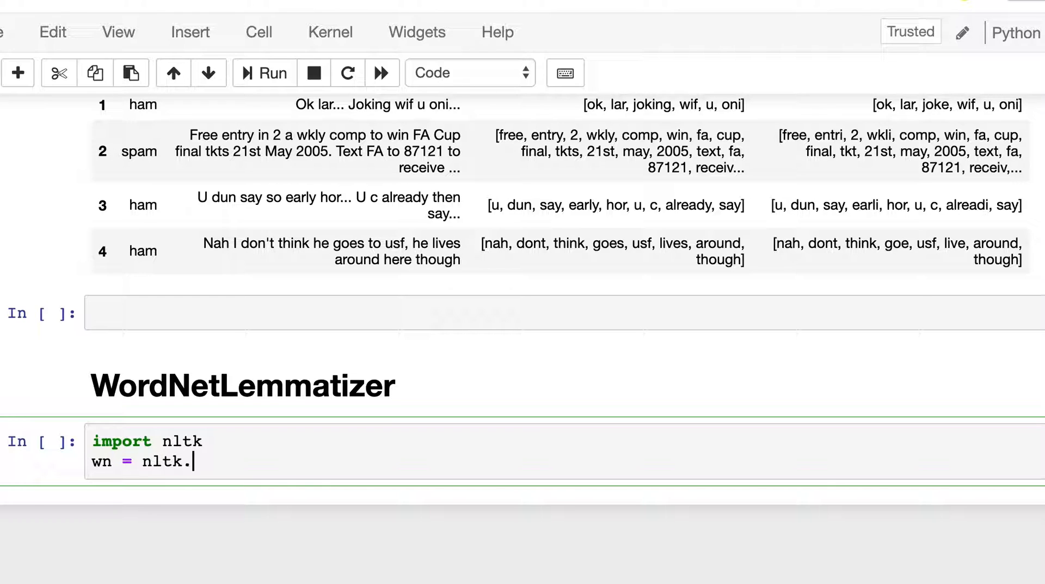
type("WordNetLemmati")
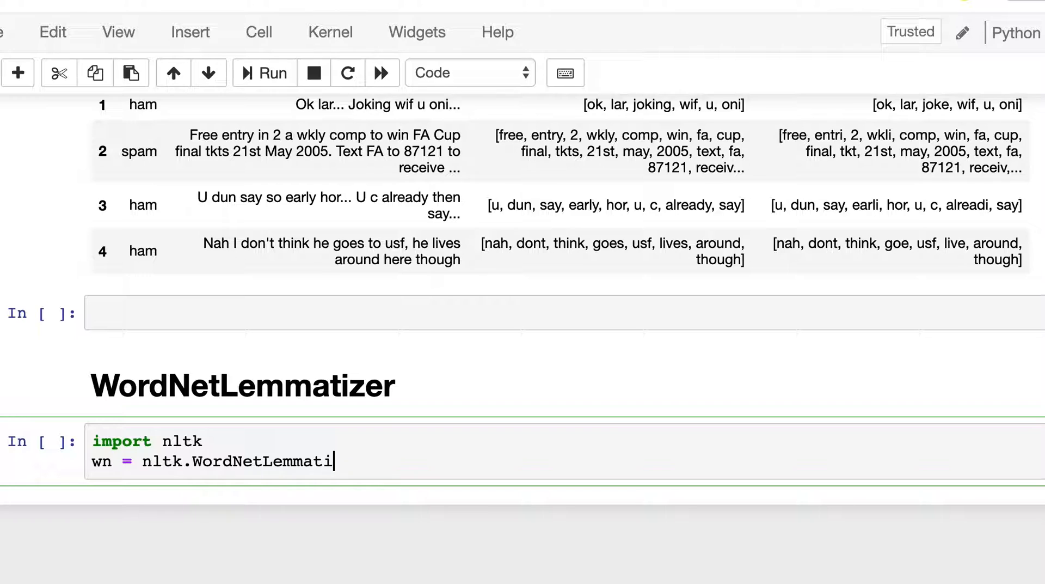
type("zer()")
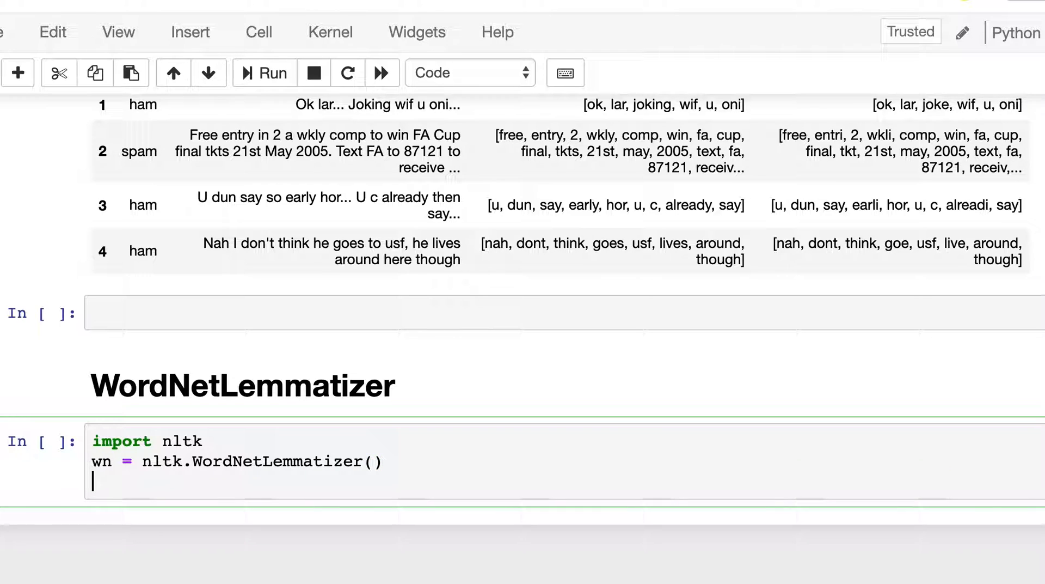
Create ps as an nltk.PorterStemmer object
type("ps =")
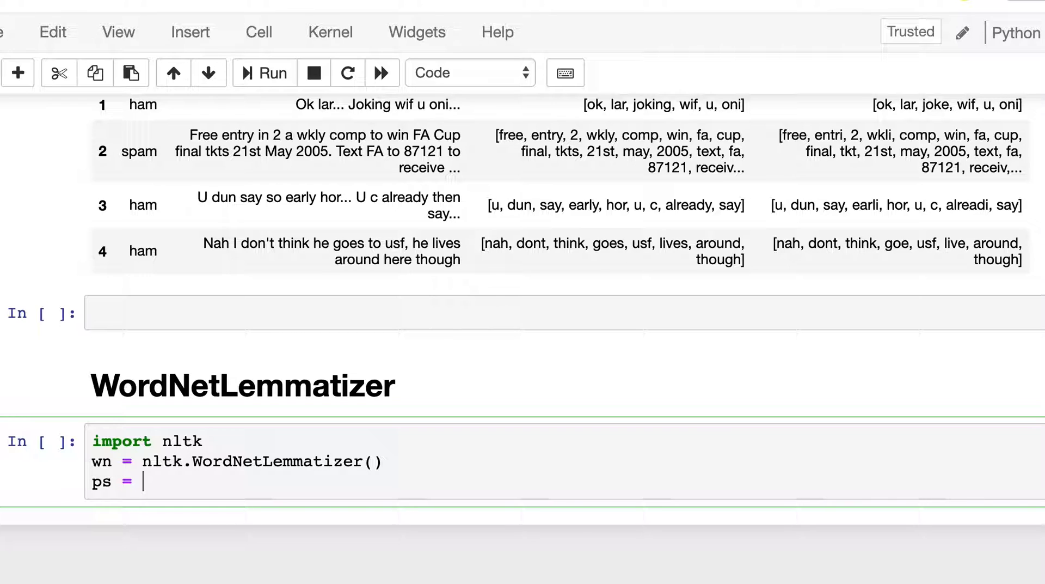
type("nltk")
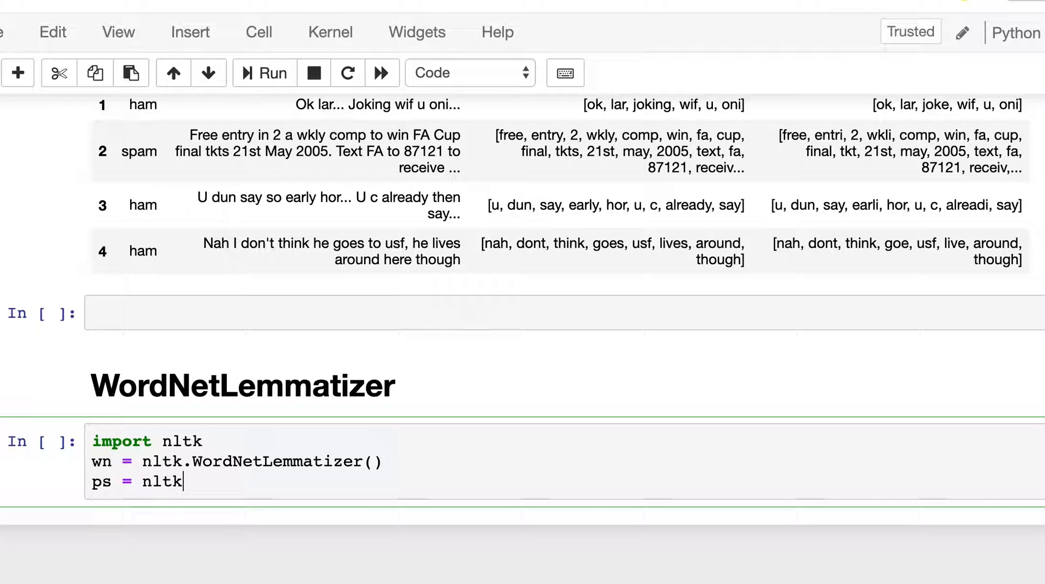
type(".")
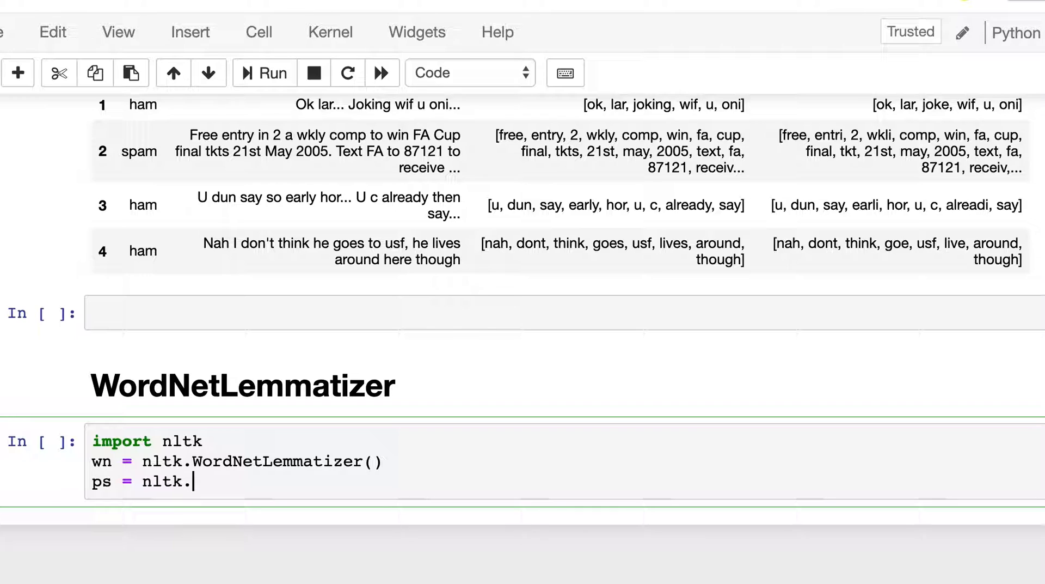
type("Port")
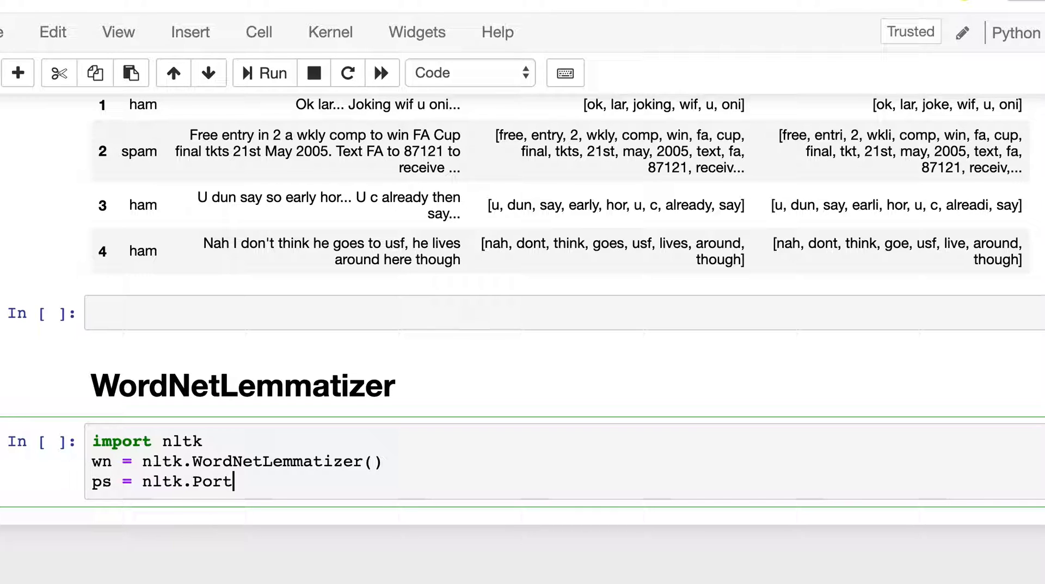
type("erSte")
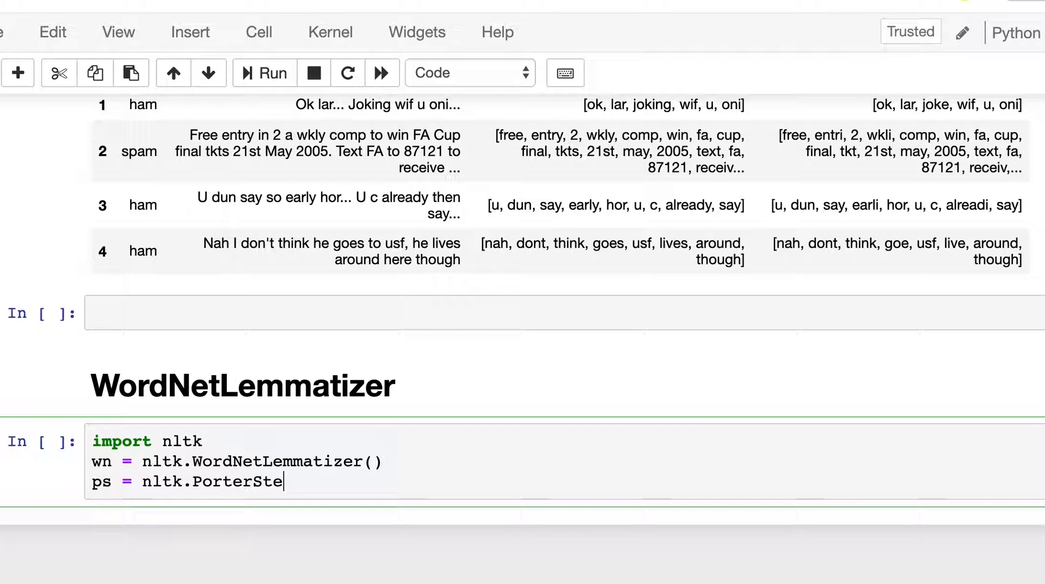
type("mmer()")
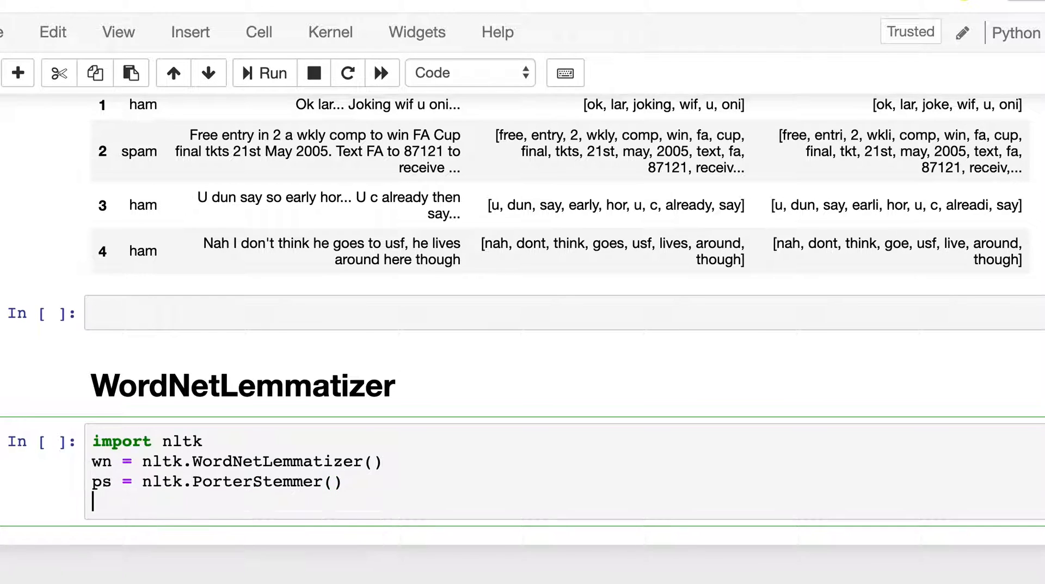
Add dir(wn) to list the lemmatizer's attributes
type("dir")
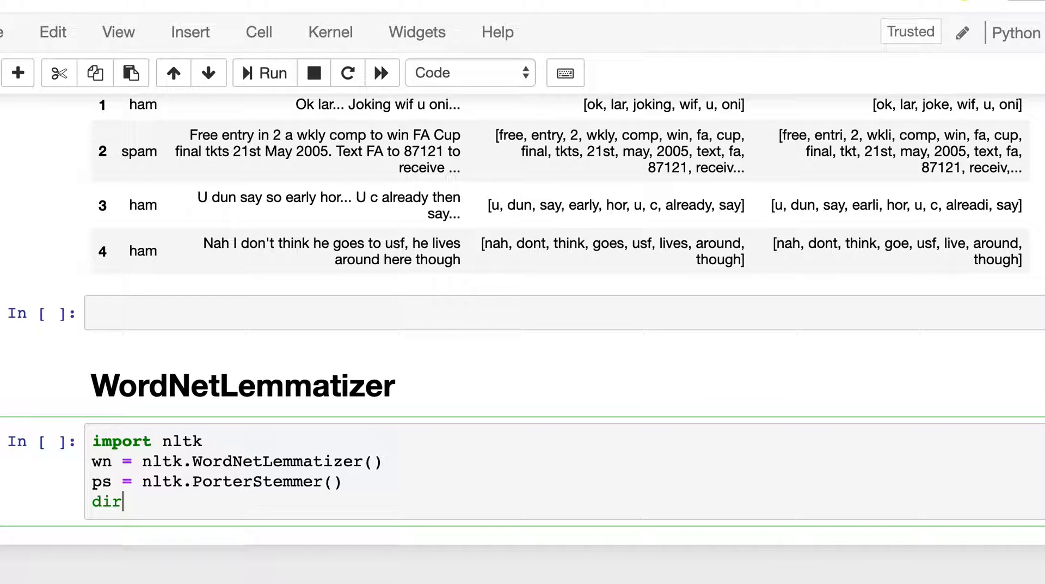
type("()")
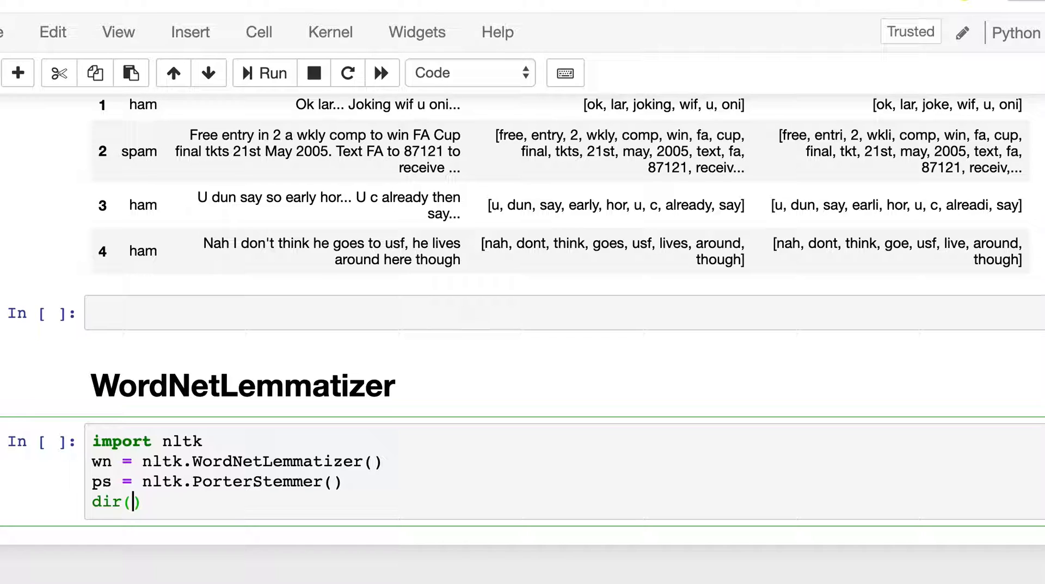
type("wn")
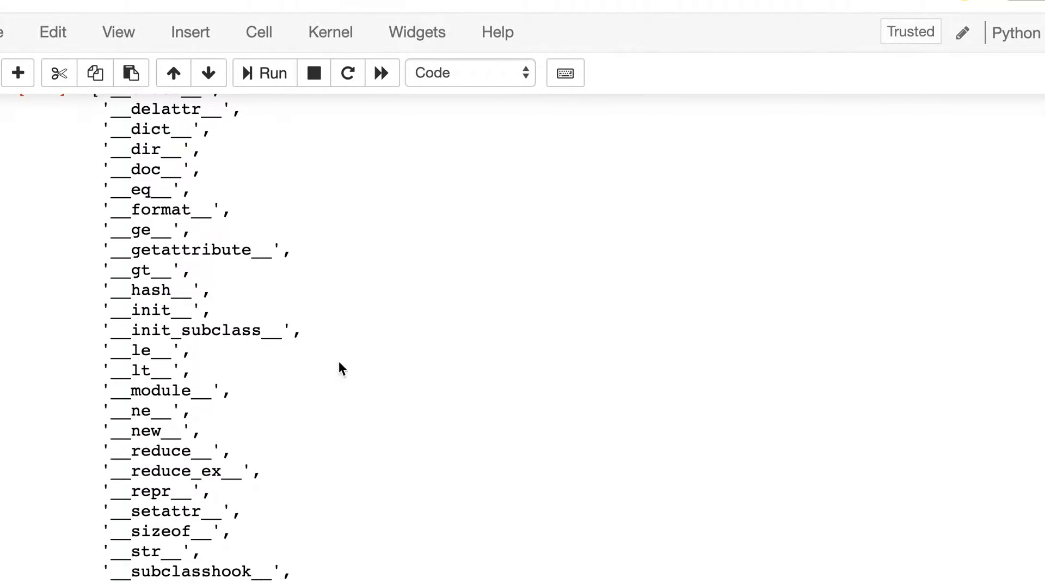
Locate and mark the lemmatize method in the dir(wn) output, then save the notebook
scroll("down", 3)
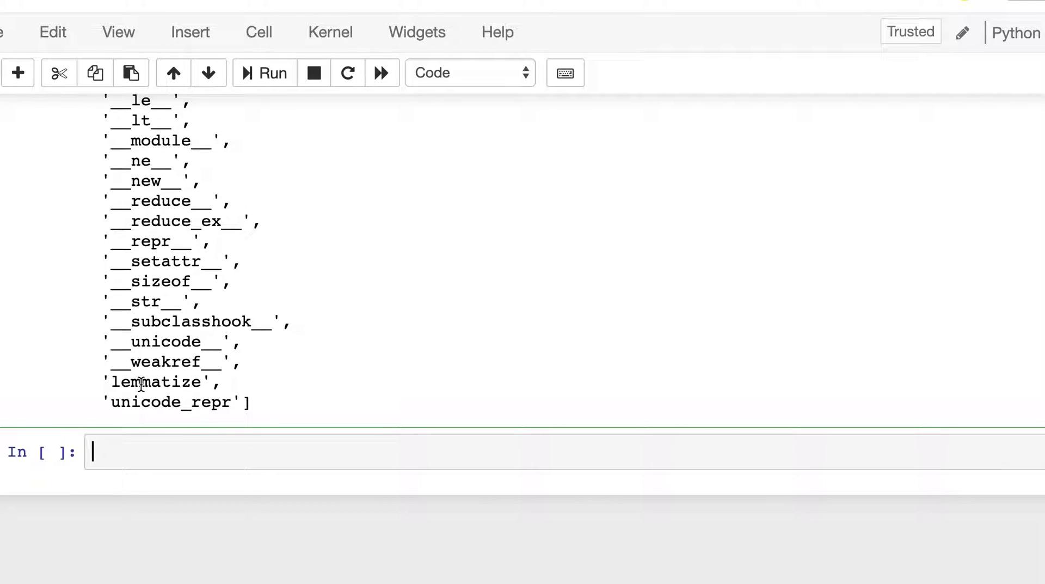
double_click(156, 382)
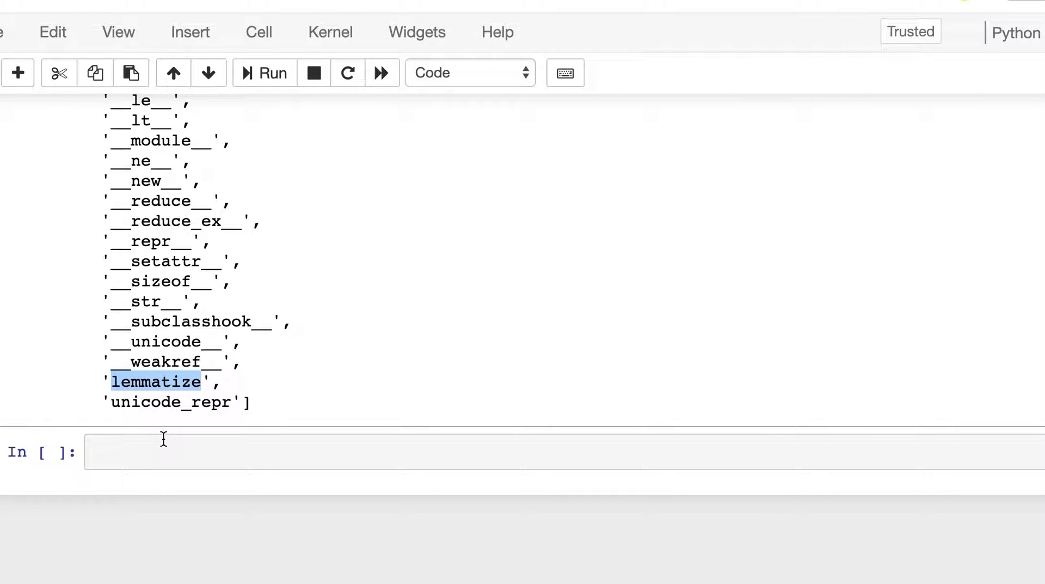
left_click(136, 452)
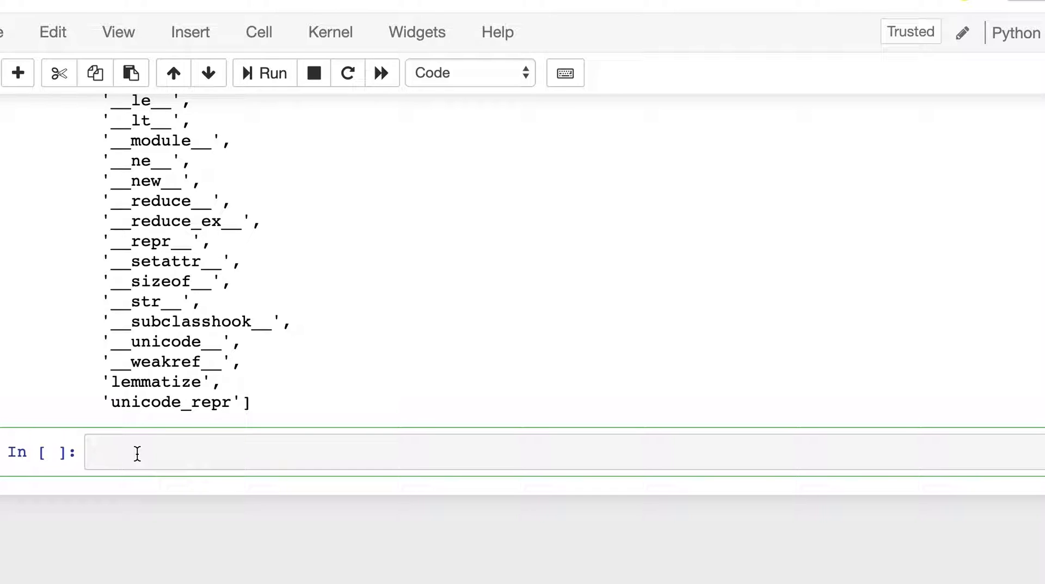
key("ctrl+s")
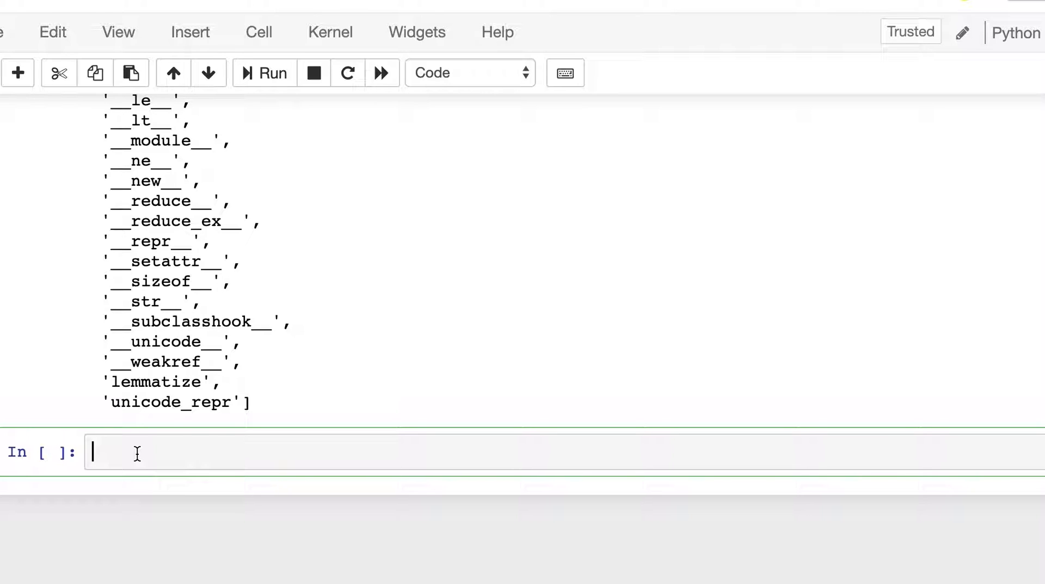
Write print(ps.stem('goose')) and print(ps.stem('geese')) in the new cell
type("print()")
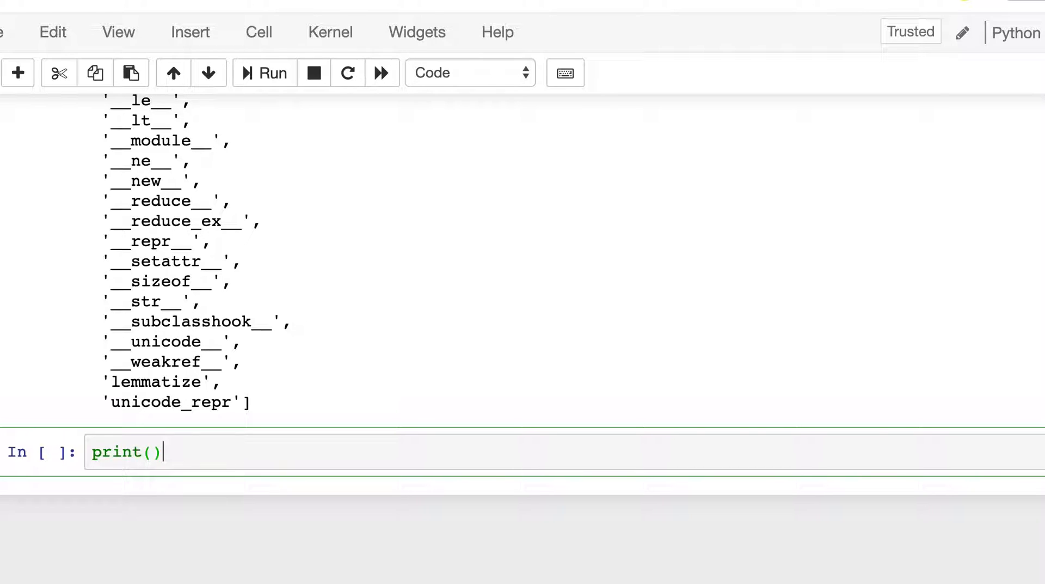
type("'")
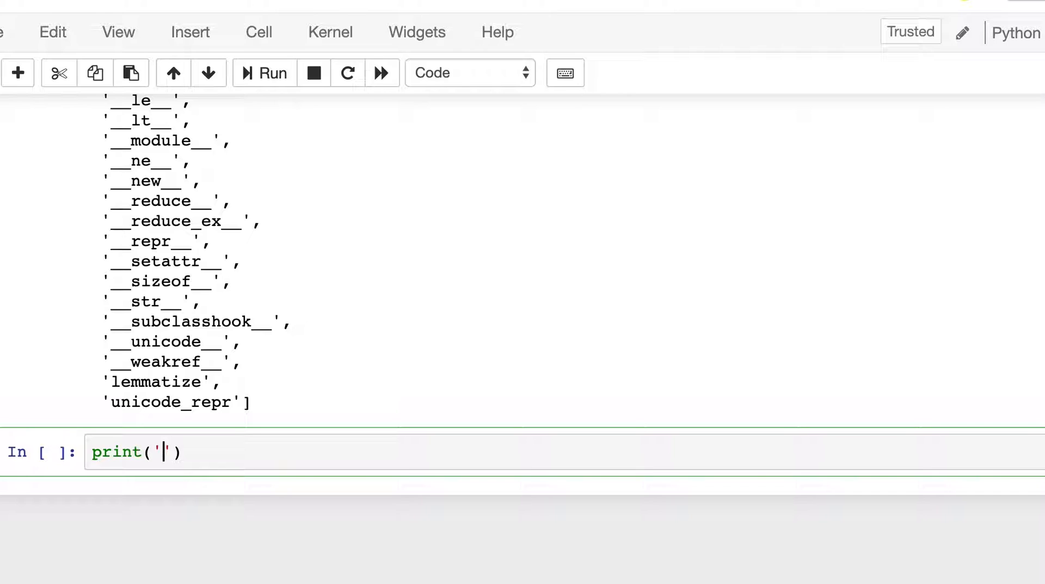
type("p")
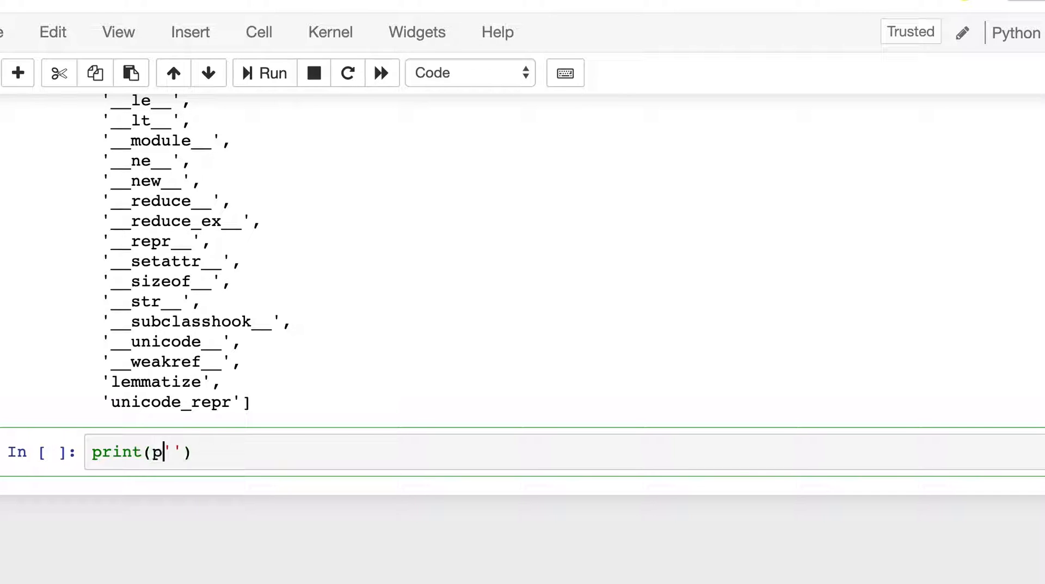
type("s()")
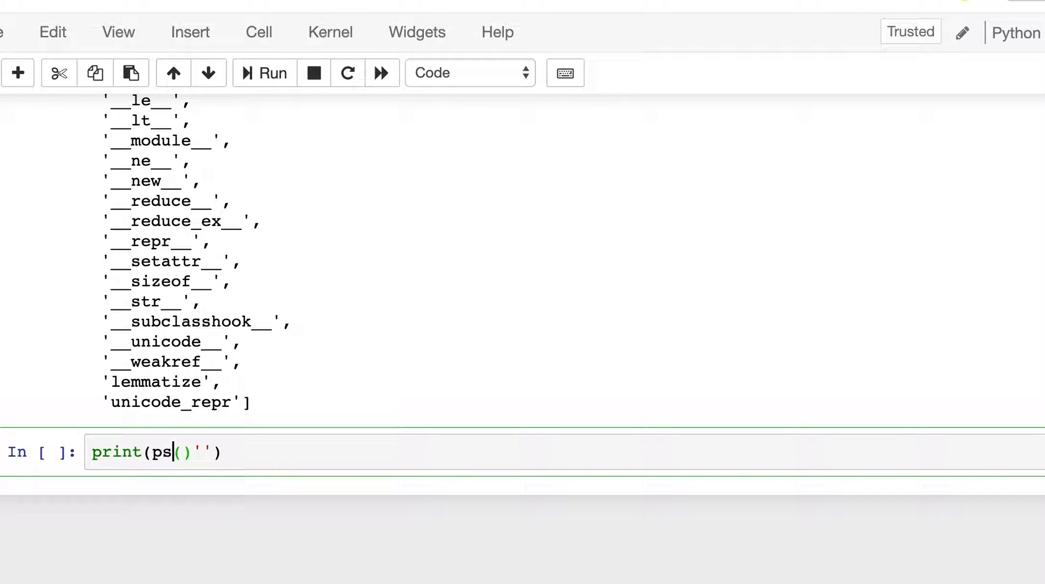
type(".stem")
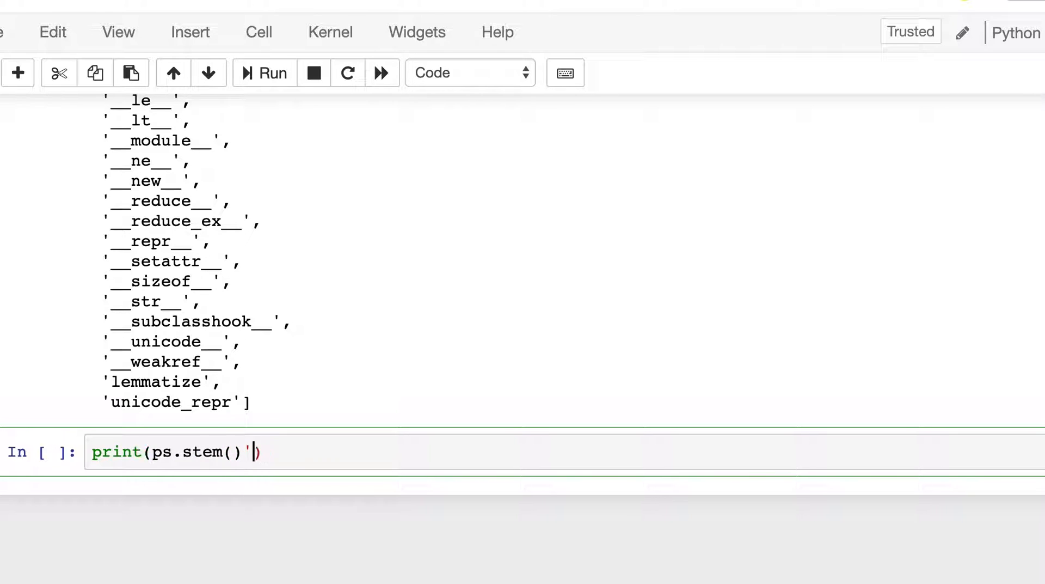
type("'")
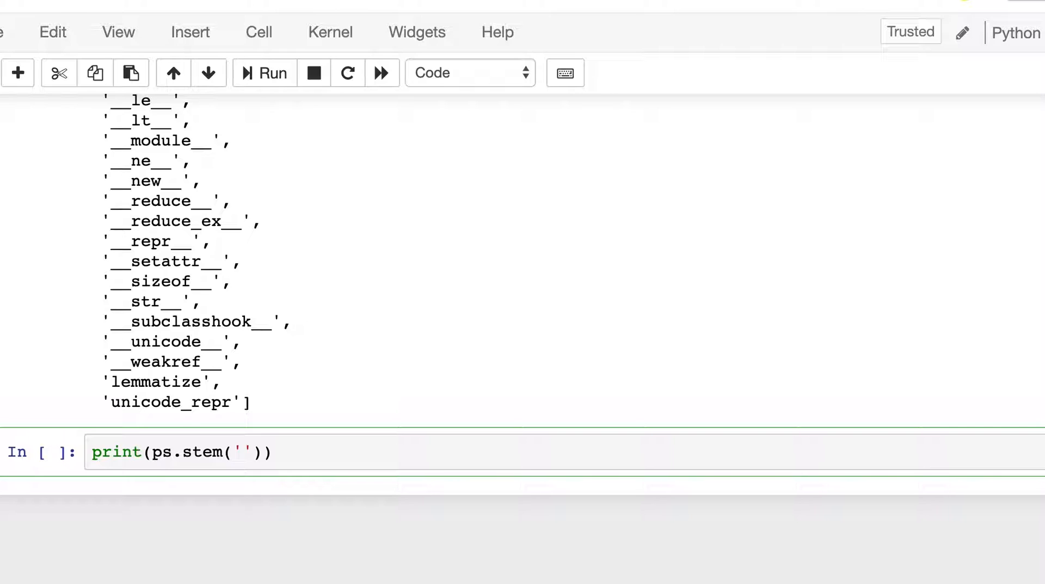
type("goose")
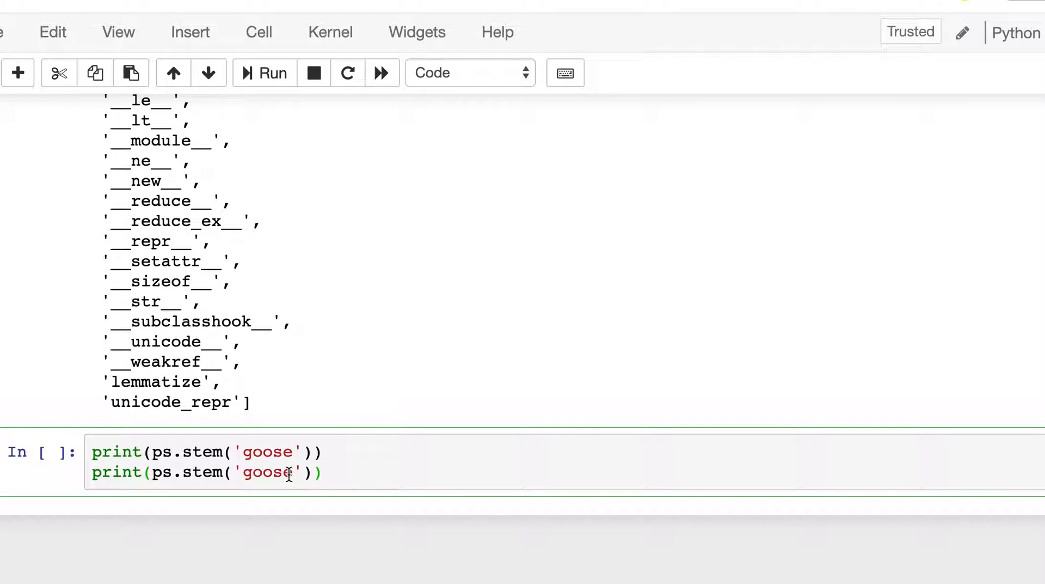
type("geese")
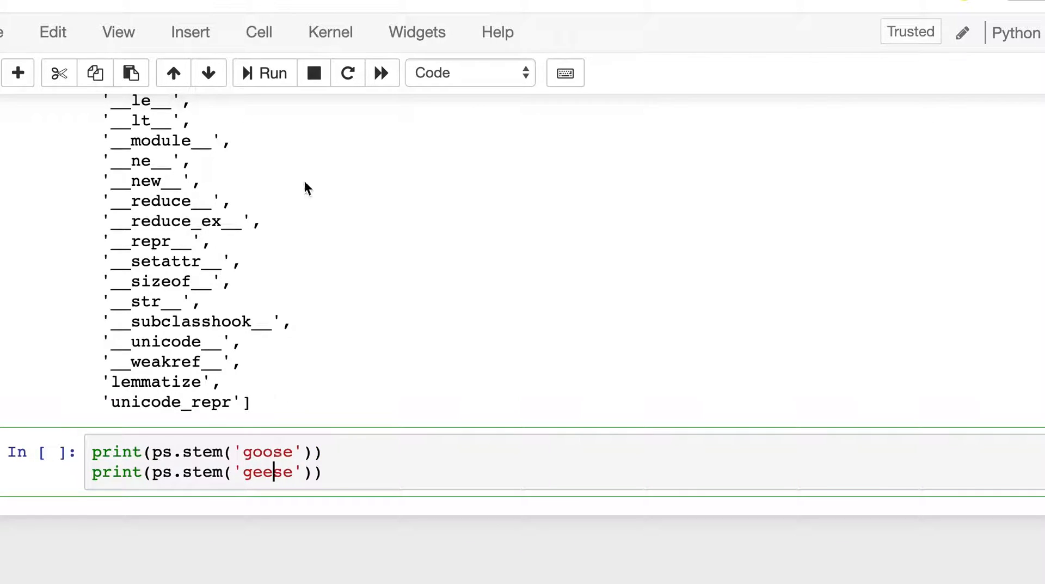
Run the cell, printing goos and gees, and select the two stemming lines
left_click(270, 72)
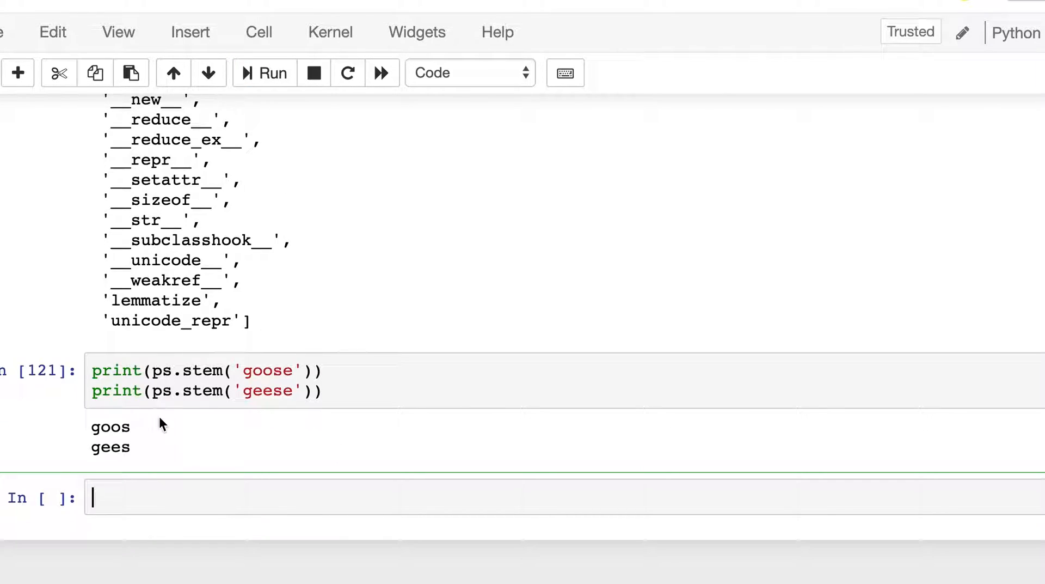
left_click(200, 391)
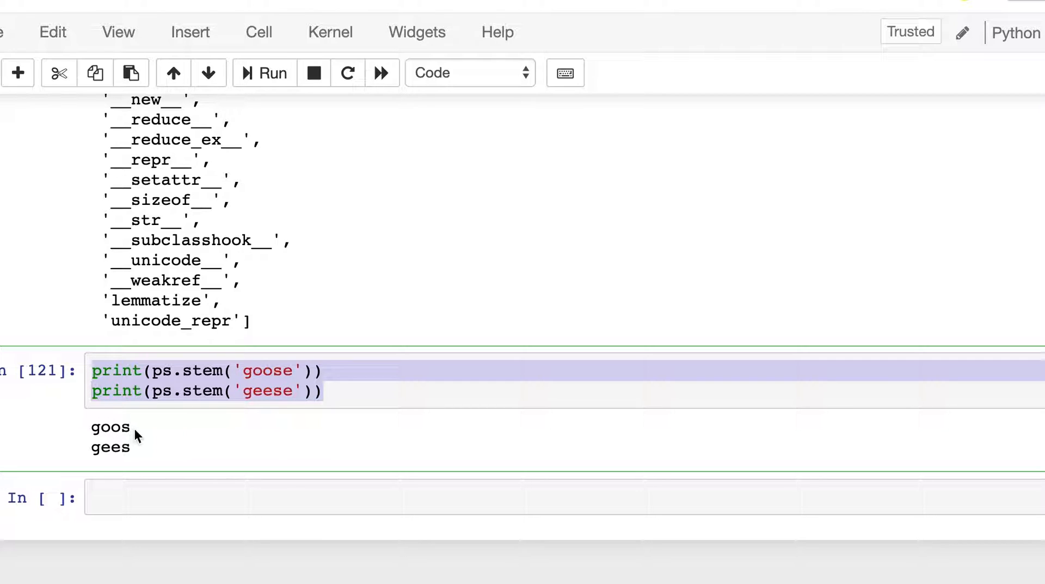
Reuse the stemming lines as wn.lemmatize('goose') and wn.lemmatize('geese') and run, printing goose twice
double_click(110, 427)
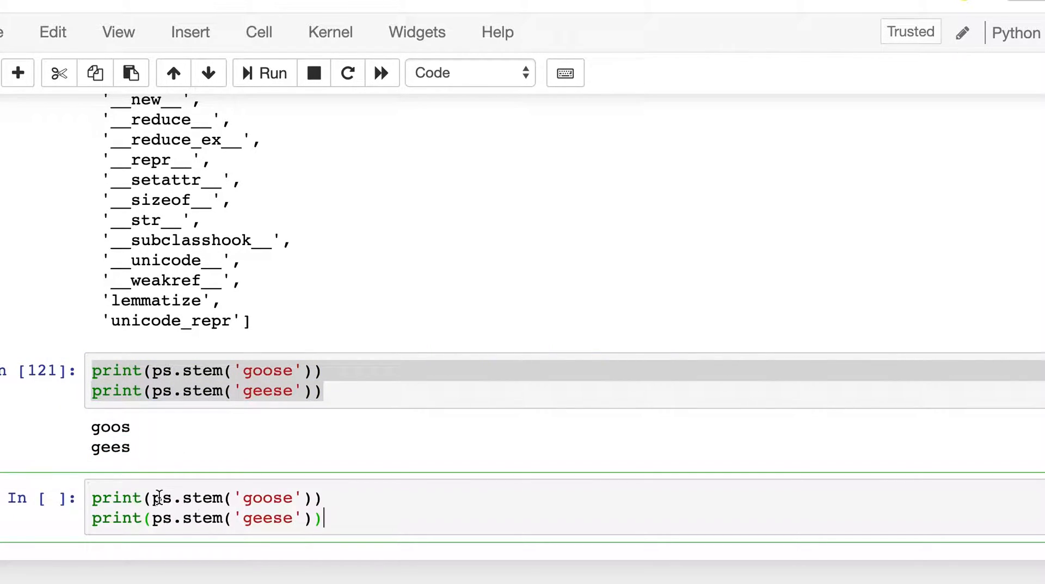
type("wn")
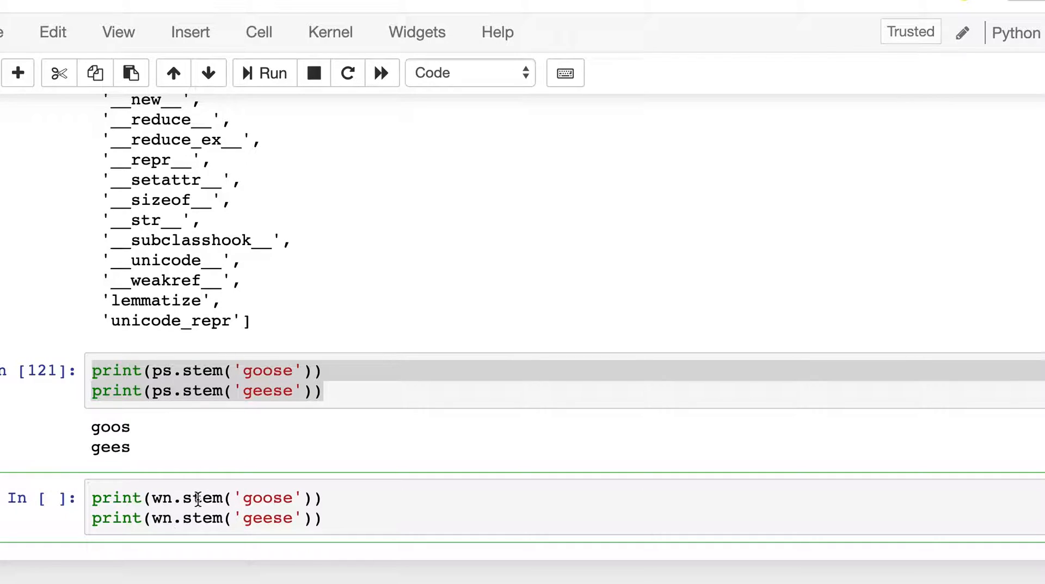
double_click(155, 300)
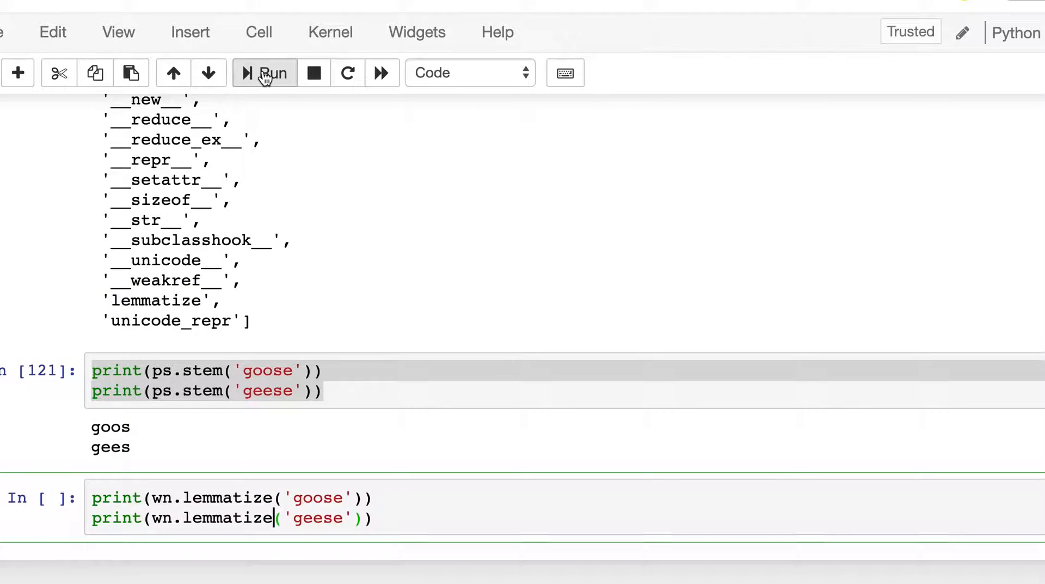
left_click(264, 73)
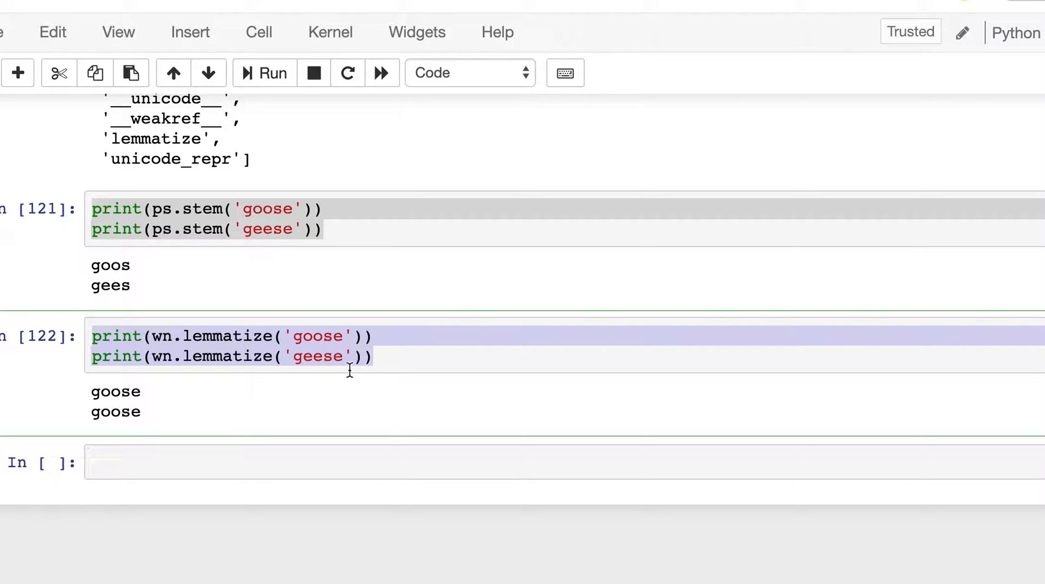
left_click(355, 355)
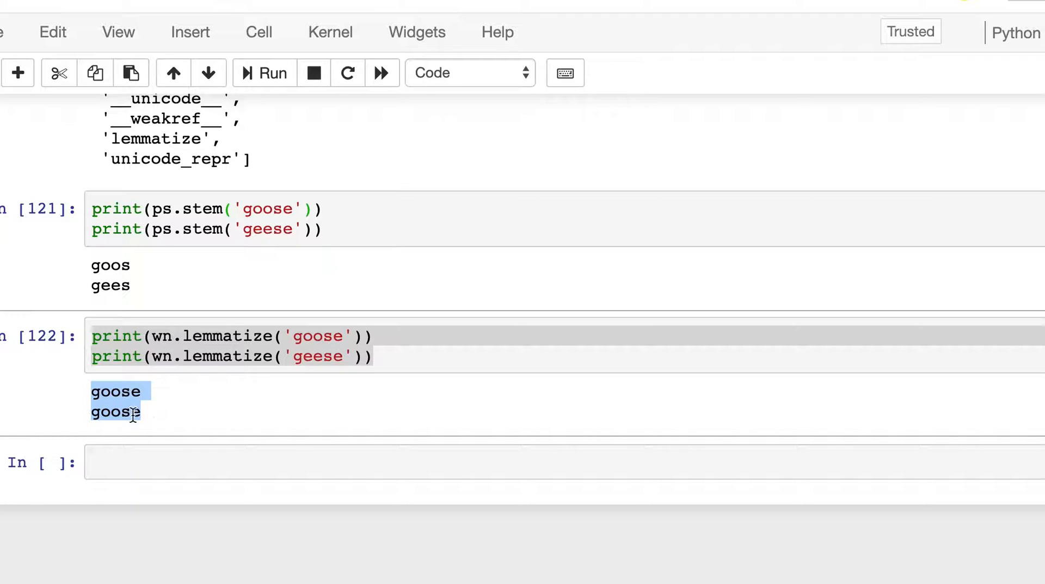
mouse_move(202, 510)
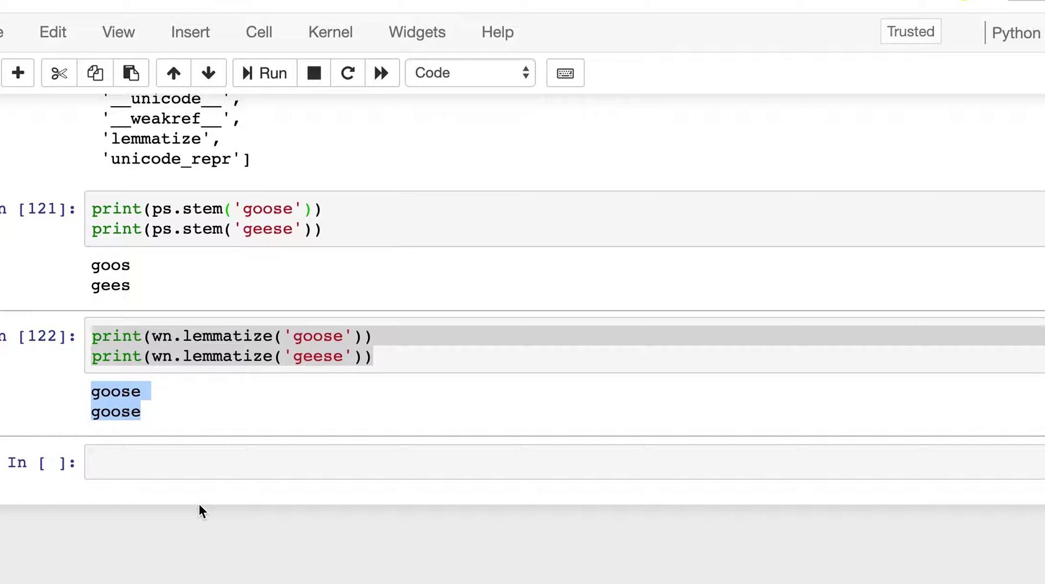
Lemmatize 'cactus' and 'cacti' in a new cell and run it, printing cactus for both
left_click(360, 356)
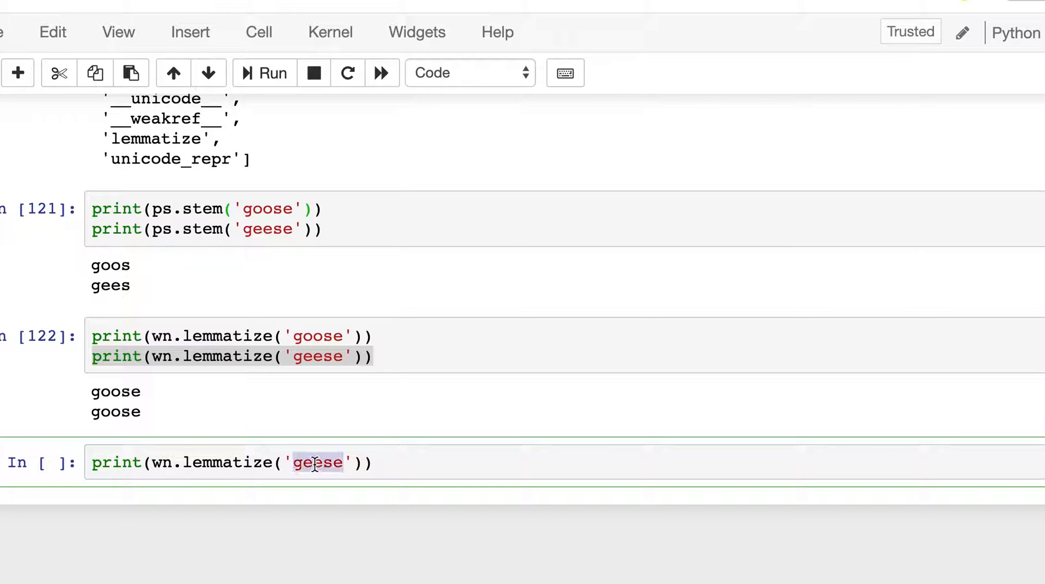
type("ca")
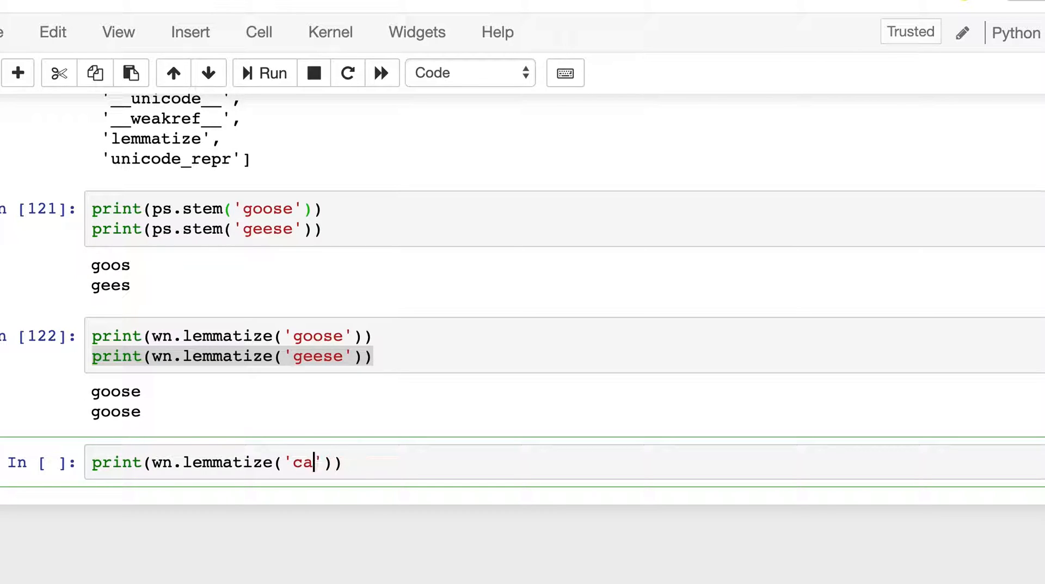
type("ctus")
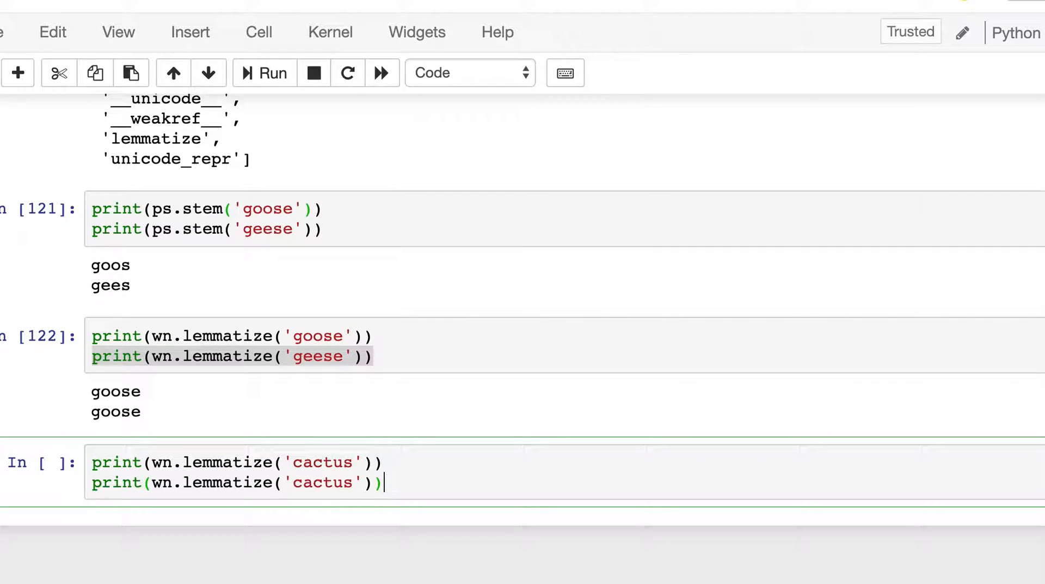
key("Backspace")
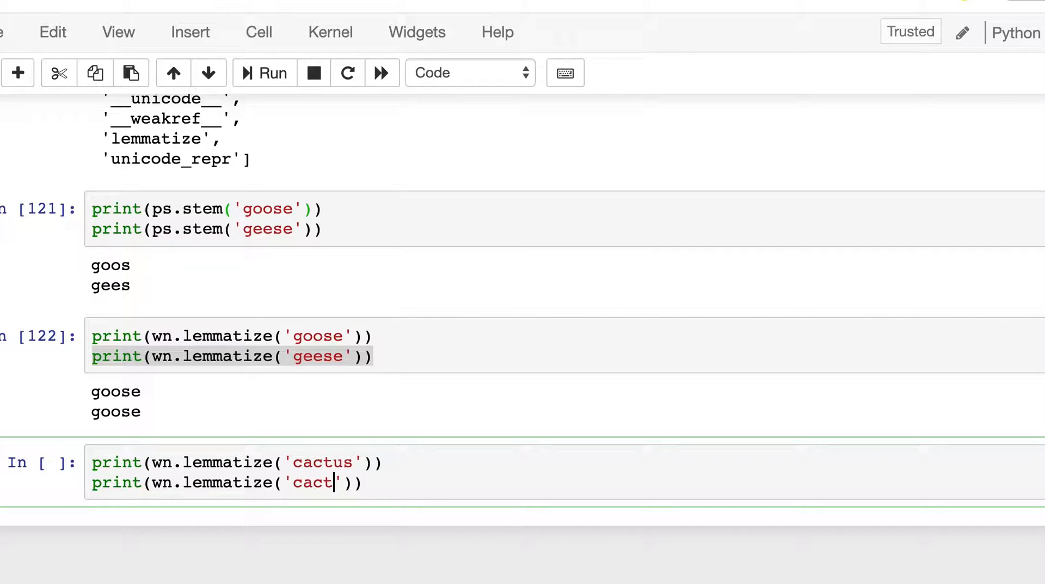
left_click(272, 73)
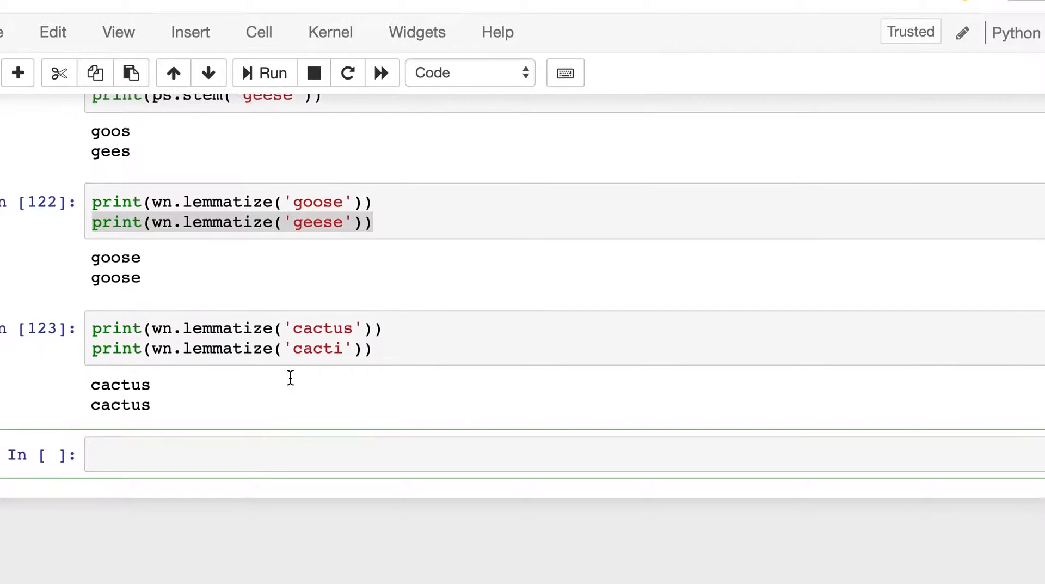
double_click(120, 382)
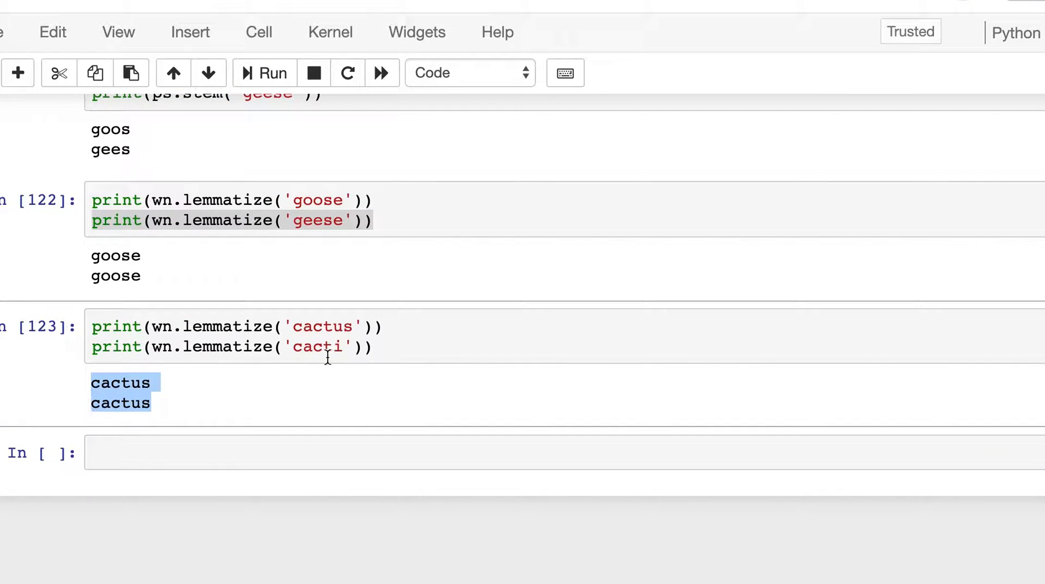
mouse_move(317, 373)
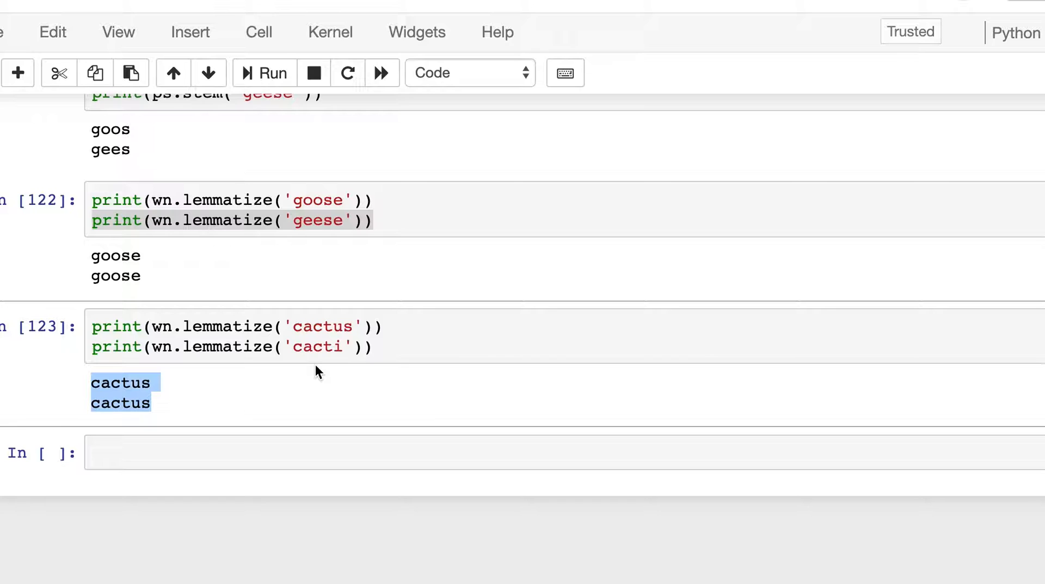
mouse_move(162, 407)
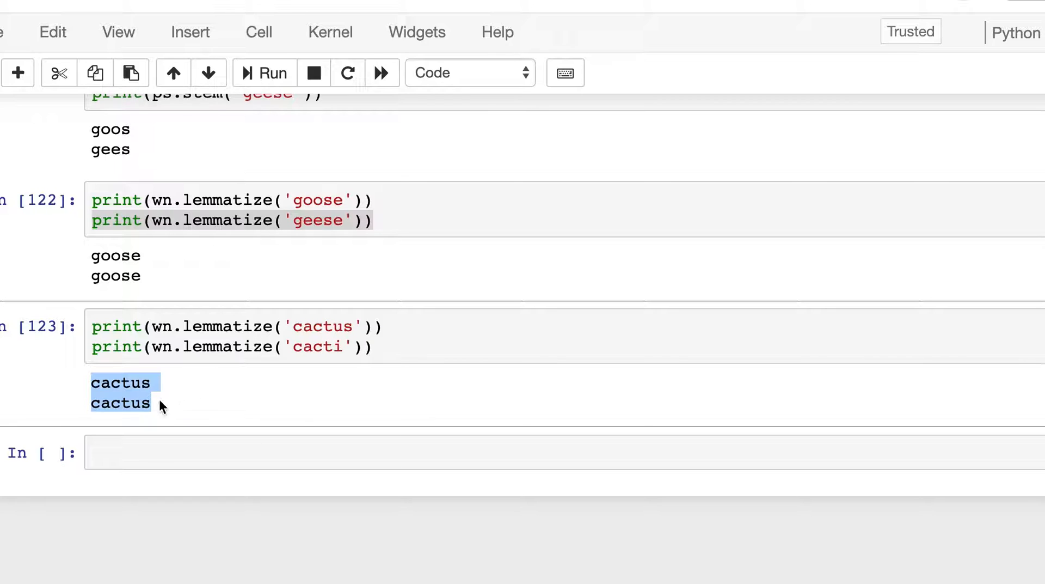
Stem 'cactus' and 'cacti' with ps.stem in a new cell, printing cactu and cacti, and save
left_click(393, 345)
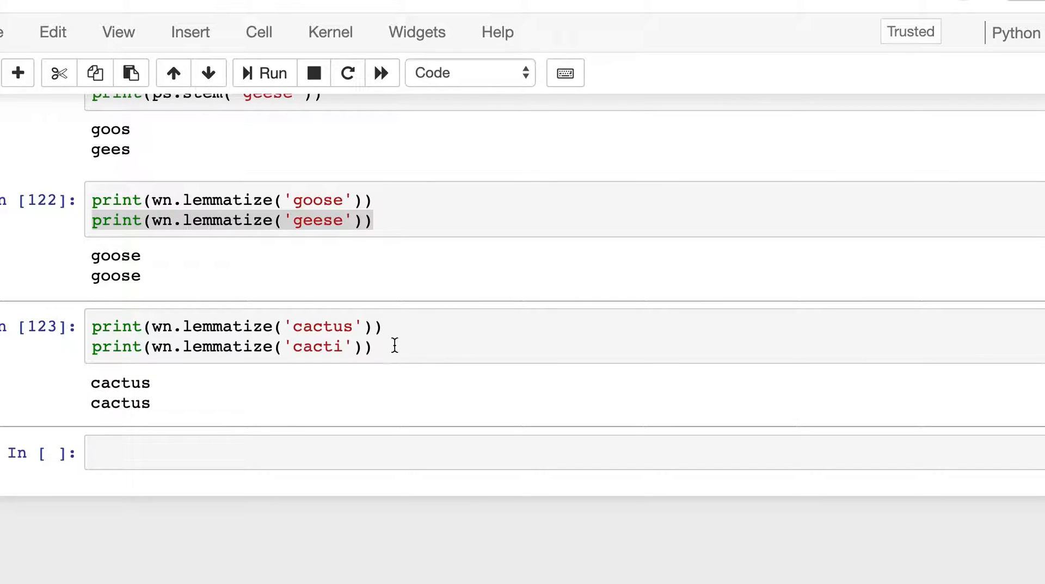
left_click(267, 453)
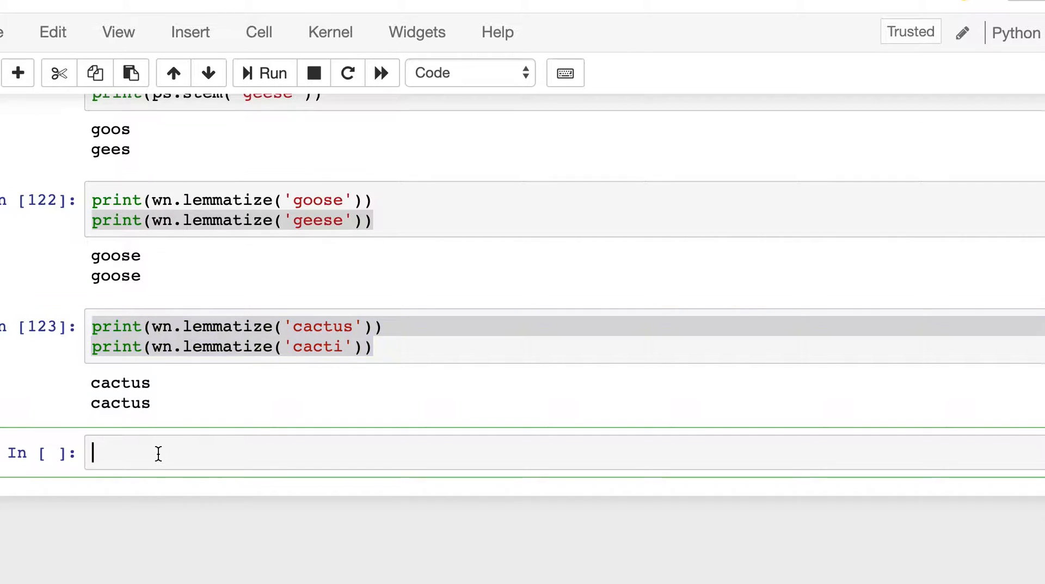
type("print(p.lemmatize('cactus'))")
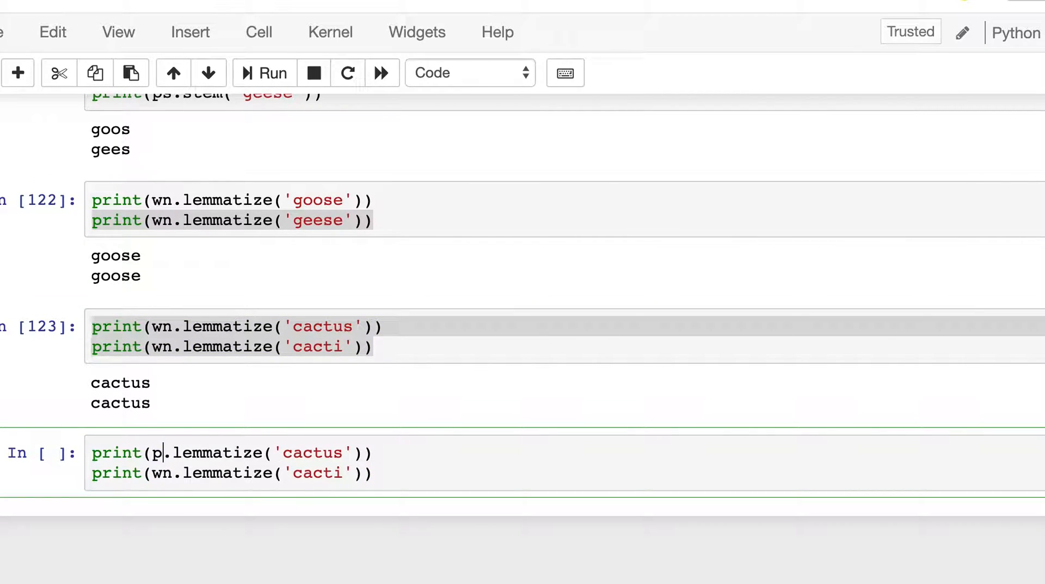
type("s")
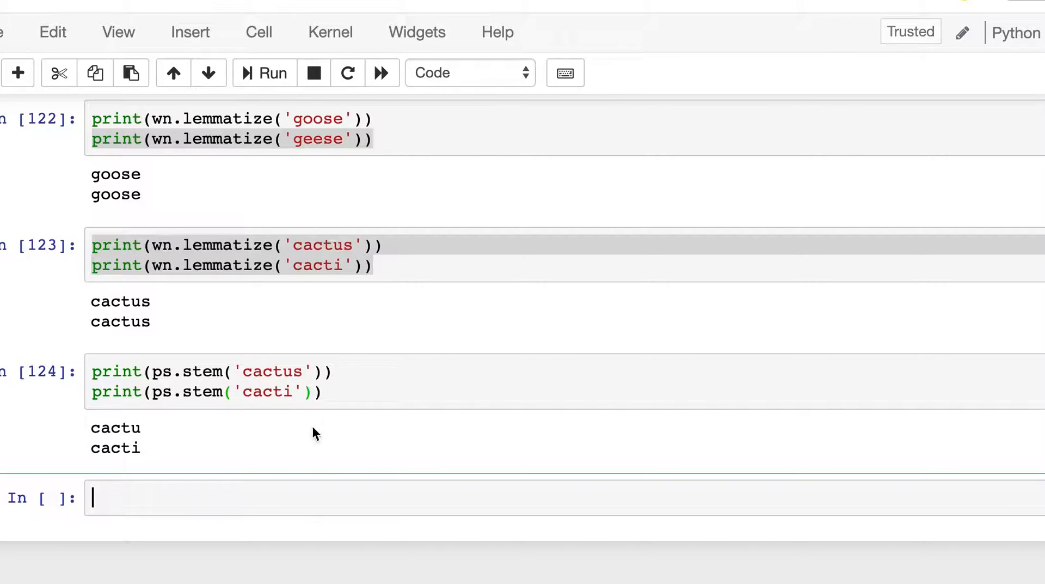
mouse_move(287, 380)
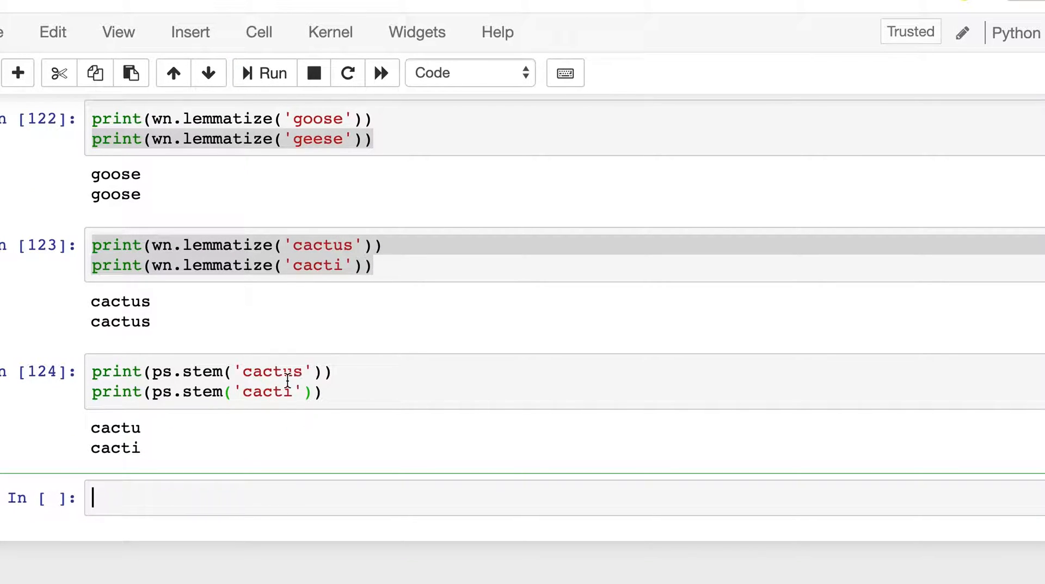
left_click(292, 372)
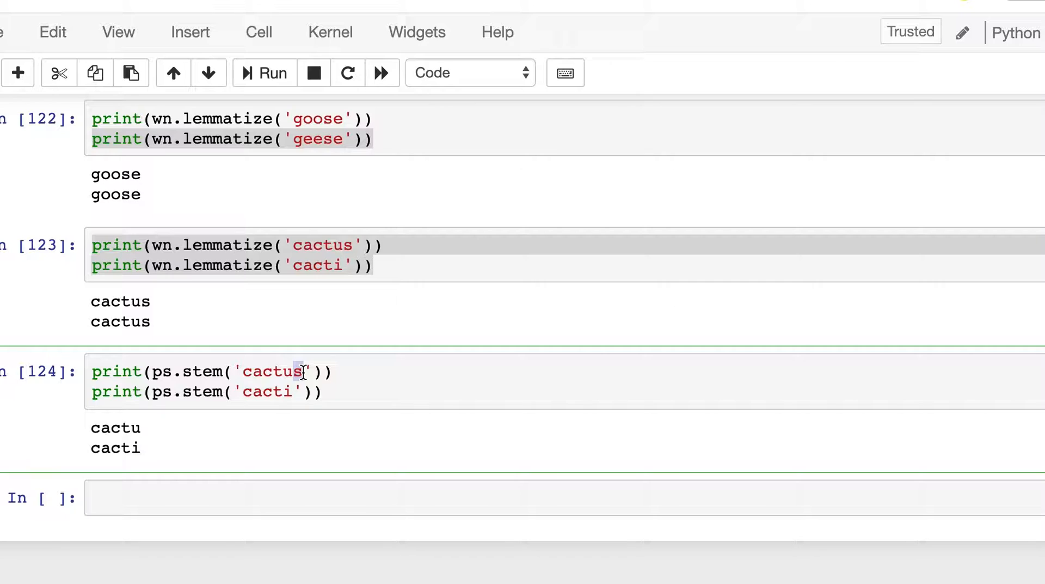
key("ctrl+s")
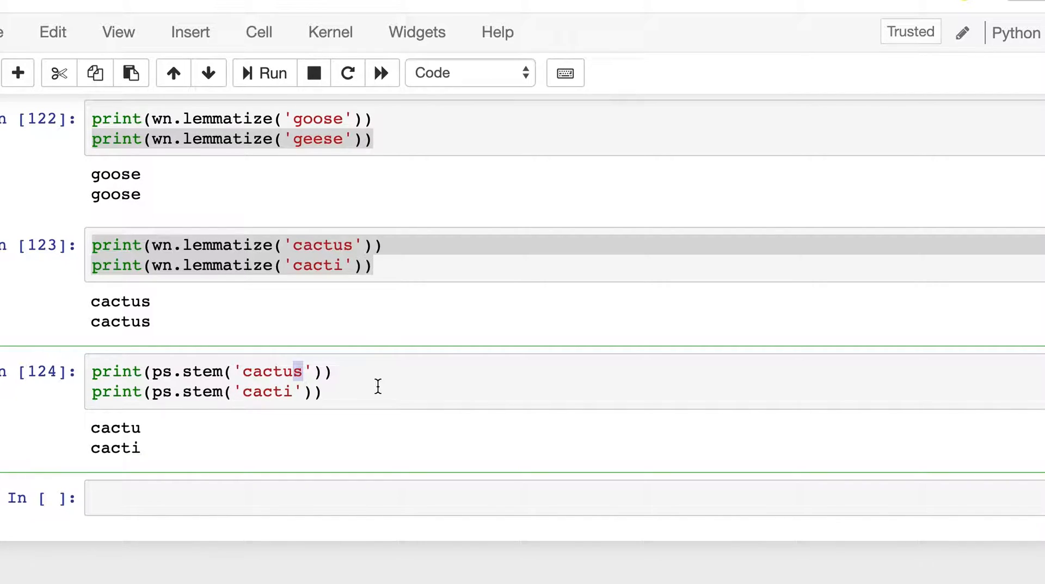
left_click(467, 73)
type("#")
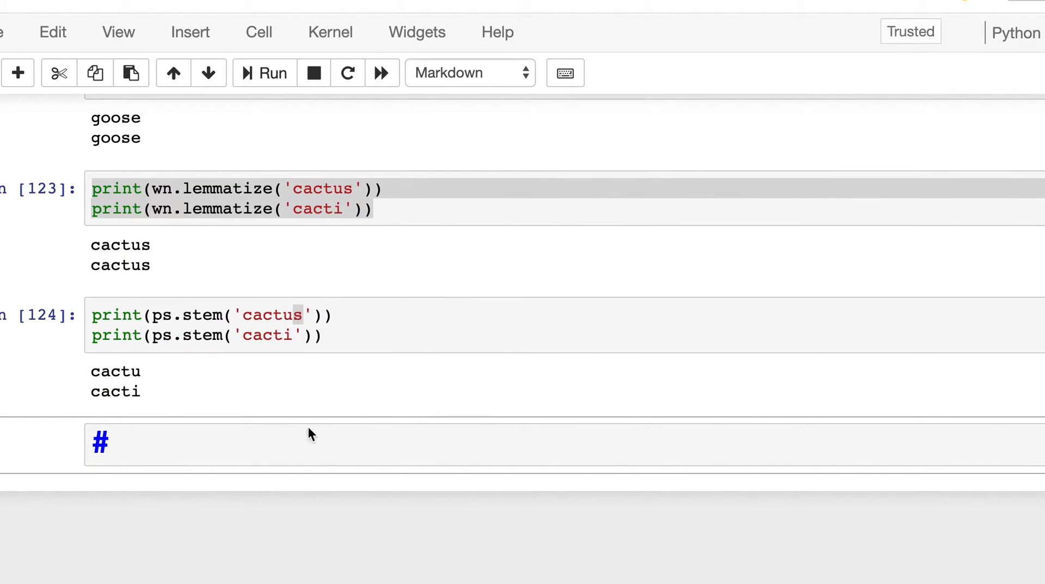
Write a Markdown heading '# Read raw text' and render it
left_click(213, 443)
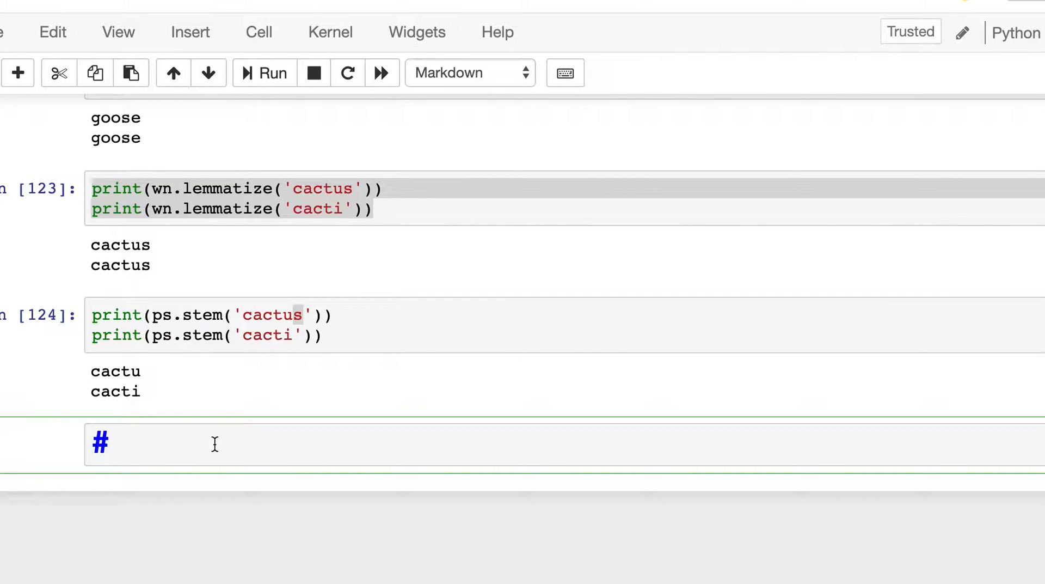
type("R")
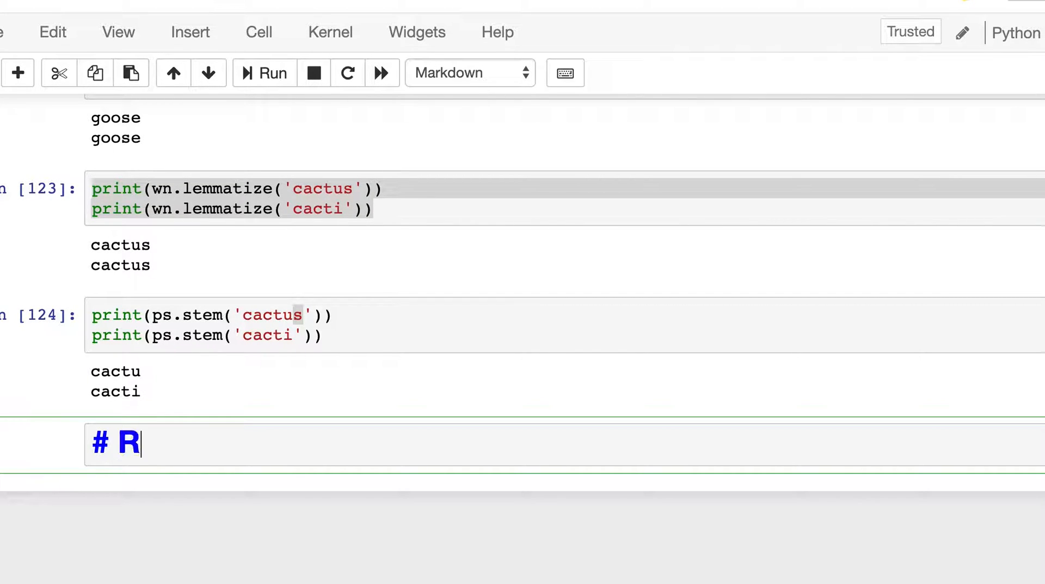
type("ead")
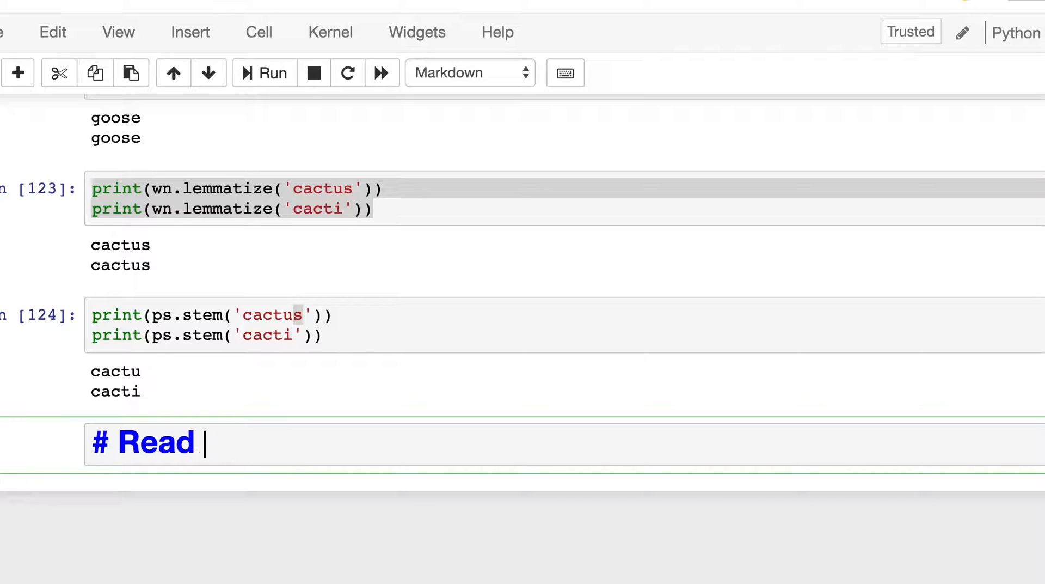
type("raw text")
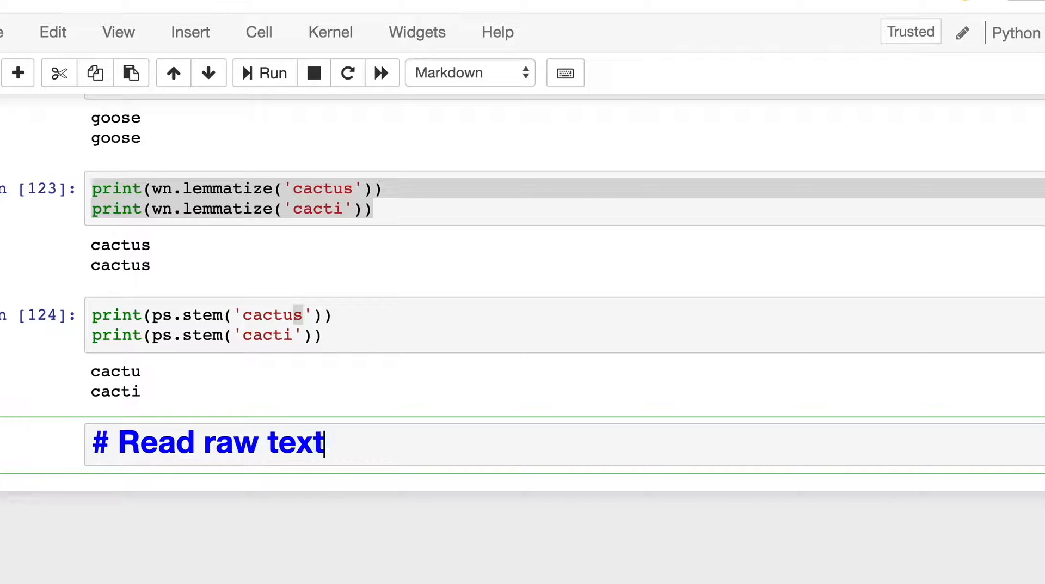
left_click(273, 73)
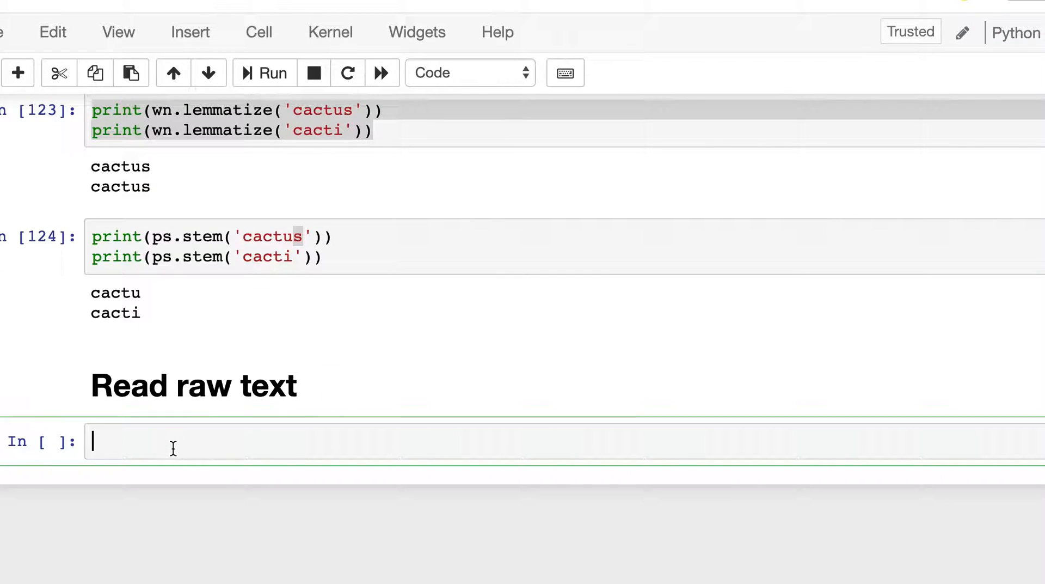
Import pandas as pd, re and string in the cell under Read raw text
type("import pandas as pd")
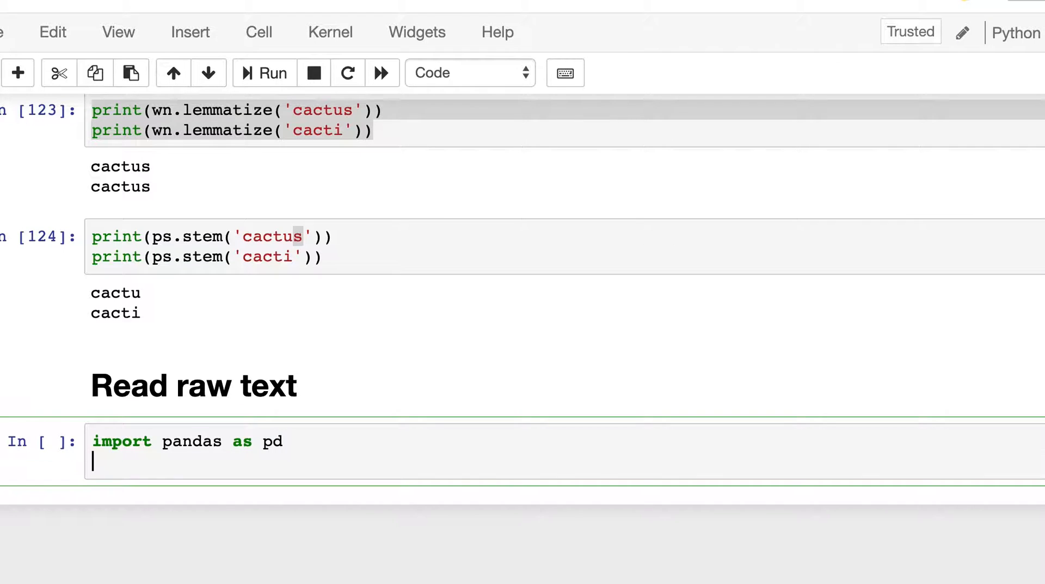
type("import re")
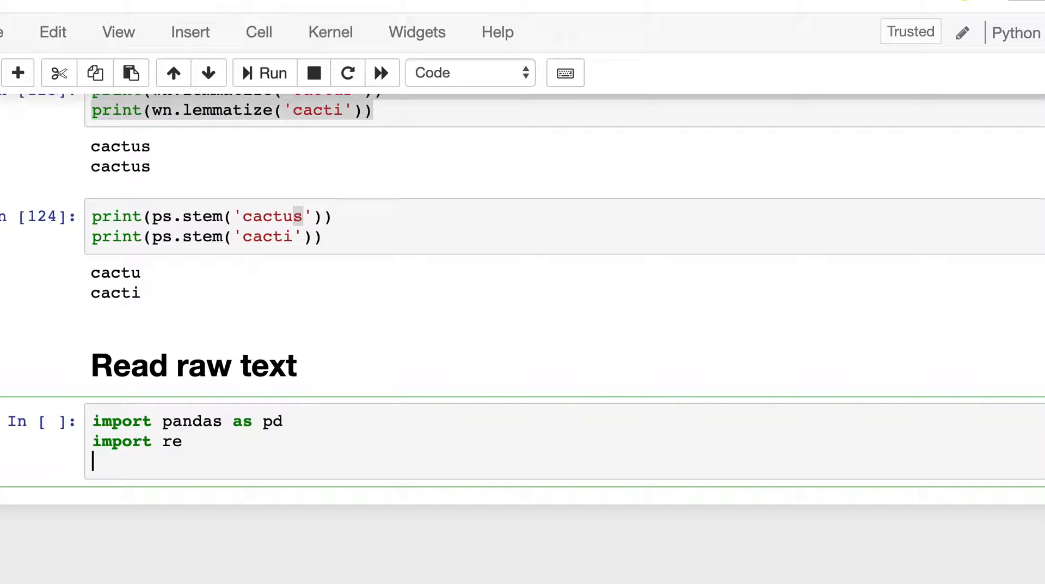
type("import")
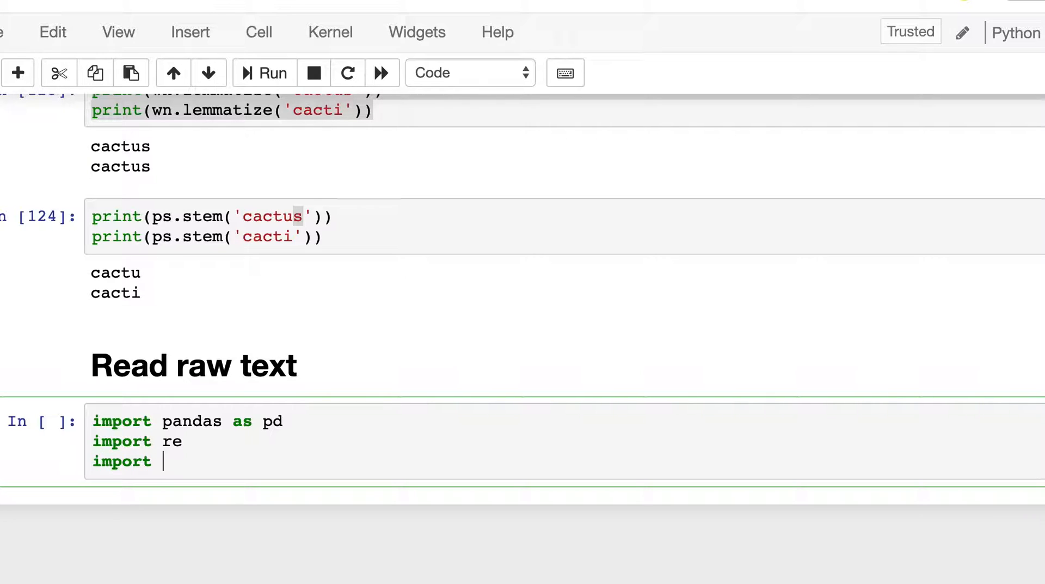
type("string")
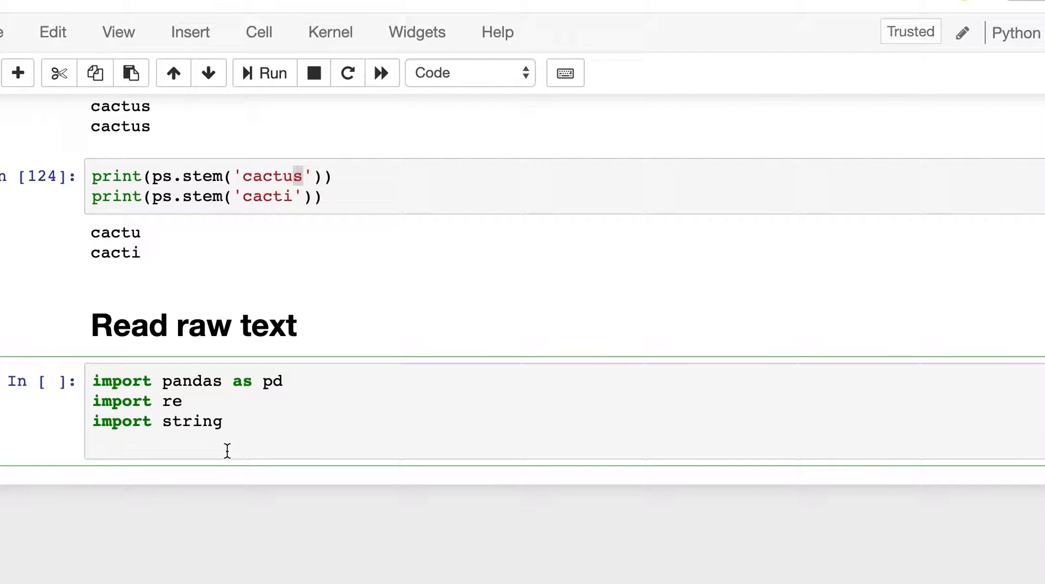
Begin pd.set_option('display.max_colwidth', fixing the colwoid typo
type("pd.set_")
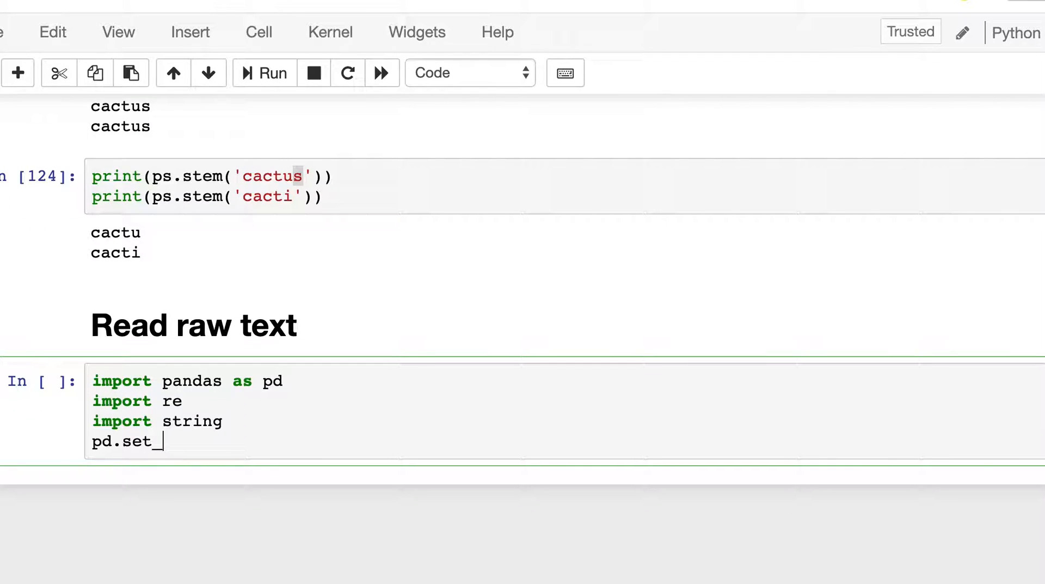
type("option")
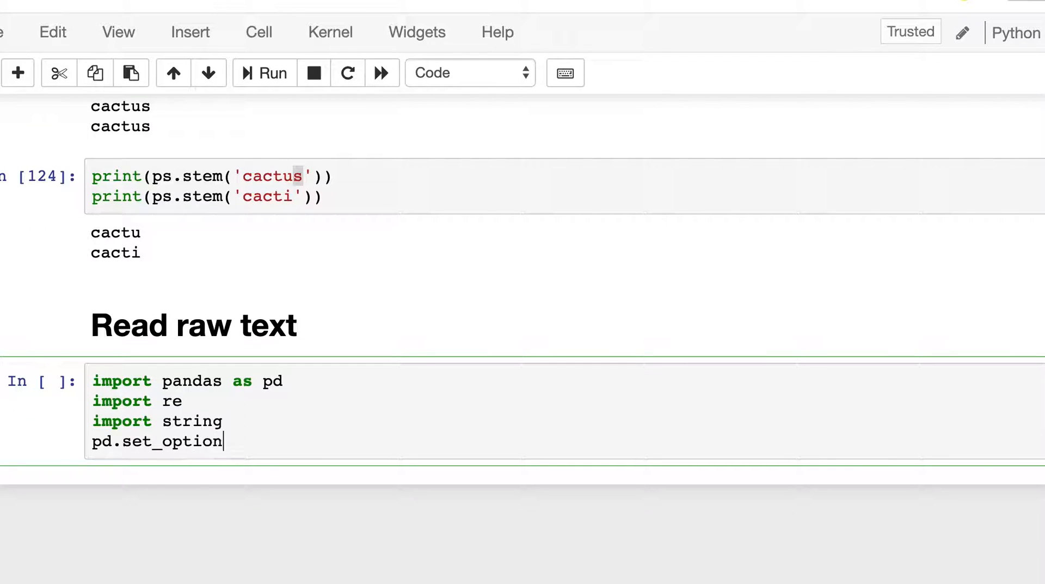
type("()")
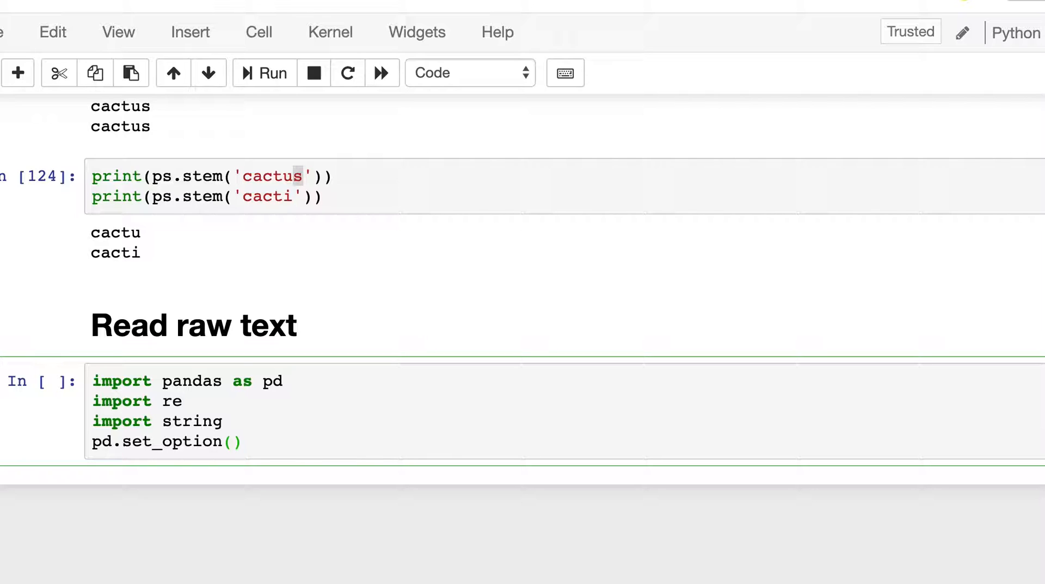
type("'d'")
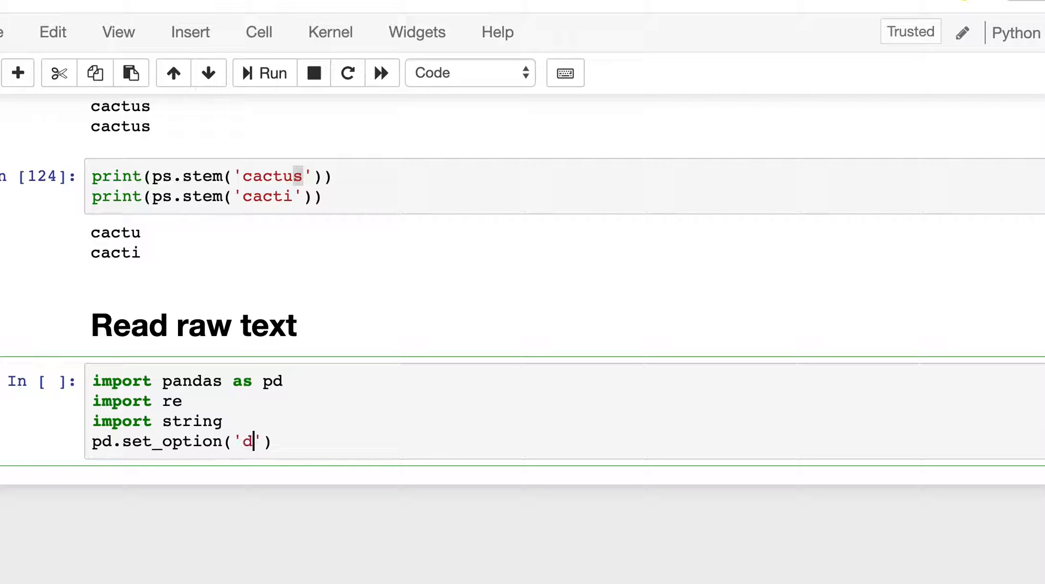
type("isplay.ma")
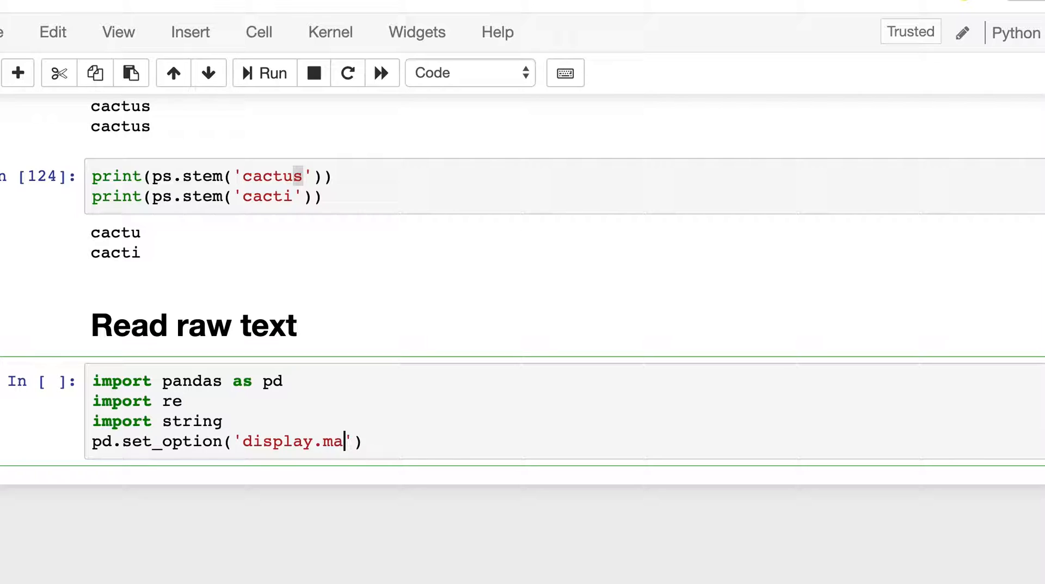
type("x_colwoid")
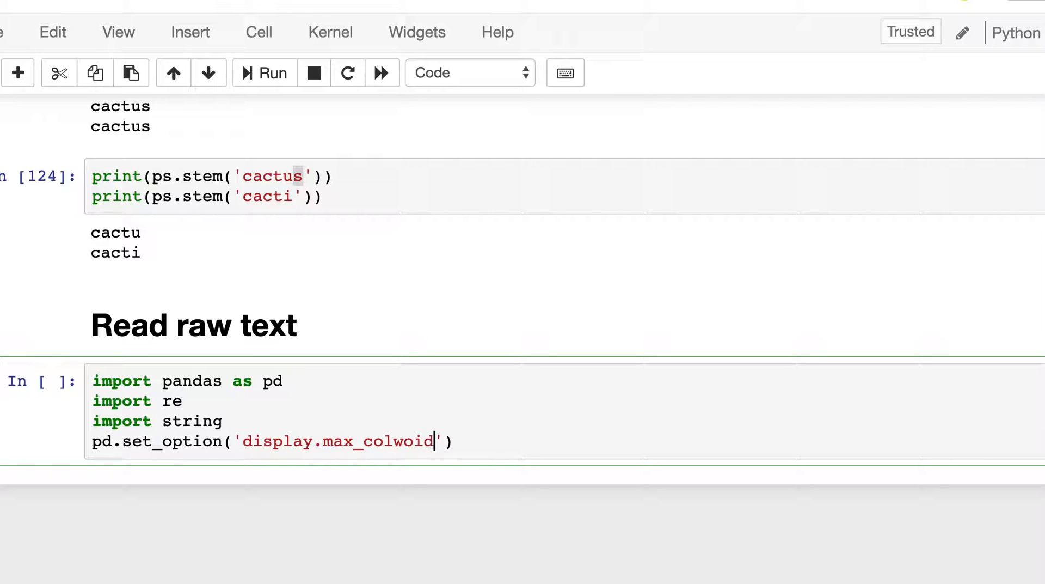
key("Backspace")
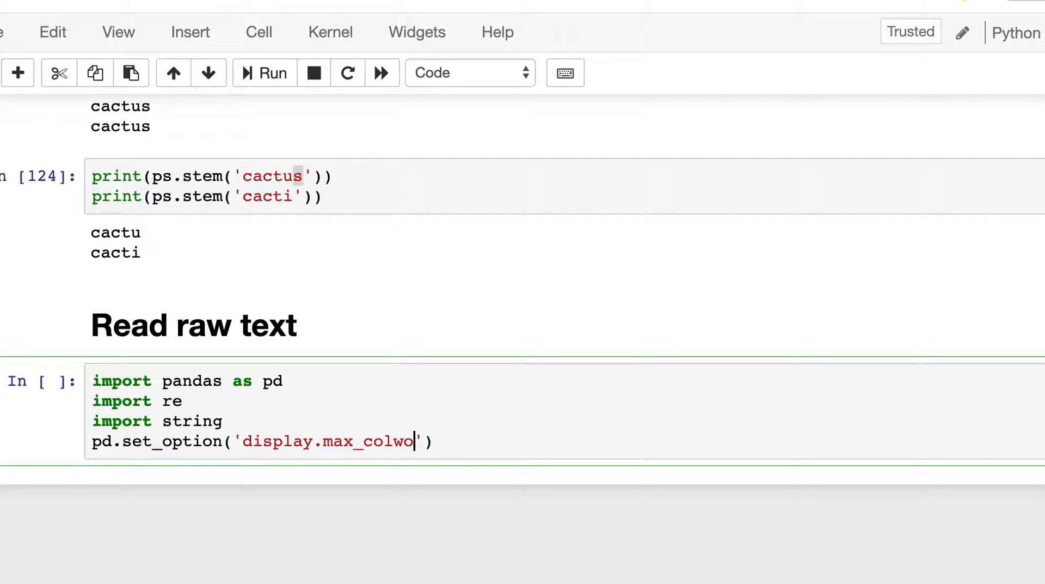
Complete the set_option call with max_colwidth set to 100
type("idth")
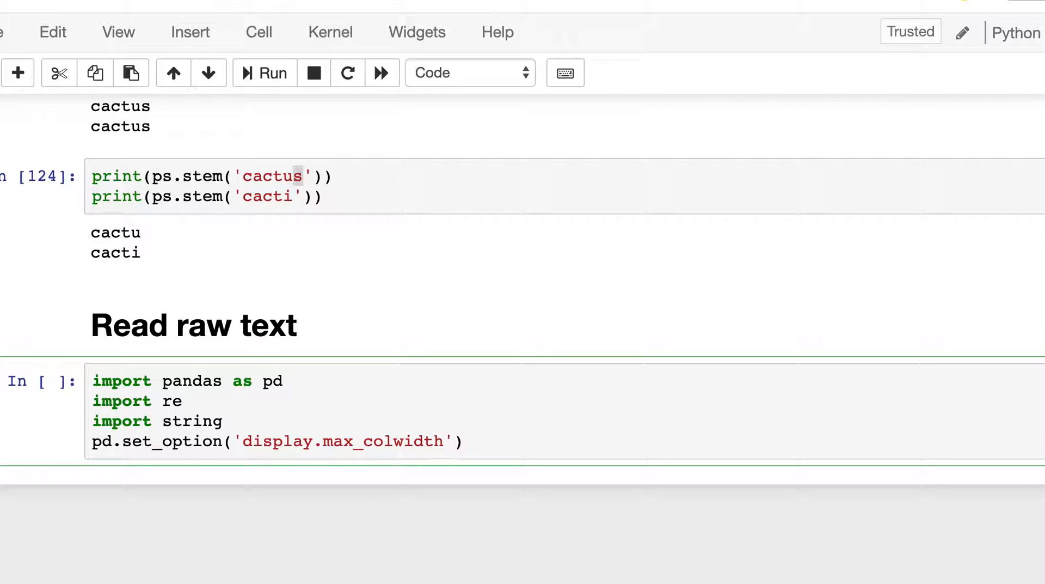
type(", 1")
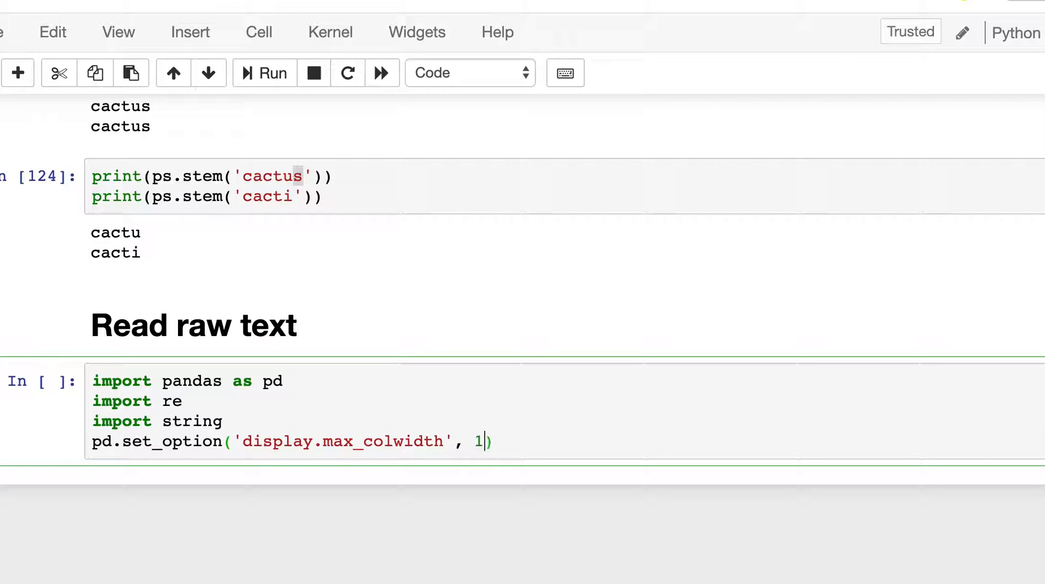
type("00")
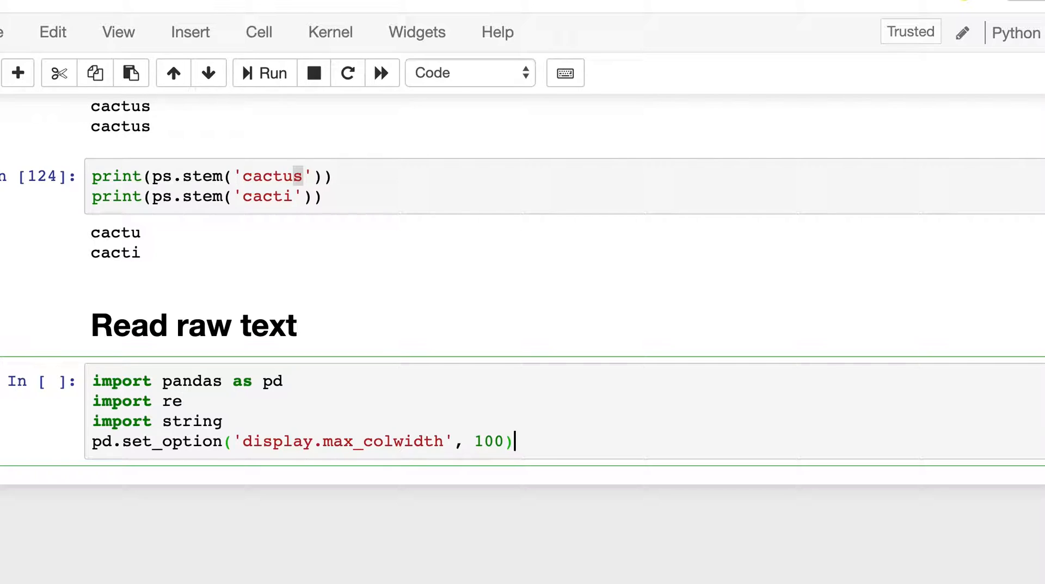
Assign stopwords = nltk.corpus.stopwords.words('english')
type("s")
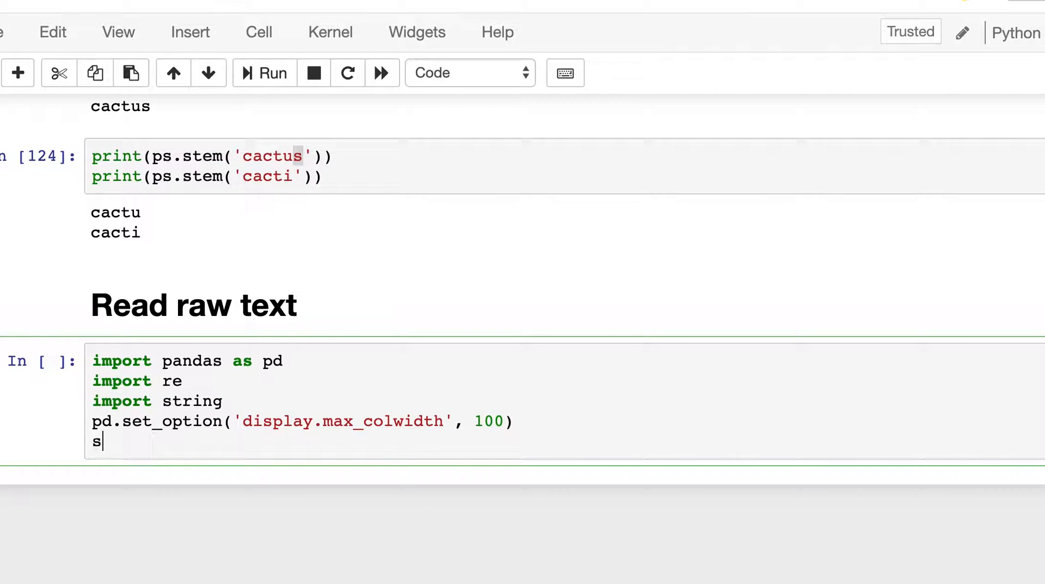
type("topw")
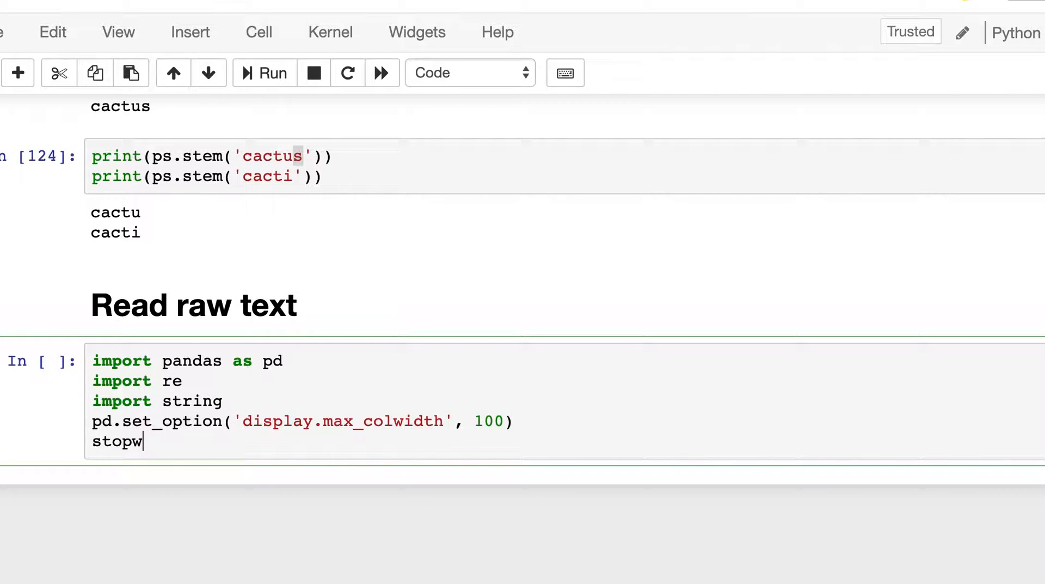
type("ords =")
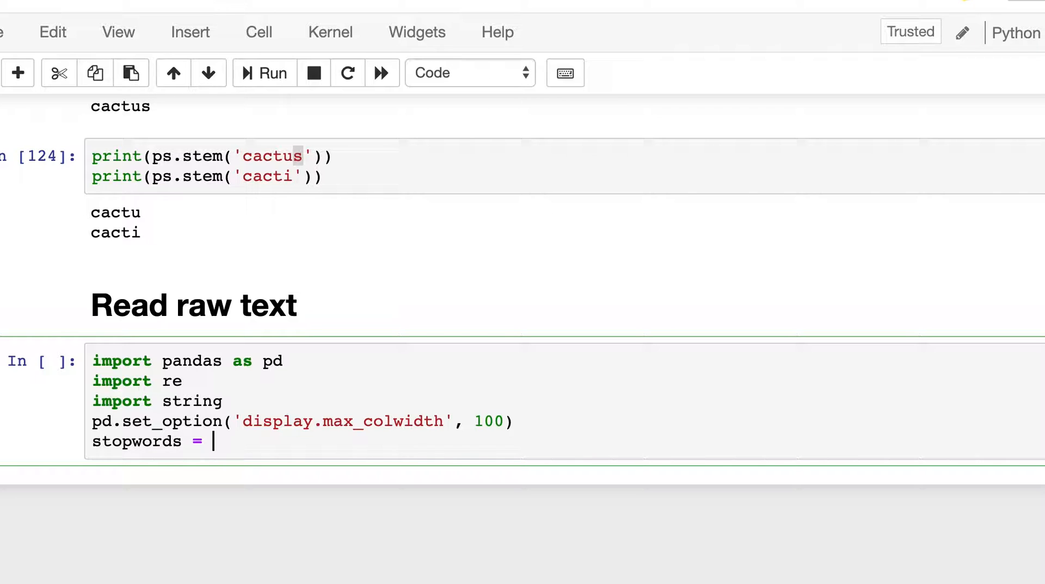
type("nlt")
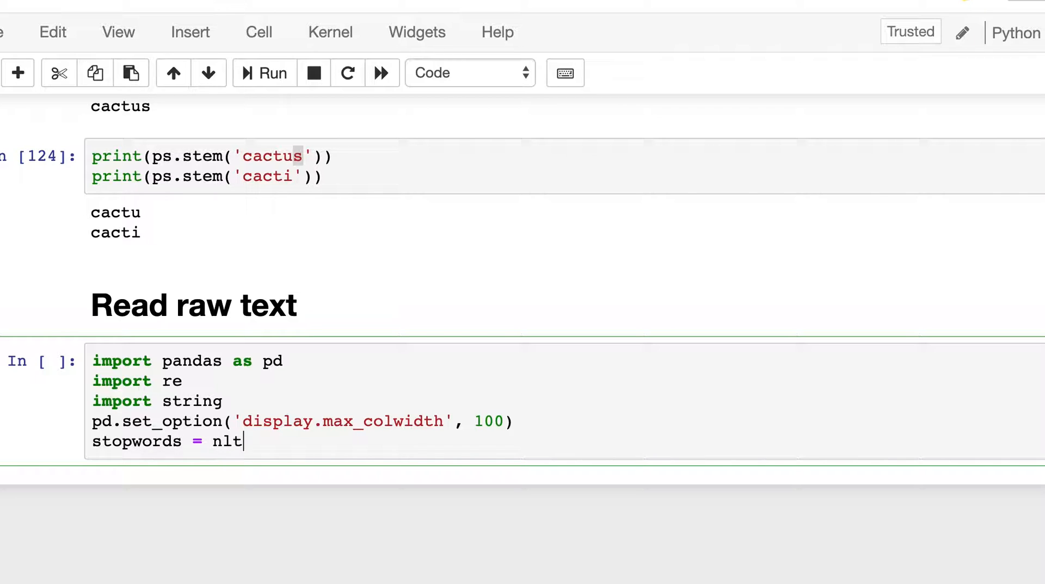
type("k.corpu")
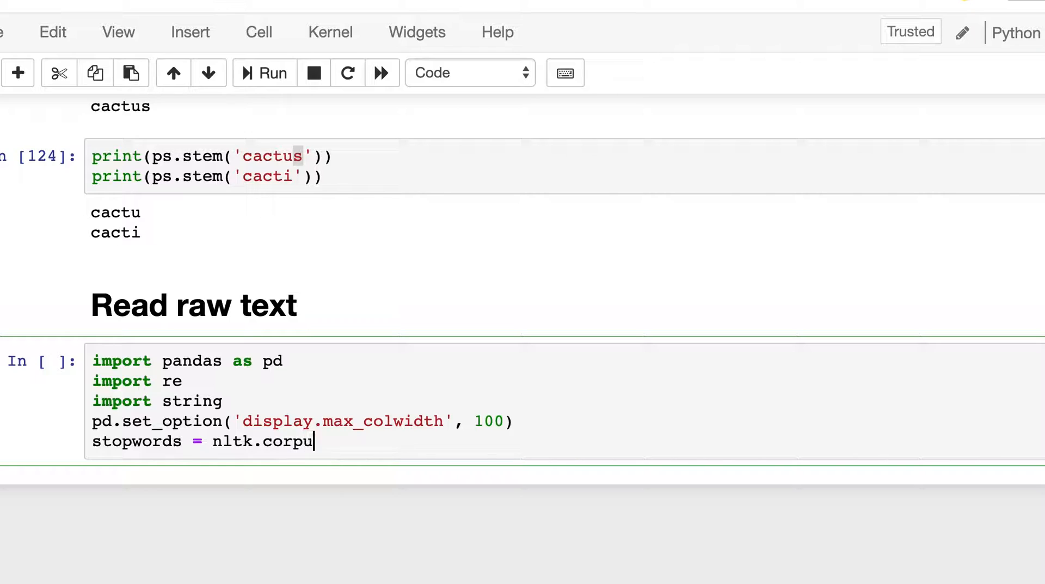
type("s.st")
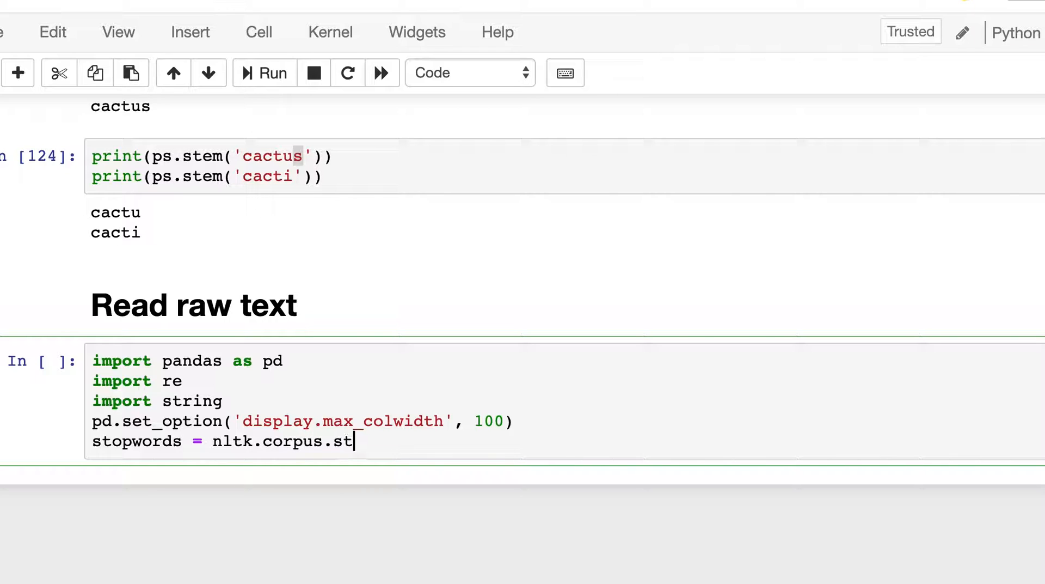
type("opwords.wor")
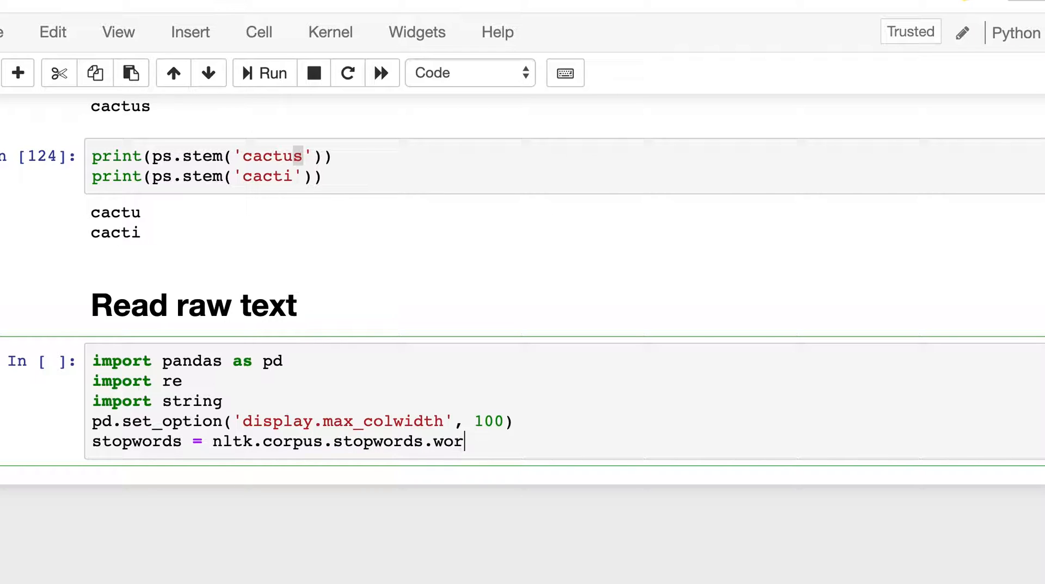
type("ds")
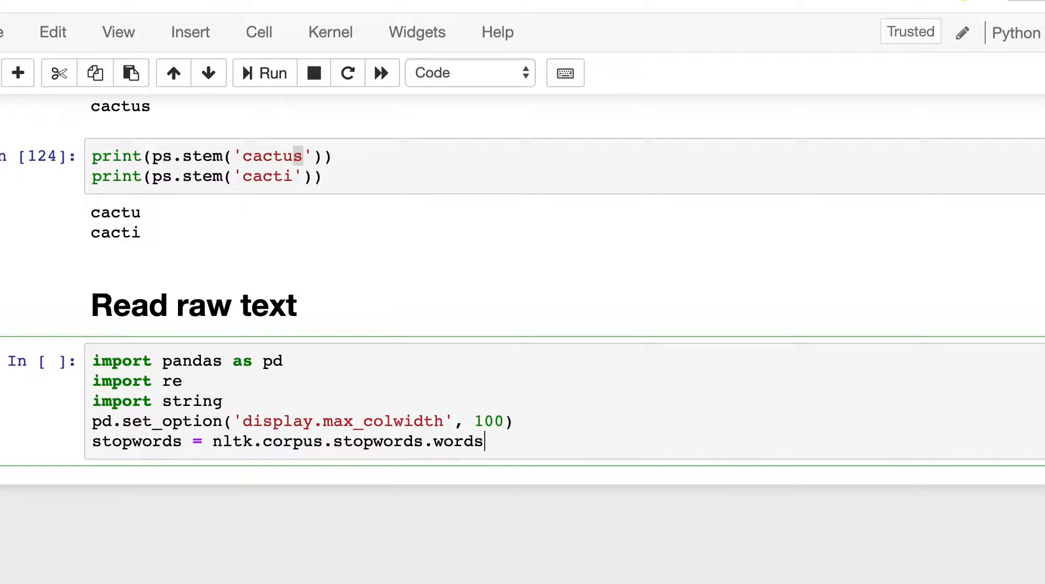
type("('en'")
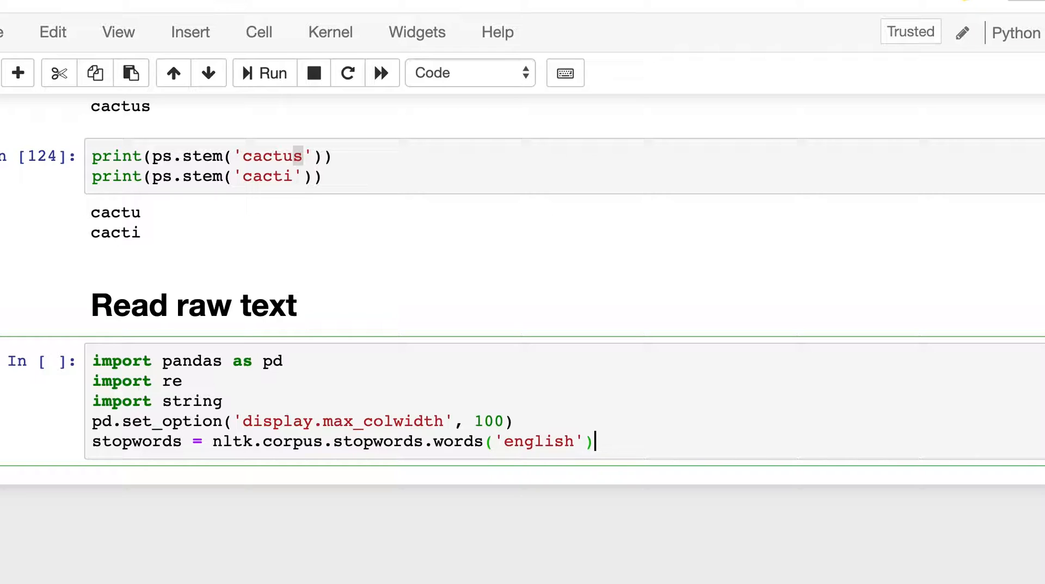
Load SMSSpamCollection into data with pd.read_csv, sep='\t' and header=None
type("dat")
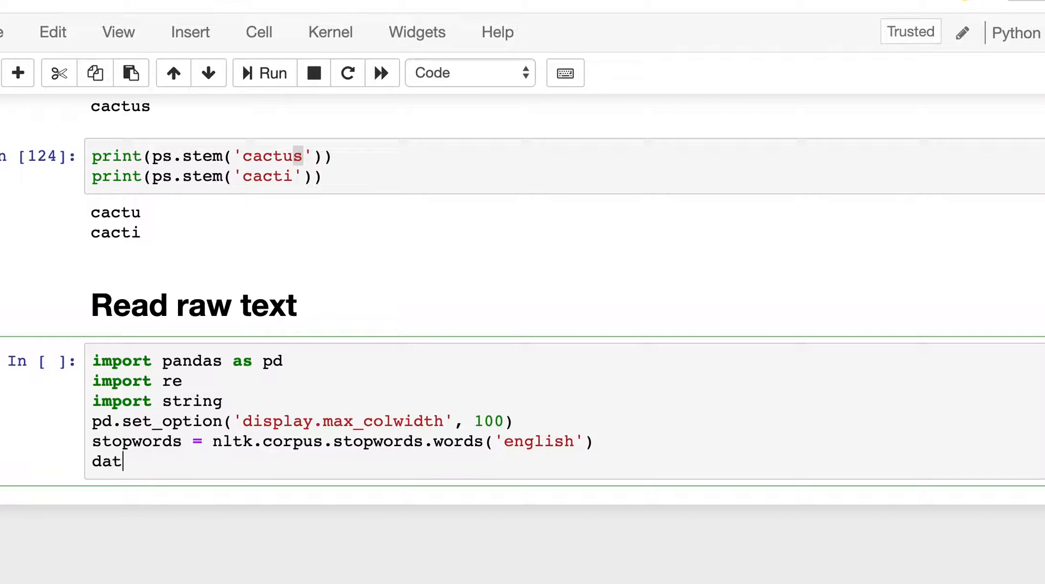
type("a = pd.")
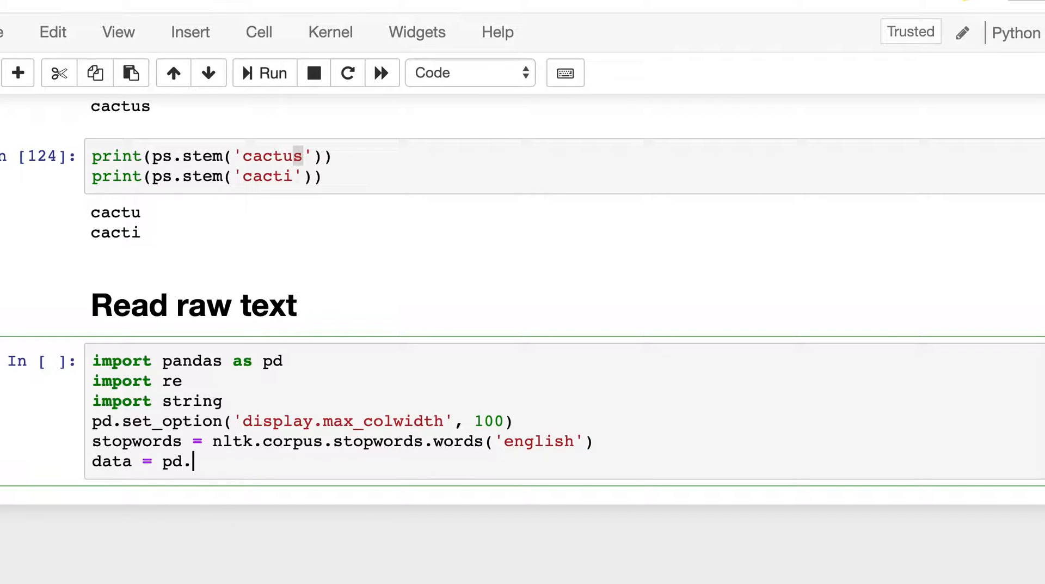
type("read_csv")
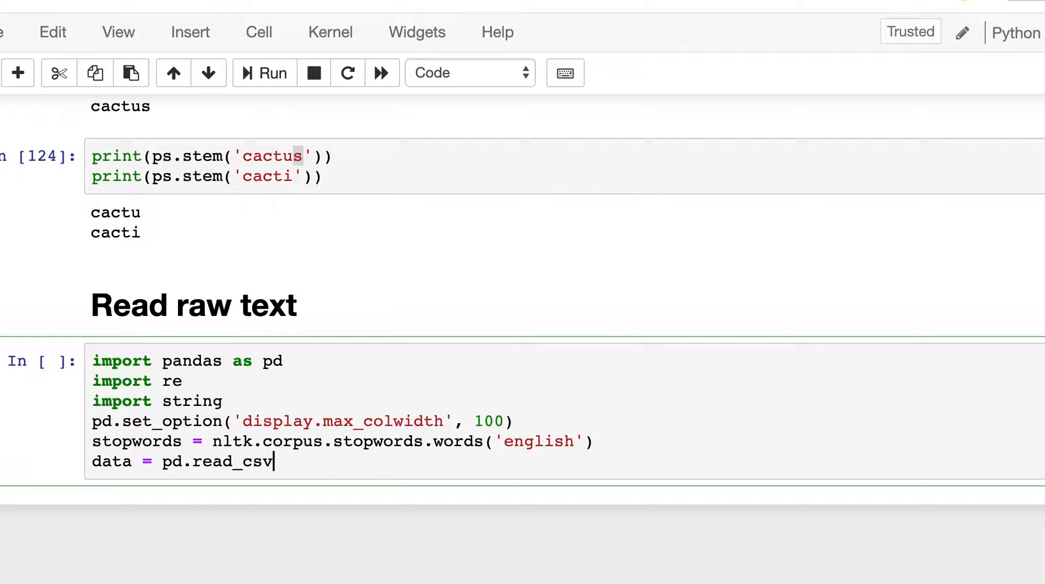
type("()")
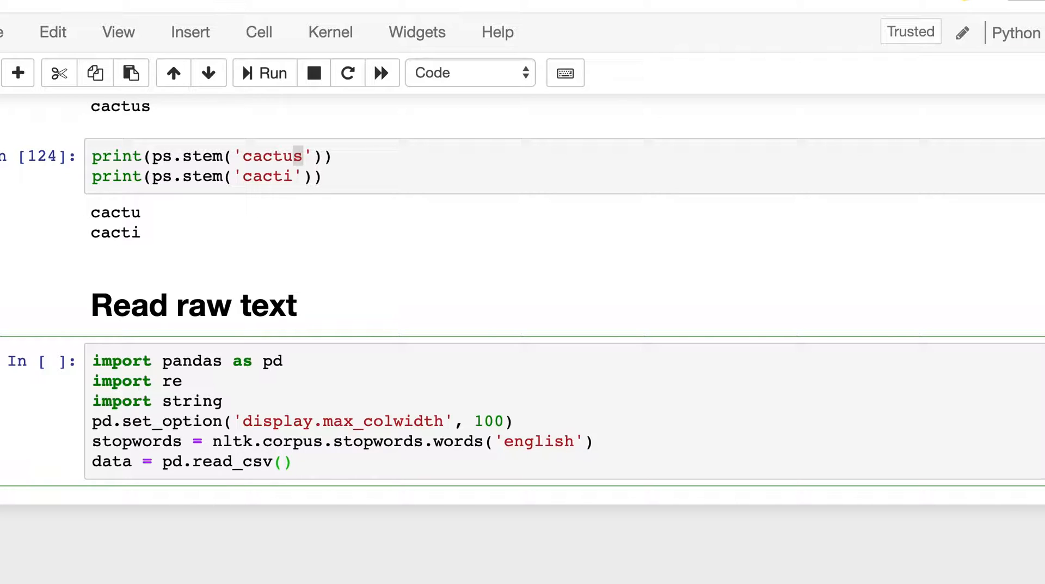
type("\"SMS\"")
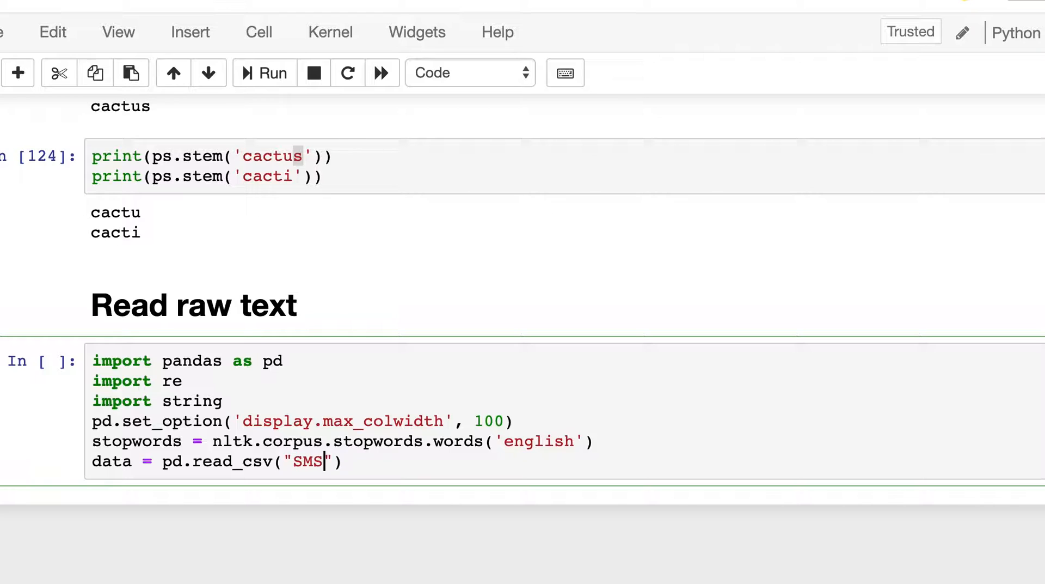
type("pam")
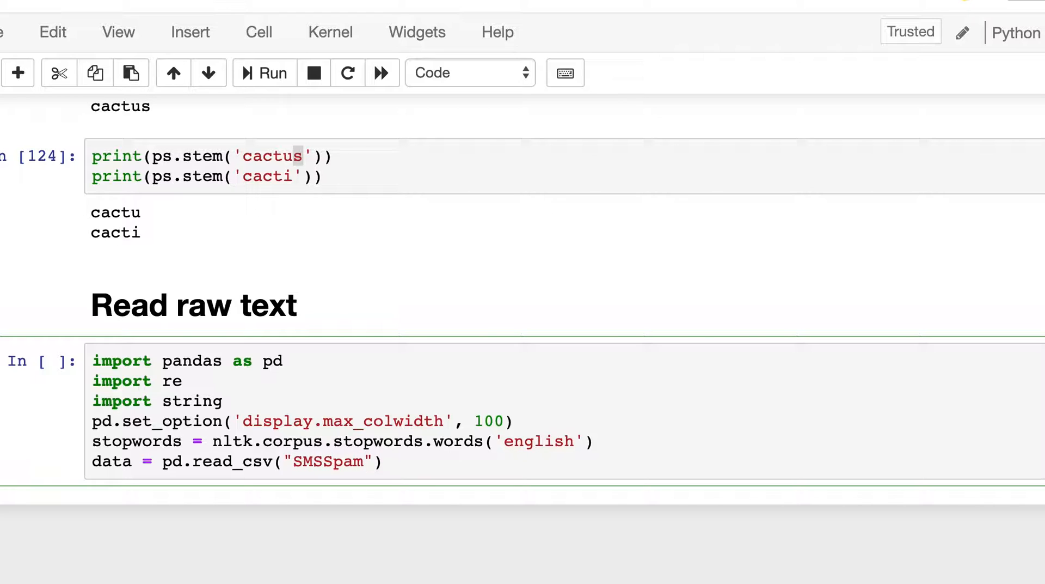
type("Collection")
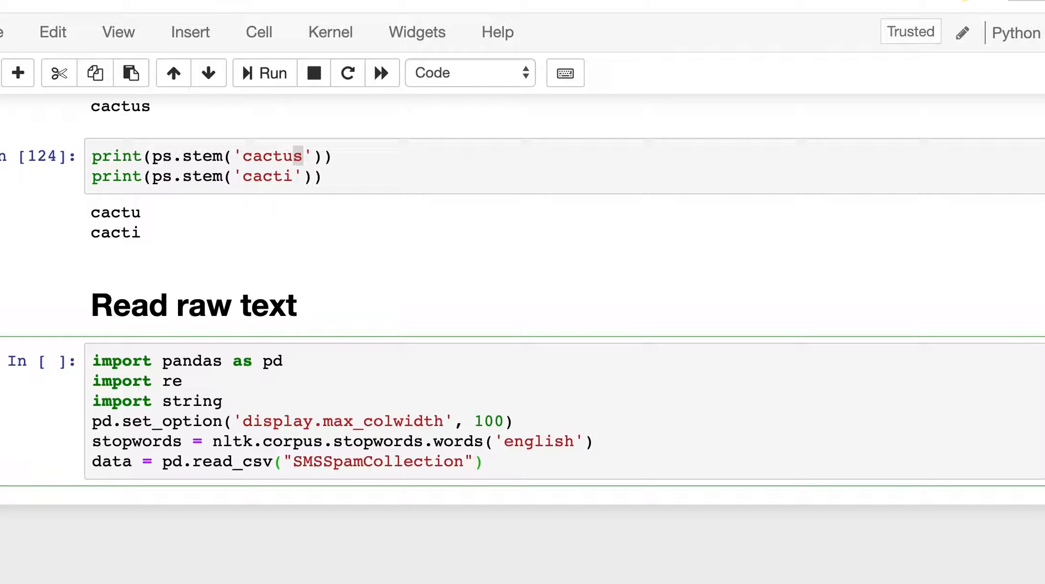
type(", sep=")
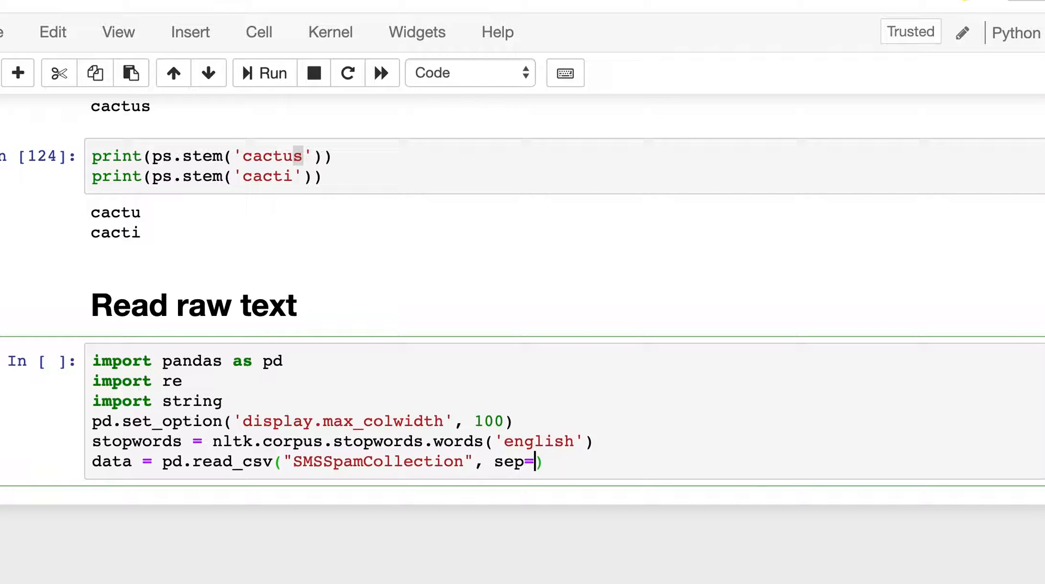
type("'\\t'")
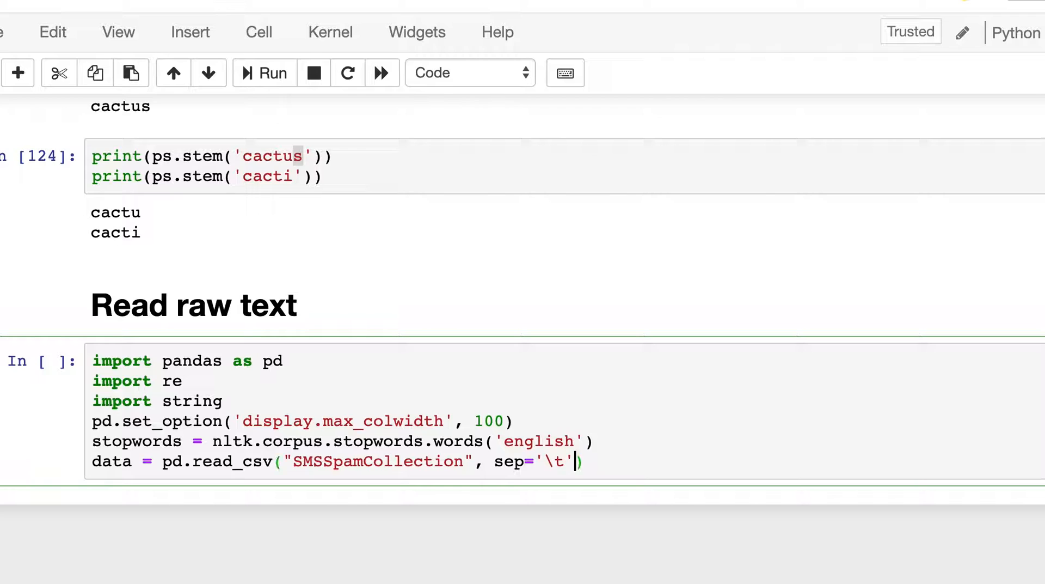
type(", heade")
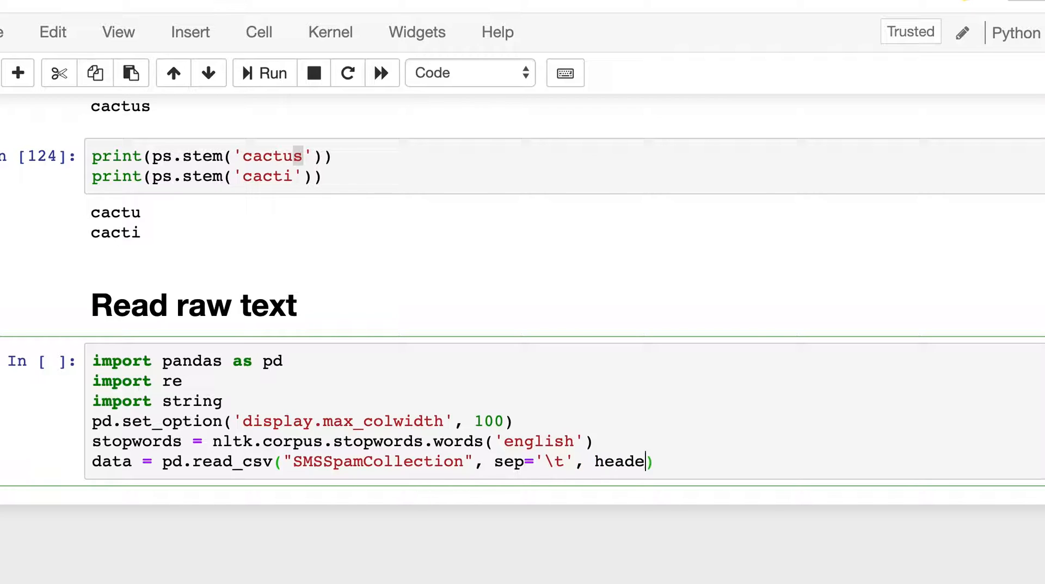
type("r=None")
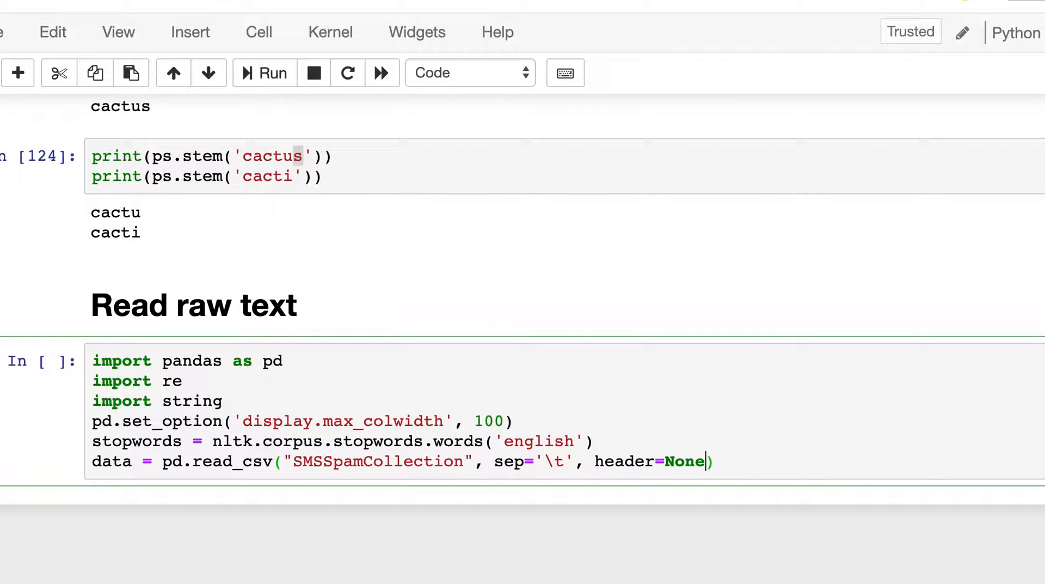
Save and begin the data.columns assignment for the label and msg columns
key("ctrl+s")
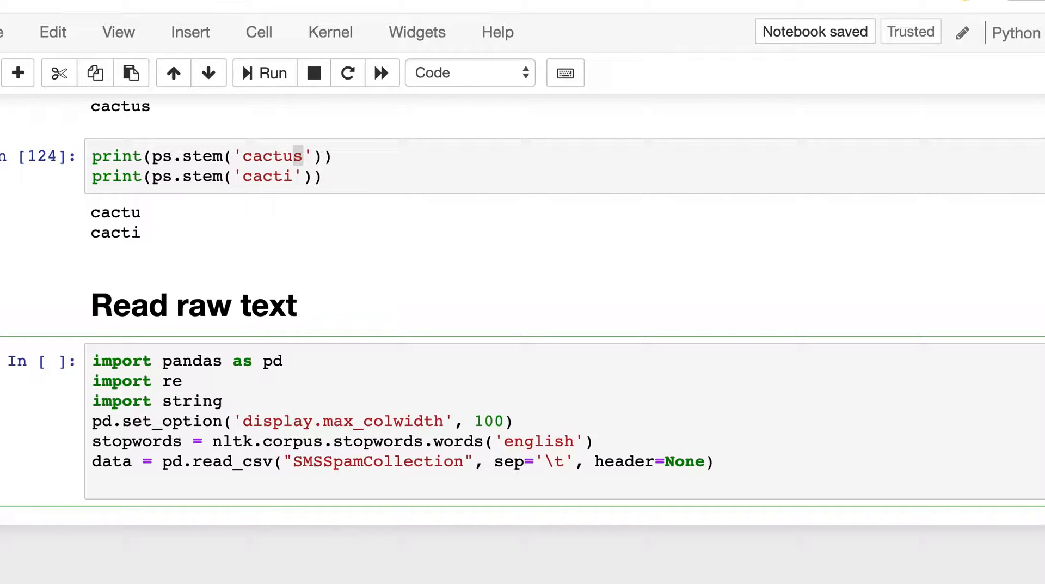
type("data.c")
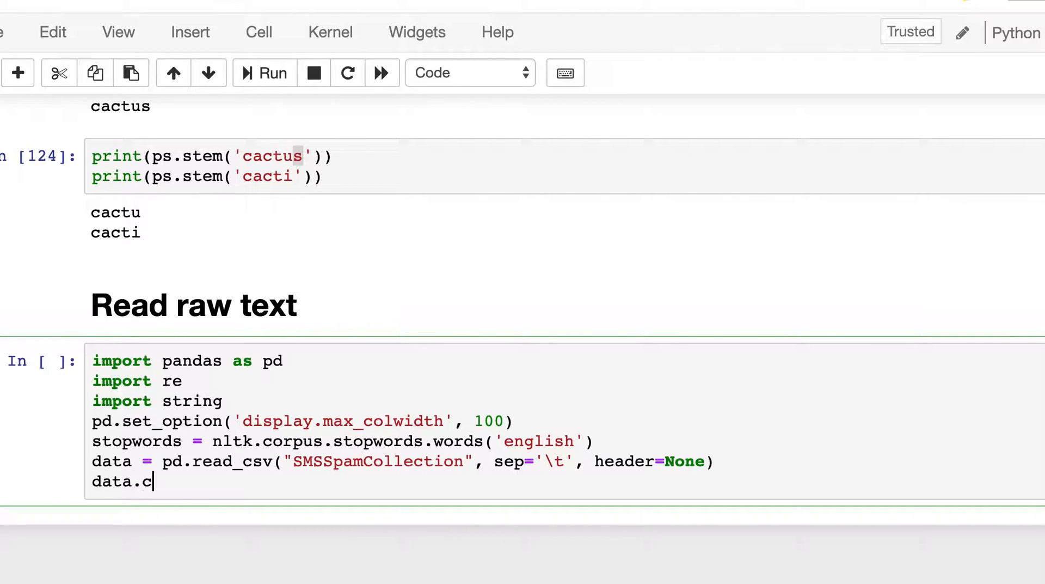
type("olumns = [")
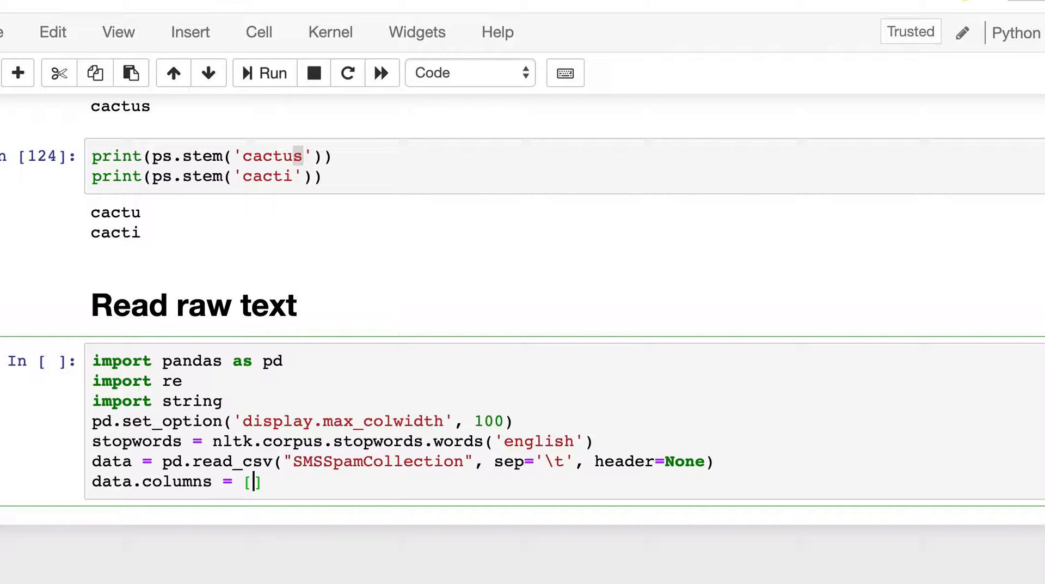
Finish naming the columns 'label' and msg, add data.head(), and run the loading cell
type("'la")
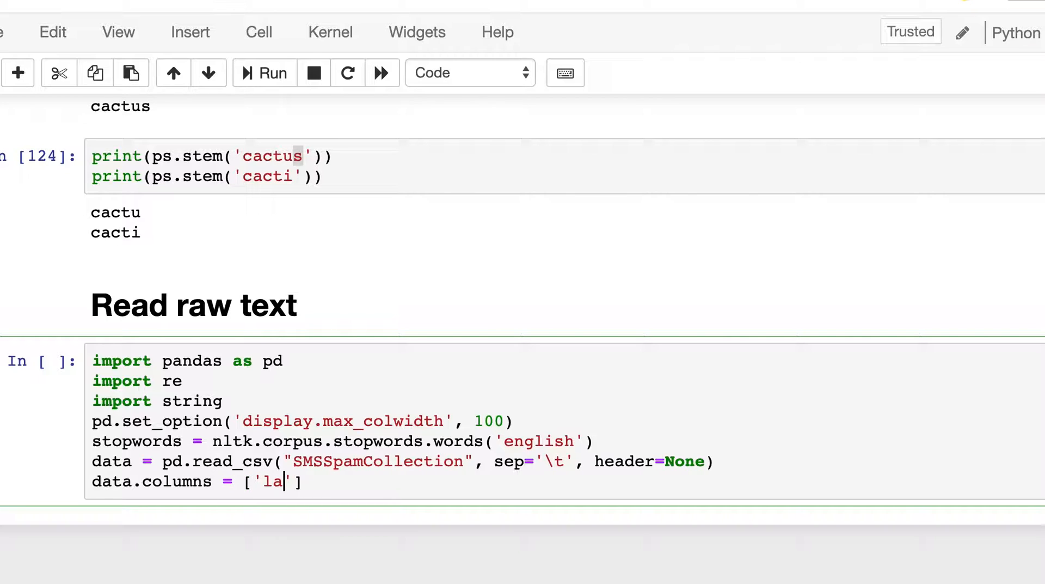
type("bel',")
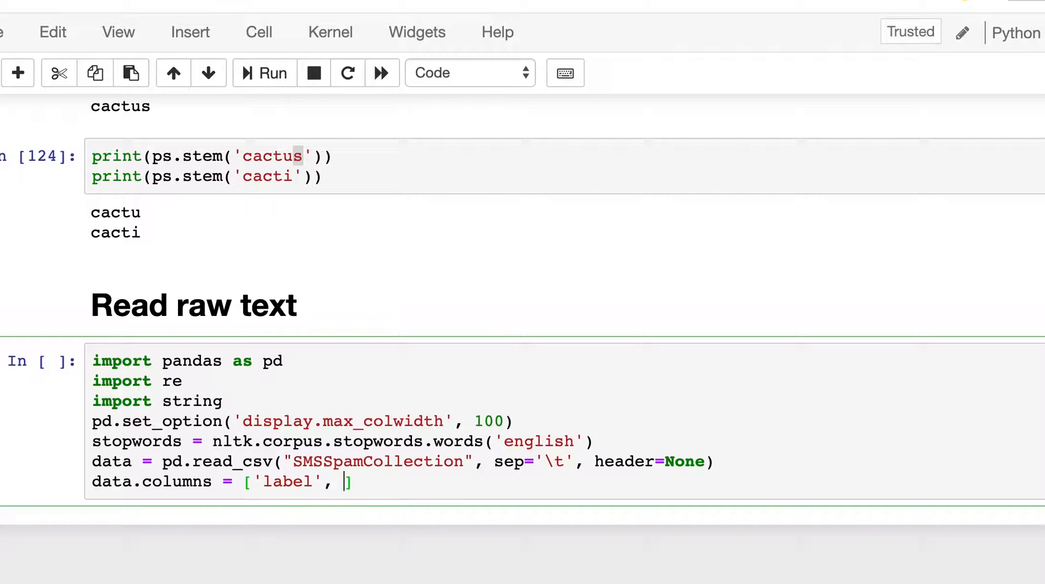
type("msg]")
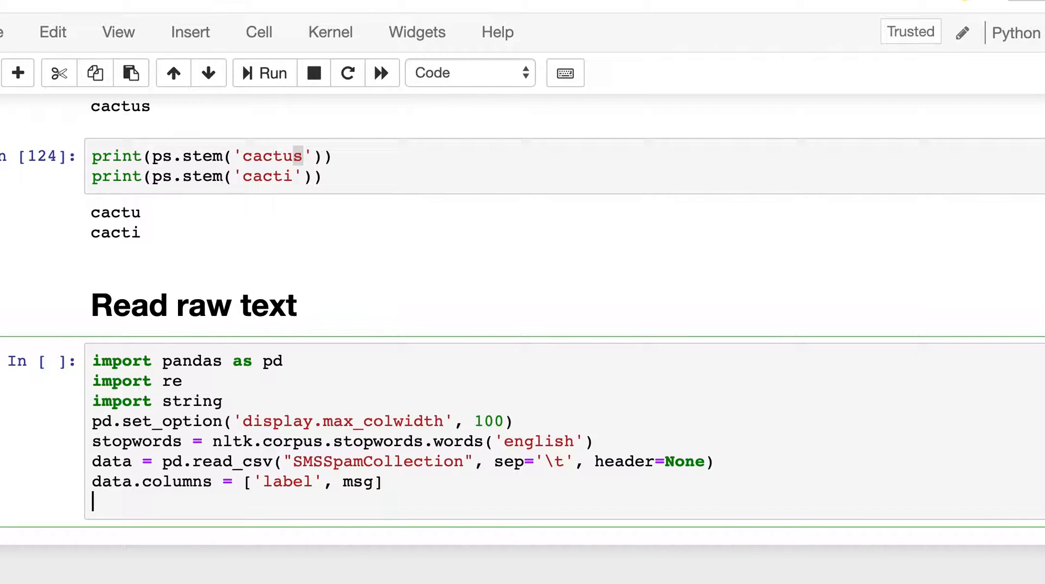
type("data.")
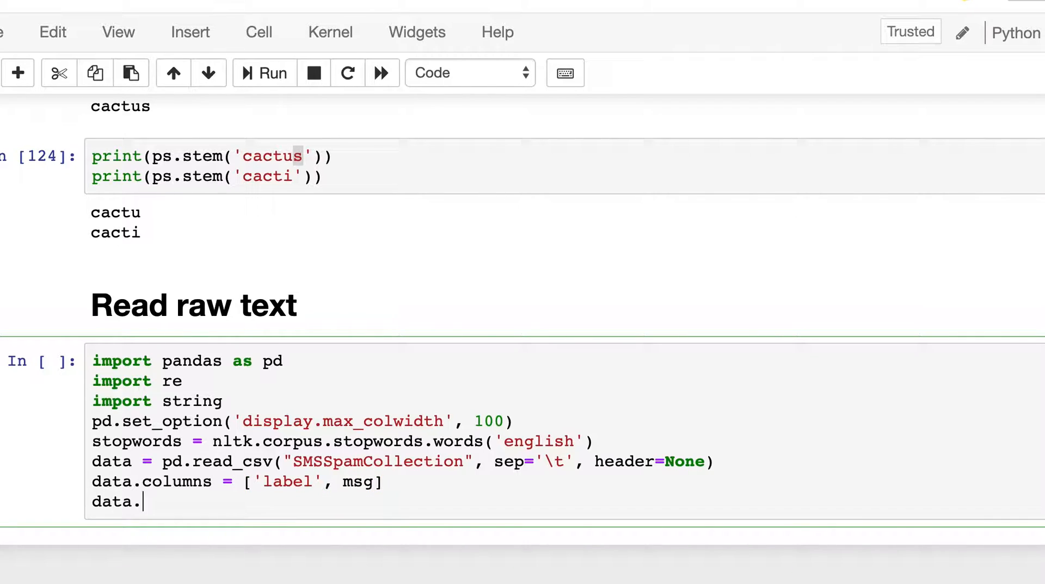
type("head()")
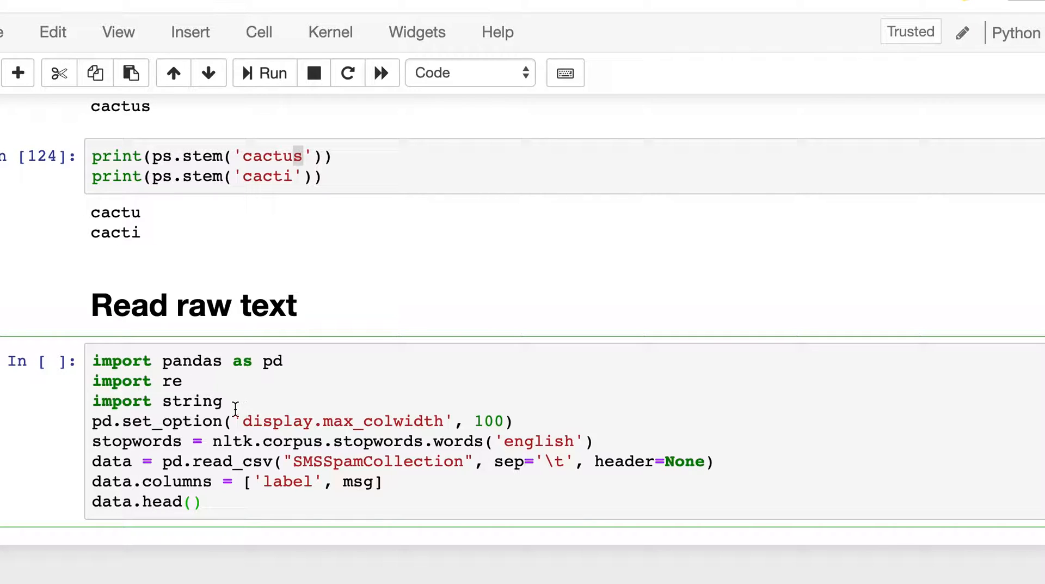
left_click(264, 73)
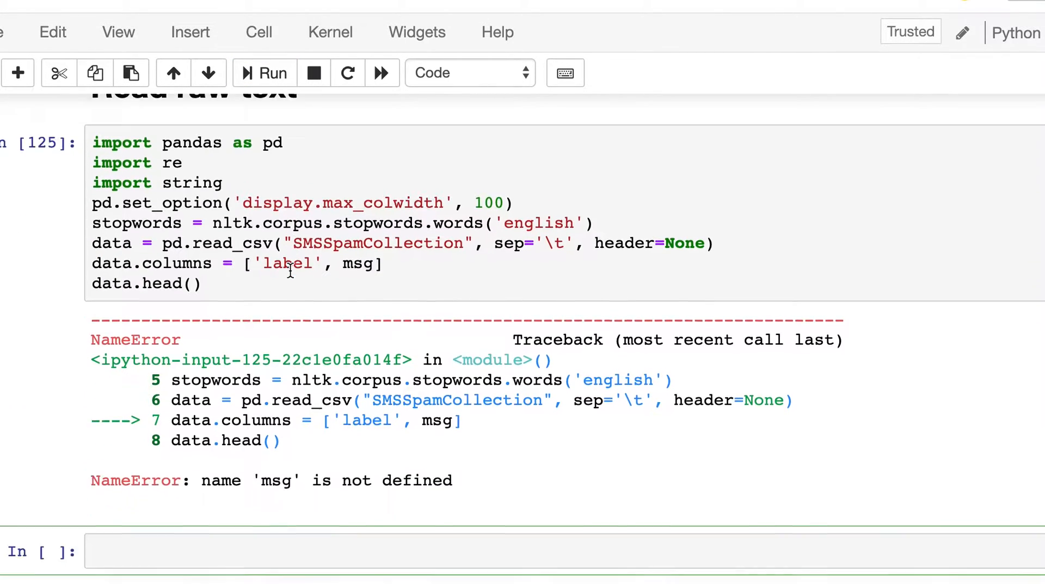
Quote the msg column name to fix the NameError and rerun so five label/msg rows preview
scroll("down", 3)
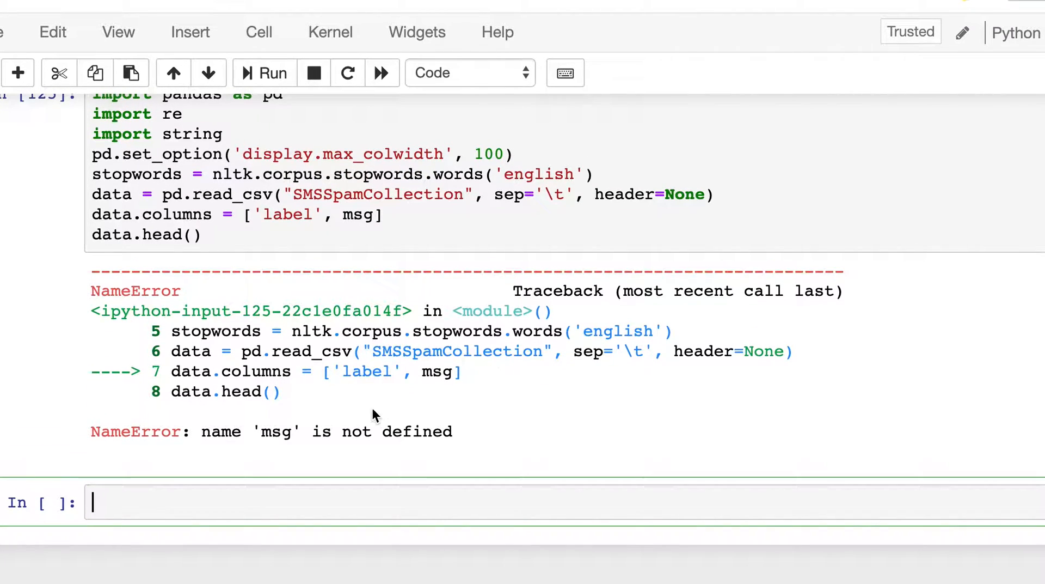
scroll("up", 3)
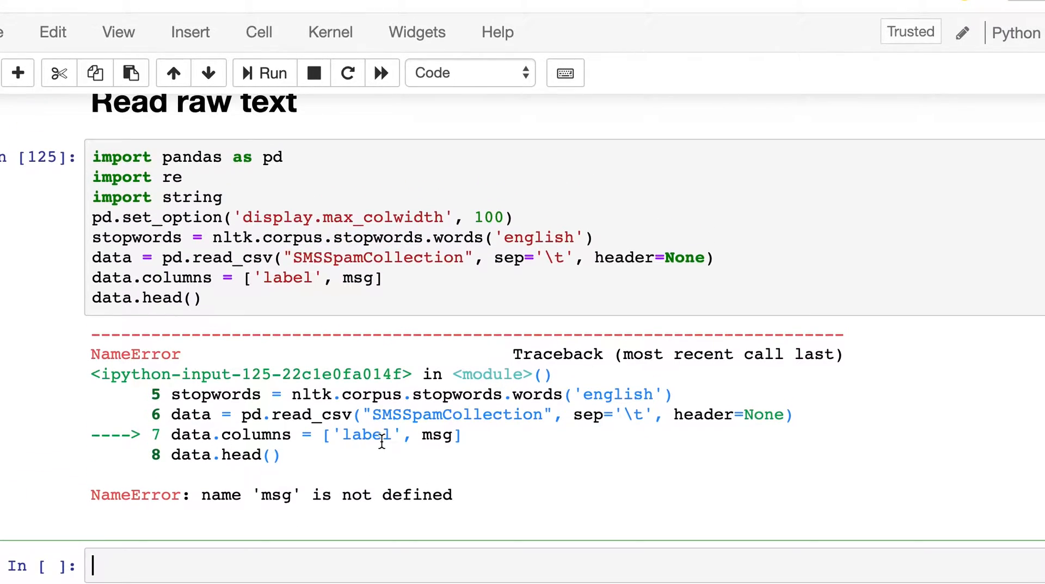
left_click(340, 278)
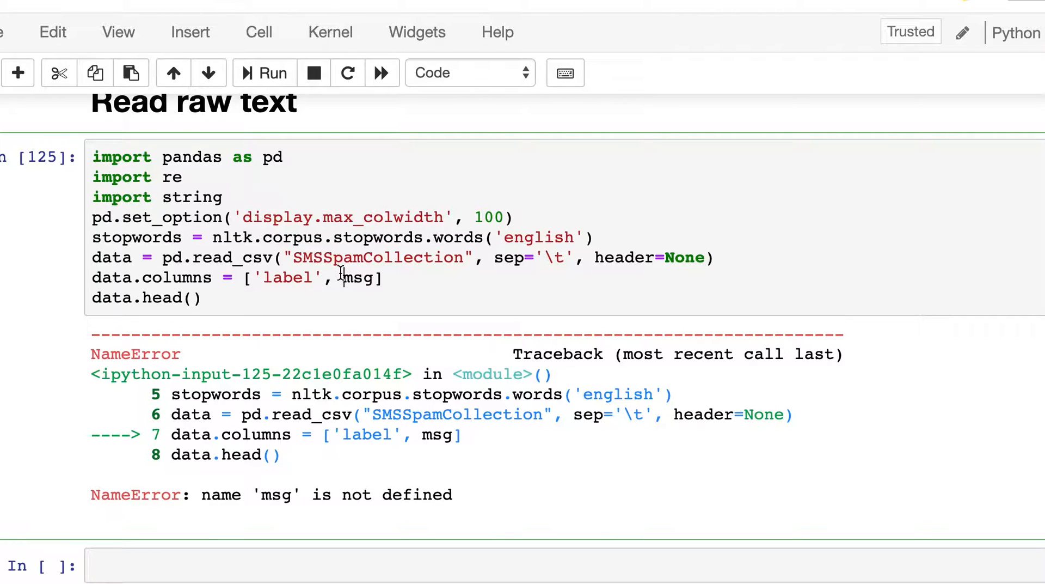
type("'msg'")
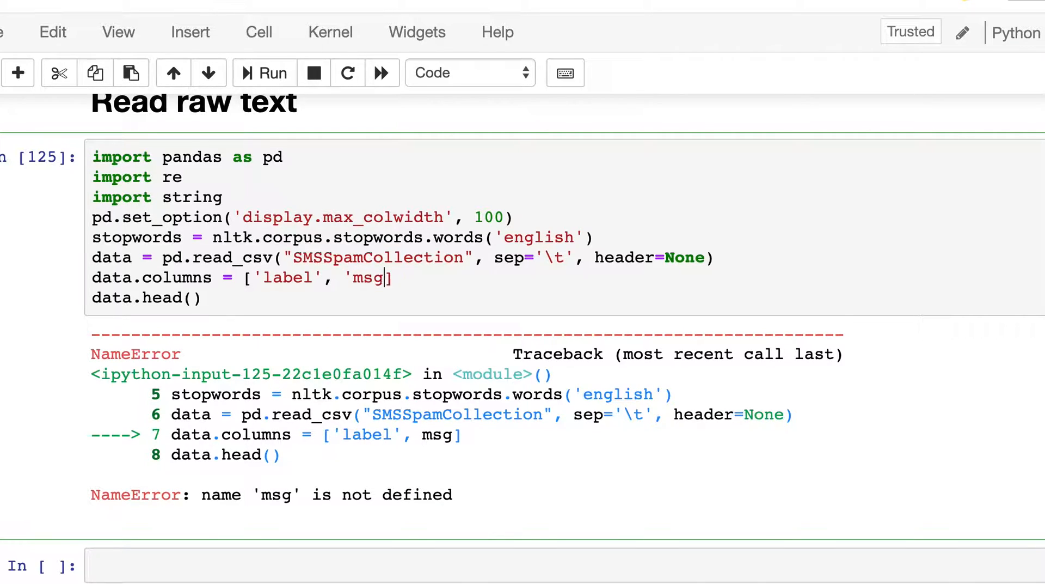
left_click(264, 73)
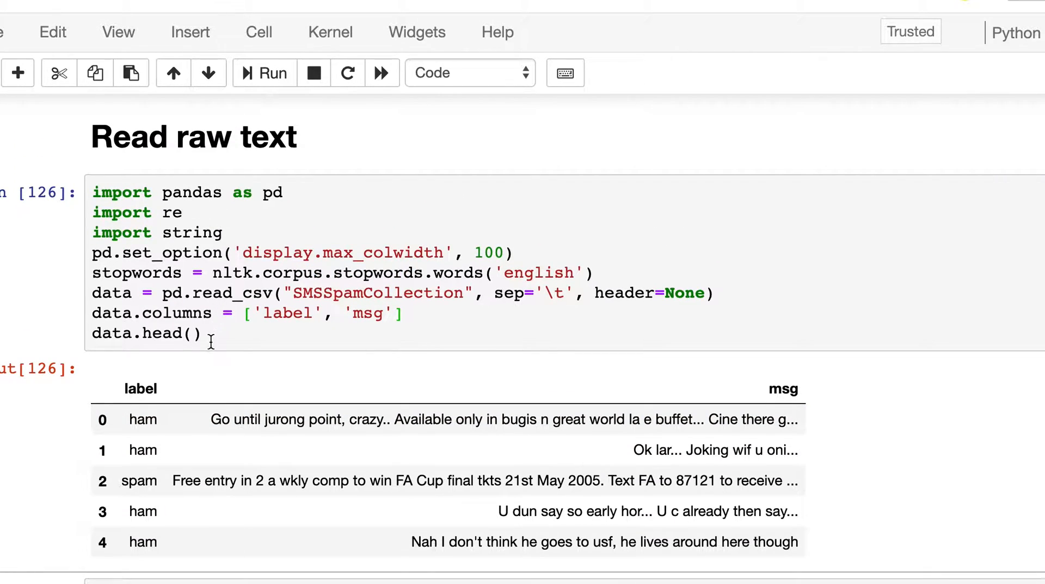
left_click(333, 273)
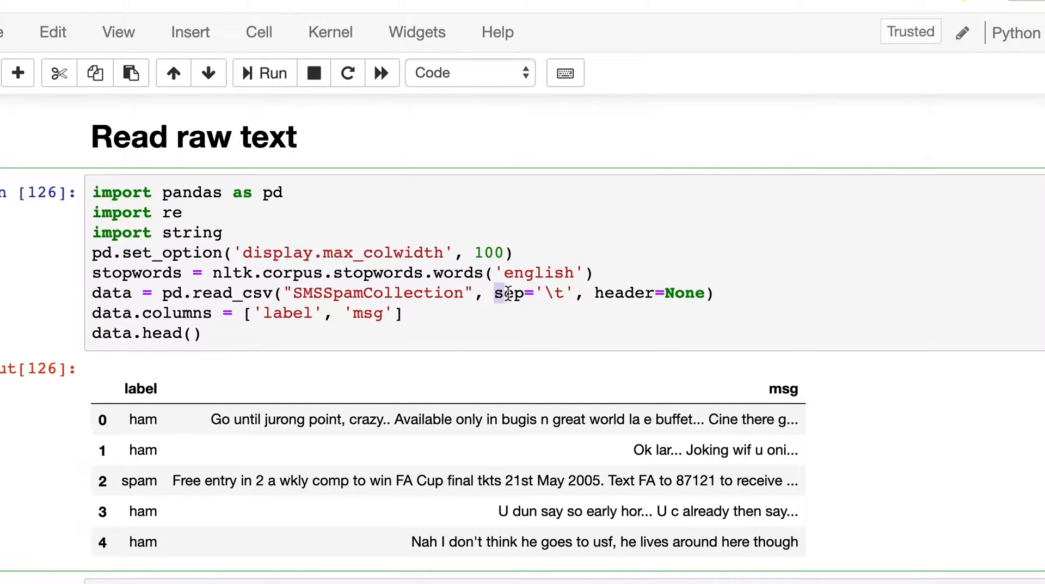
scroll("down", 3)
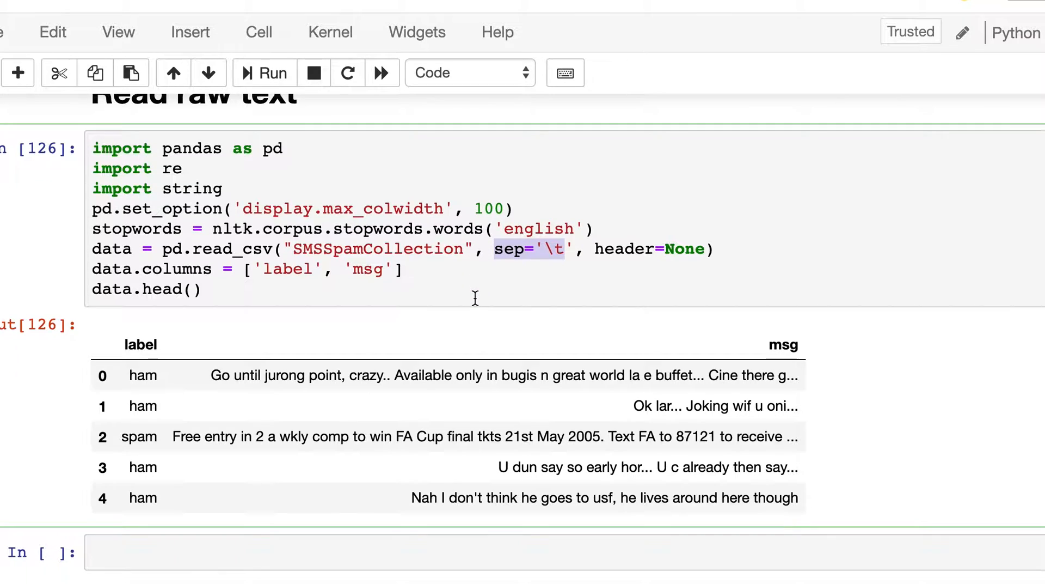
mouse_move(268, 269)
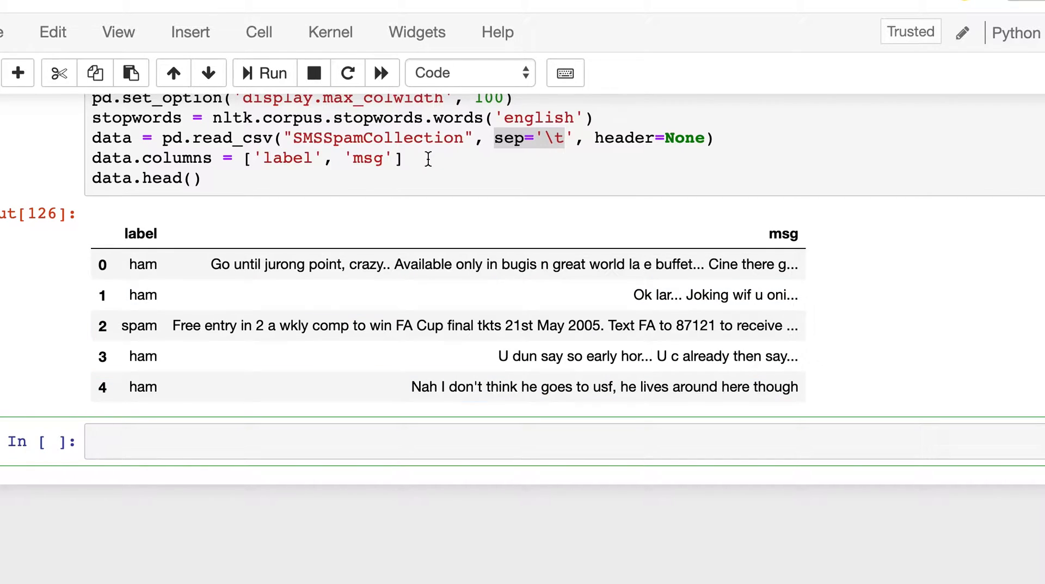
Convert the empty cell to a Heading cell and dismiss the markdown notice
left_click(467, 73)
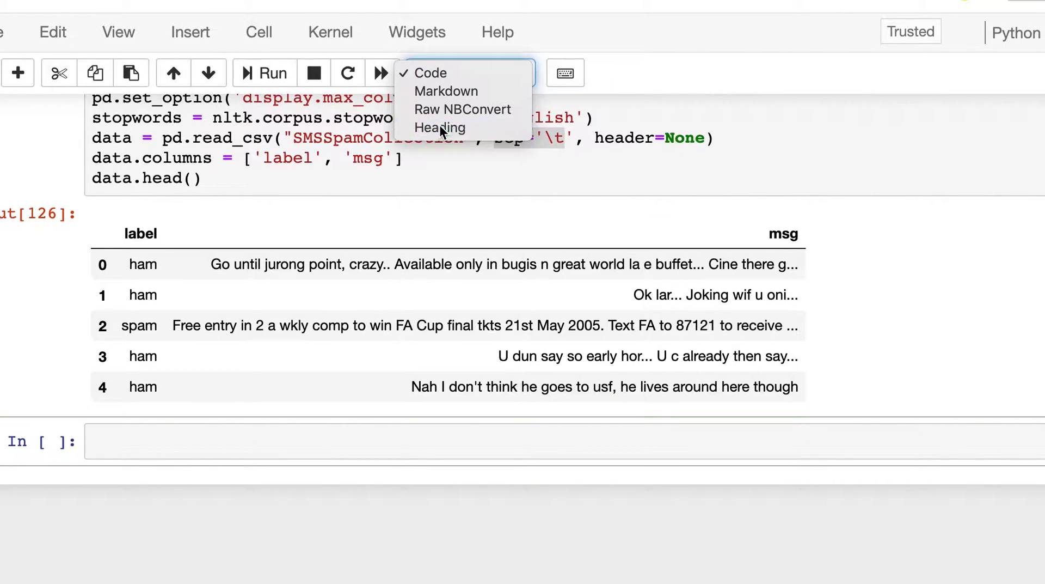
left_click(439, 128)
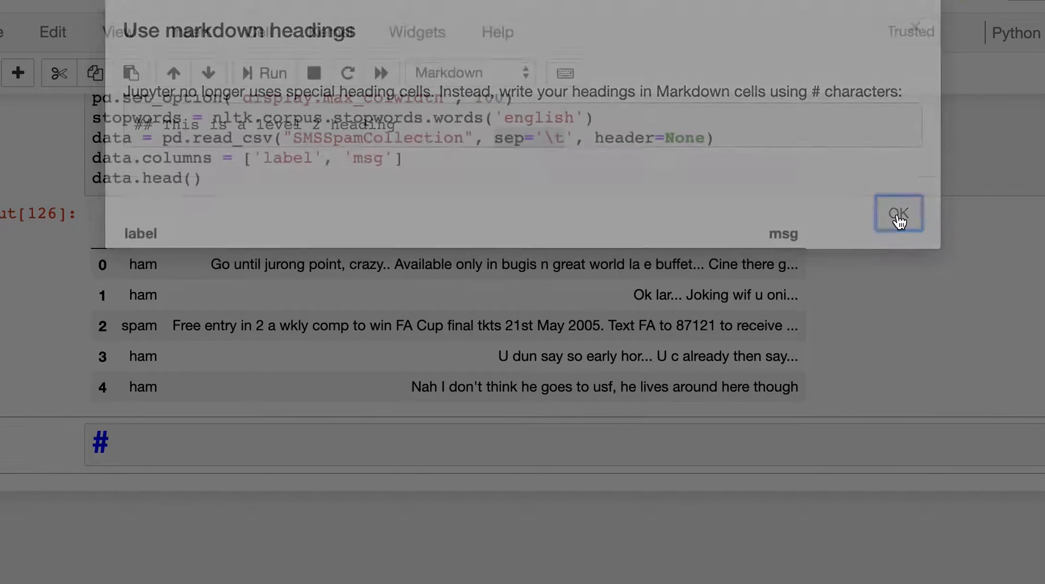
left_click(899, 214)
type("Cleaning")
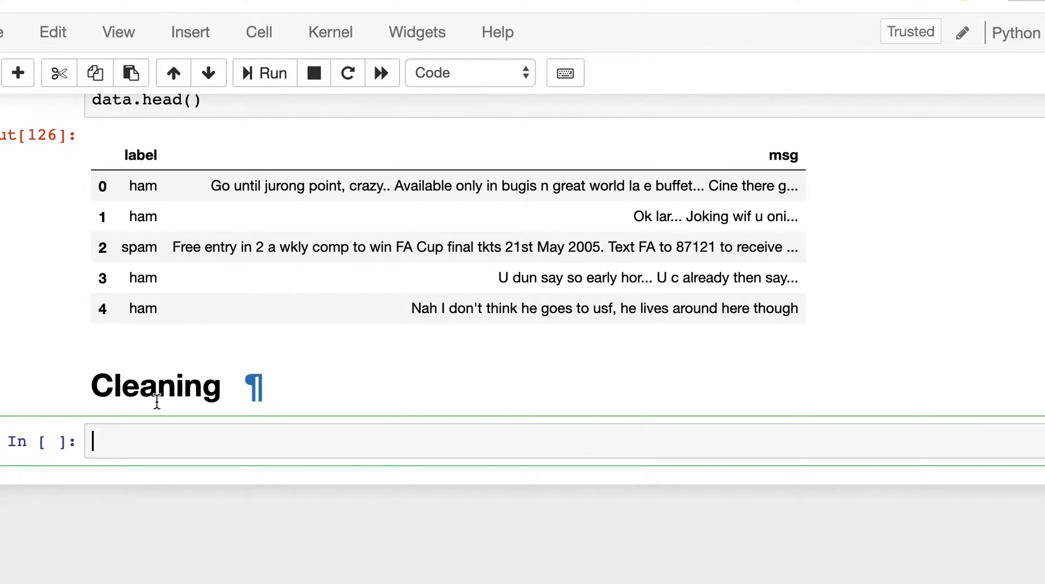
mouse_move(152, 442)
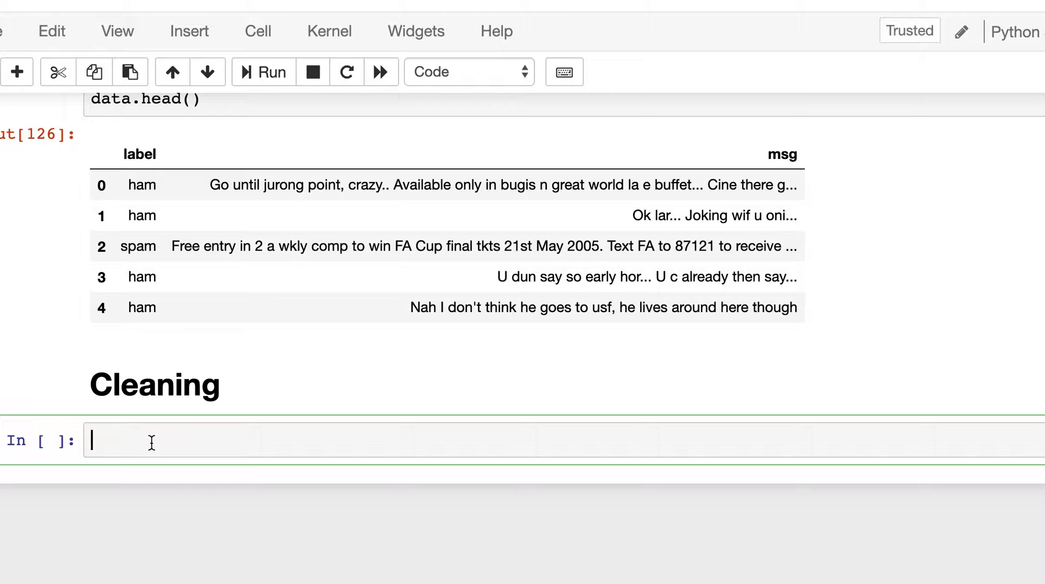
Define the clean_text(txt) function signature
type("def")
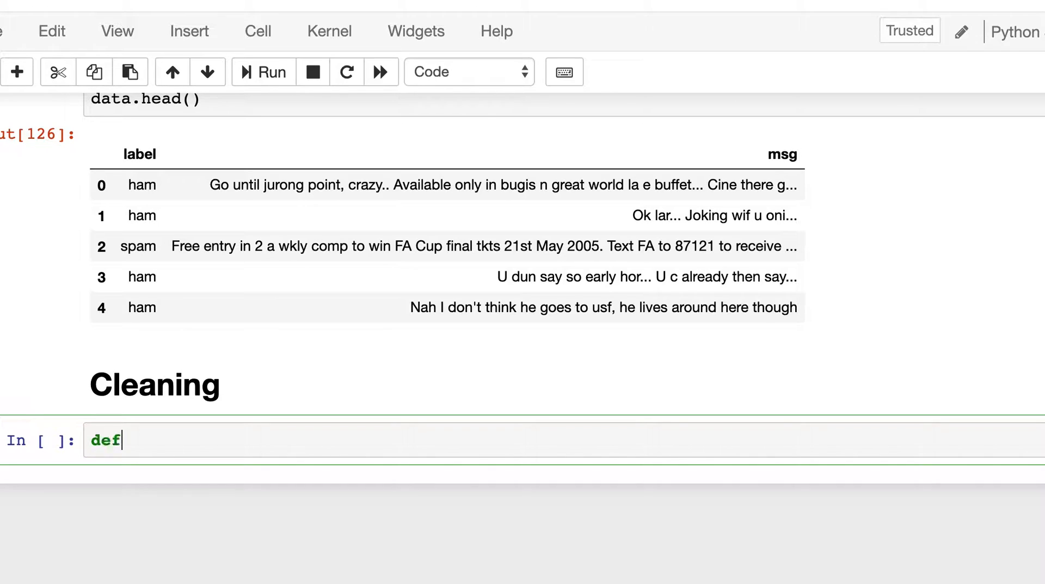
type("clean")
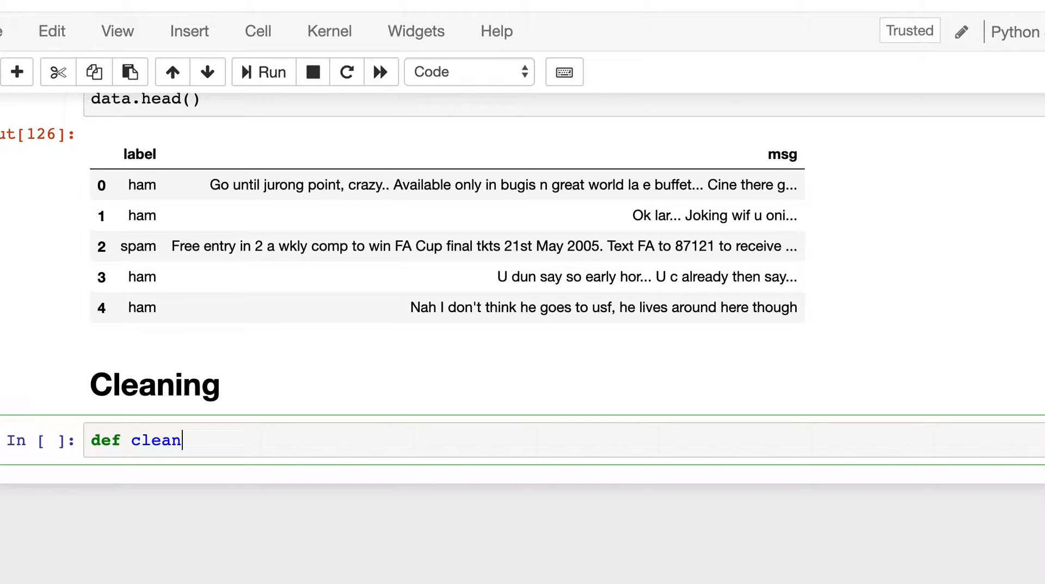
type("_text()")
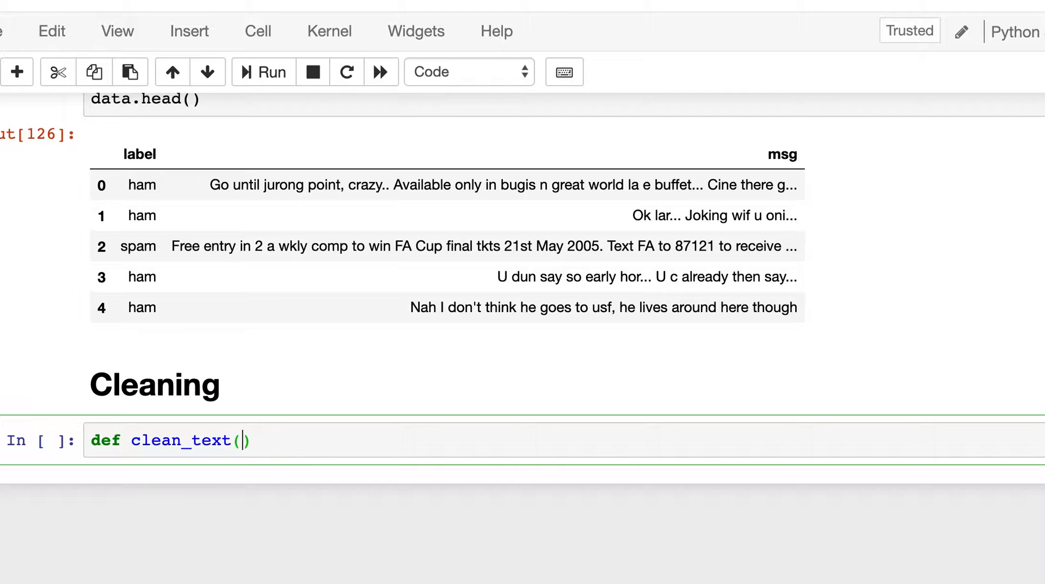
type("txt):")
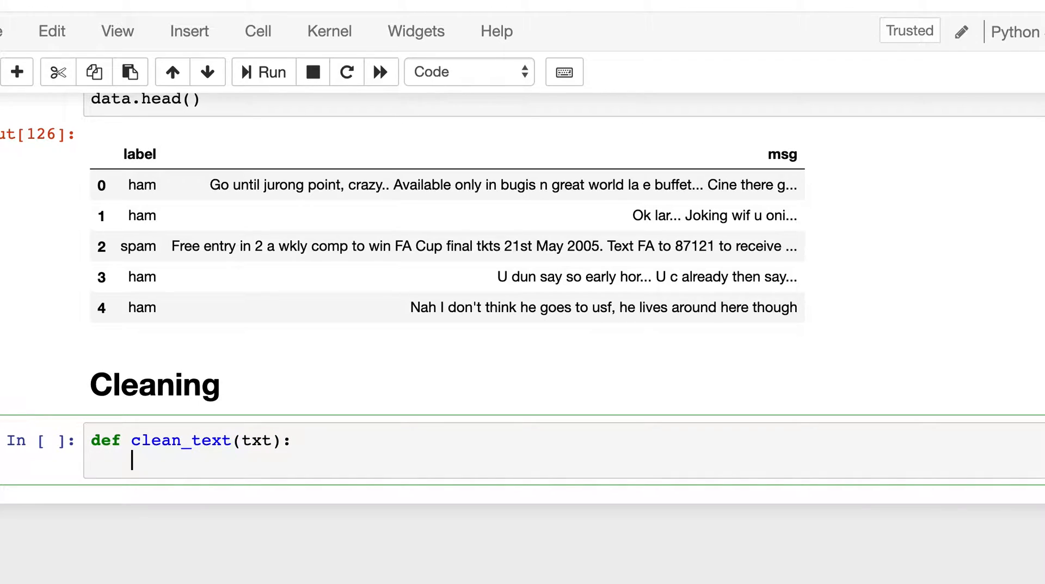
Write the line joining characters of txt not in string.punctuation
type("tetx")
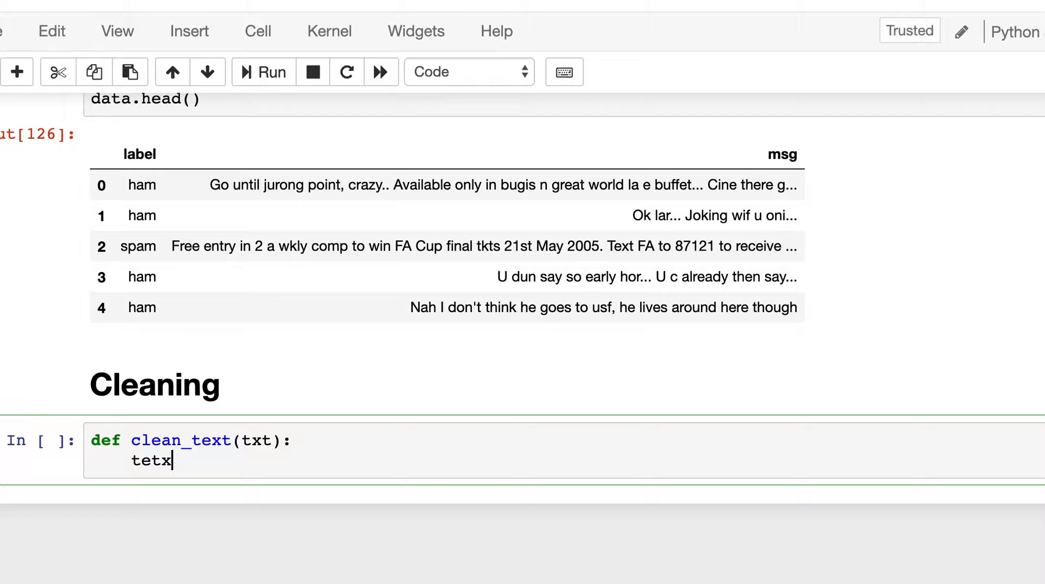
type("txt")
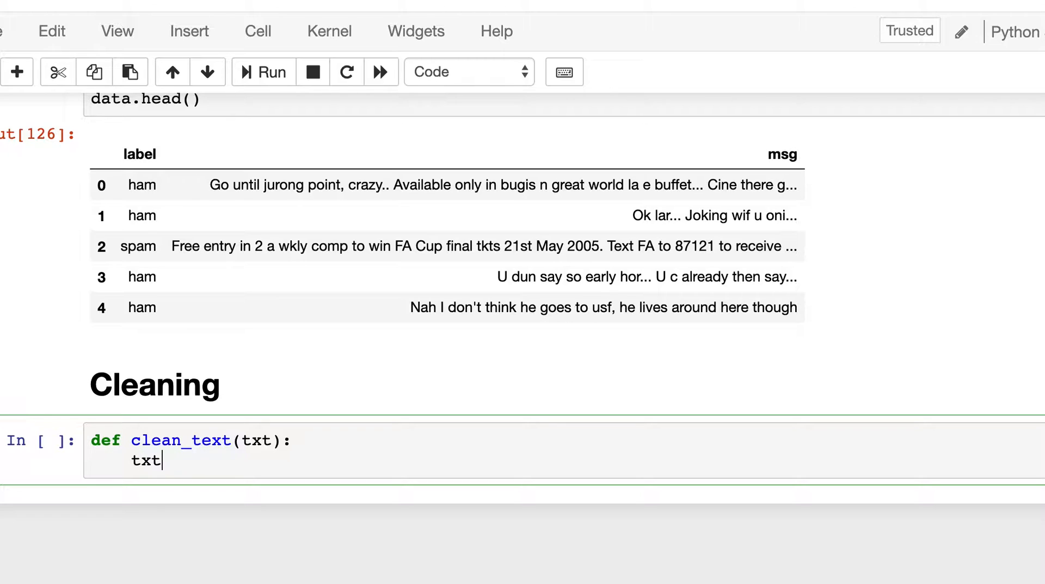
type("= \"\"")
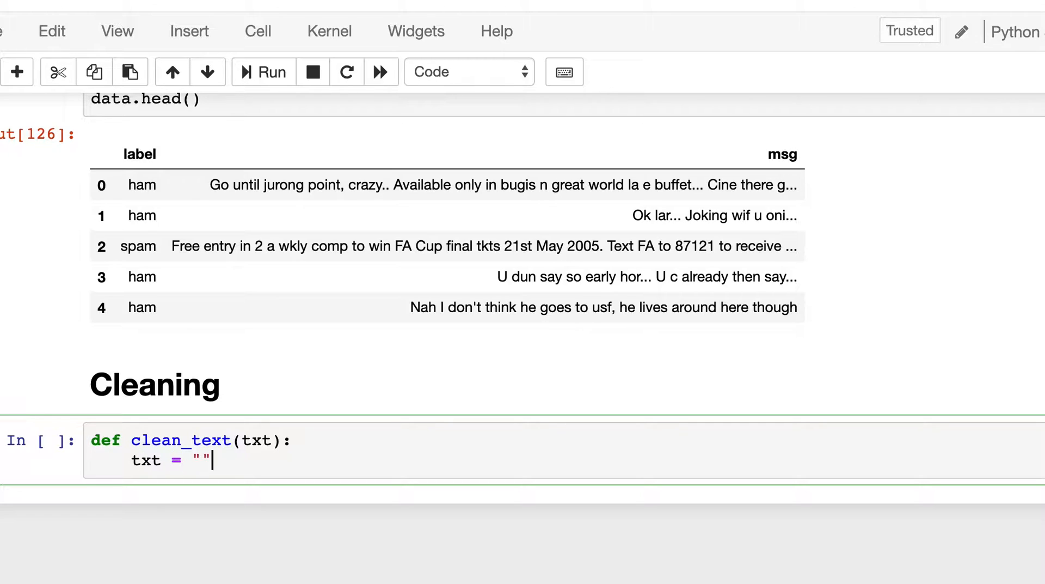
type(".join")
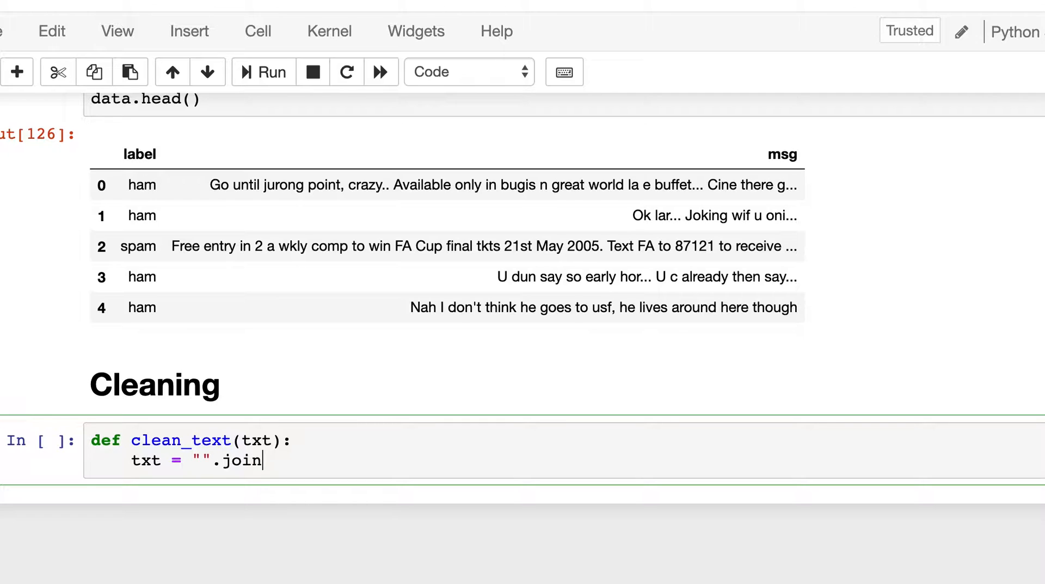
type("([])")
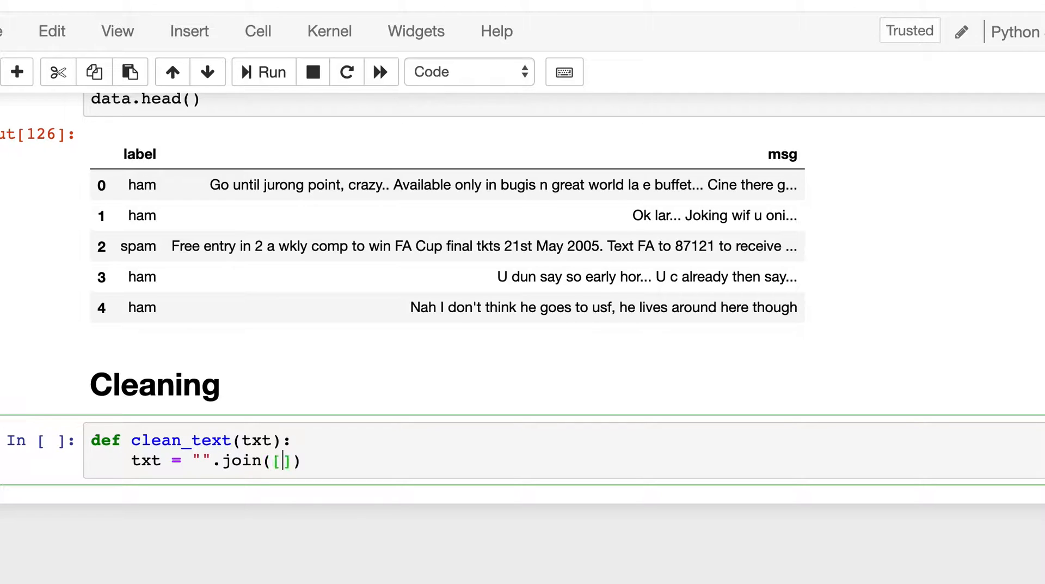
type("c for c")
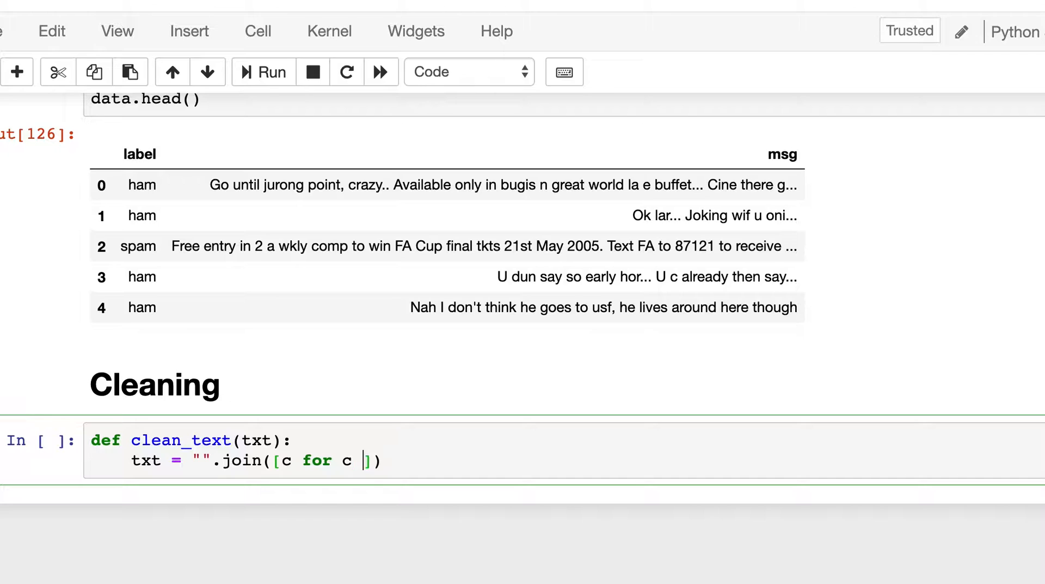
type("in txt")
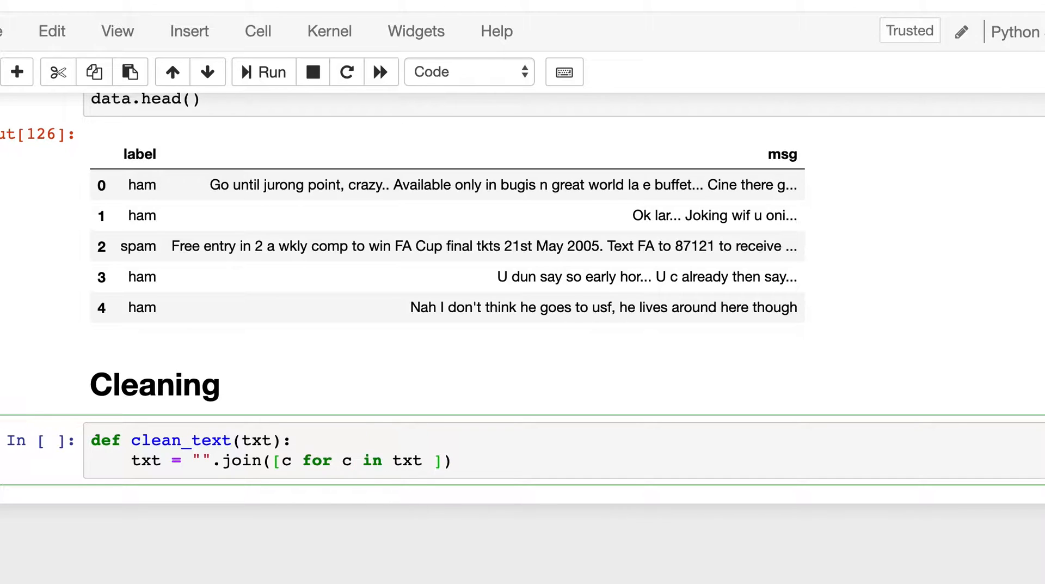
type("if c not")
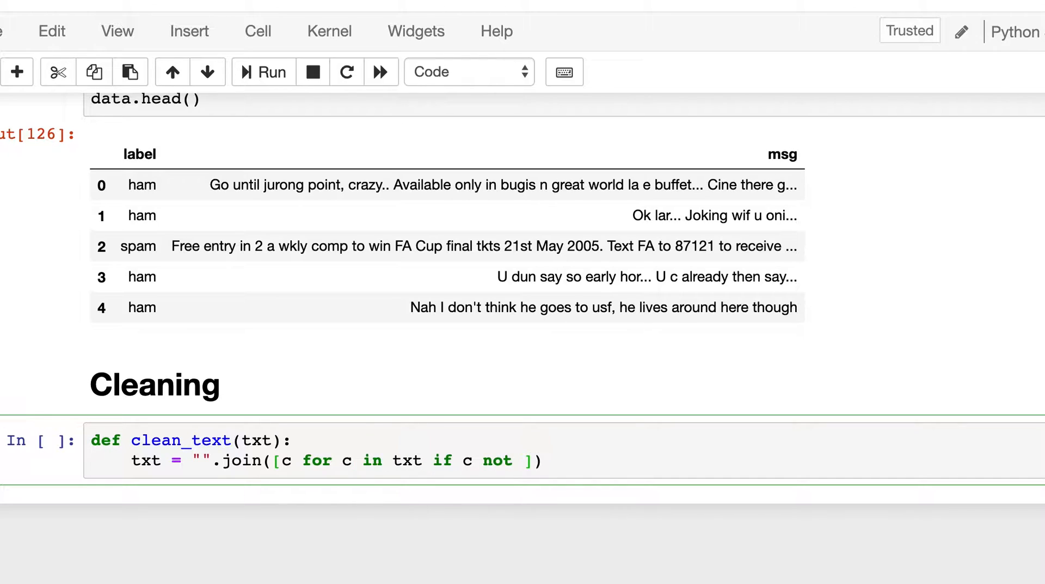
type("in string")
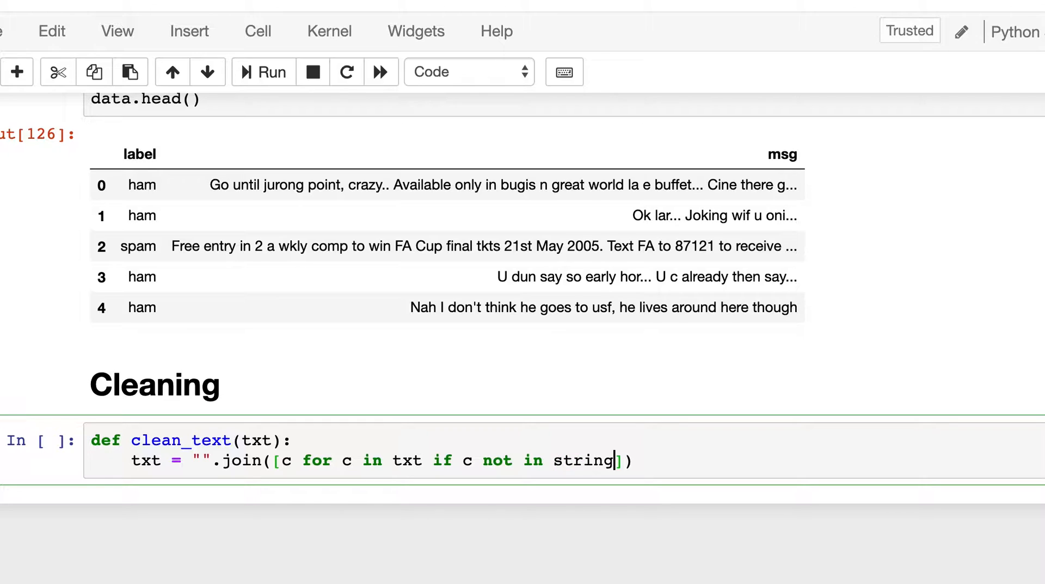
type(".punctuation")
type("tok")
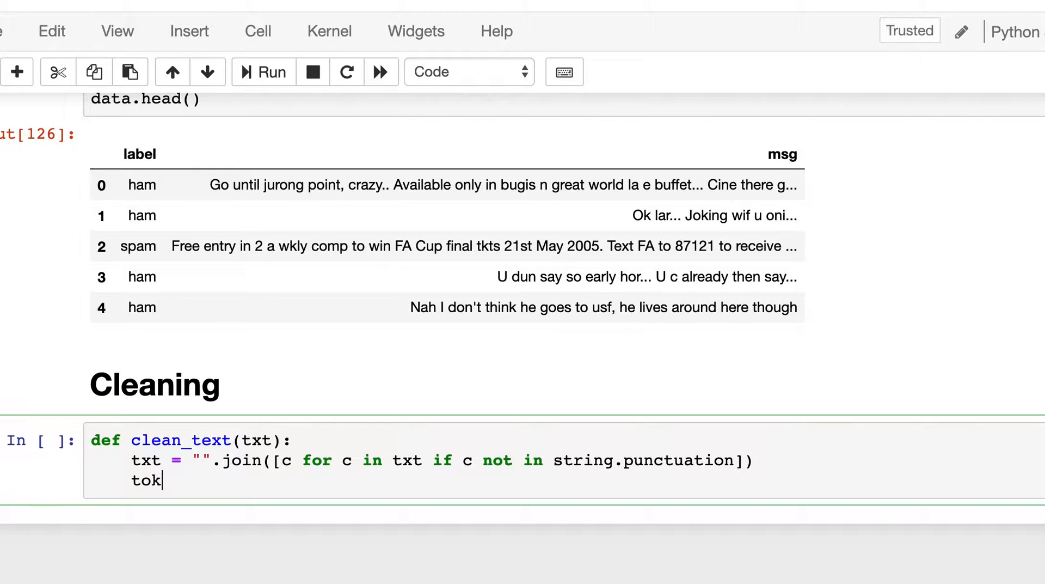
Add the tokens line splitting txt with re.split('\W+')
type("ens = re")
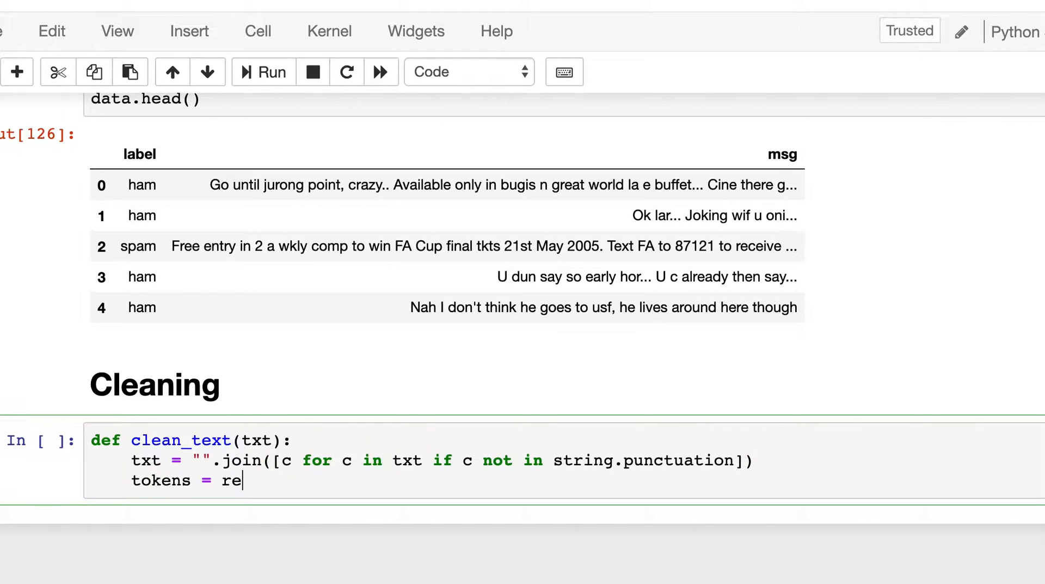
type(".split()")
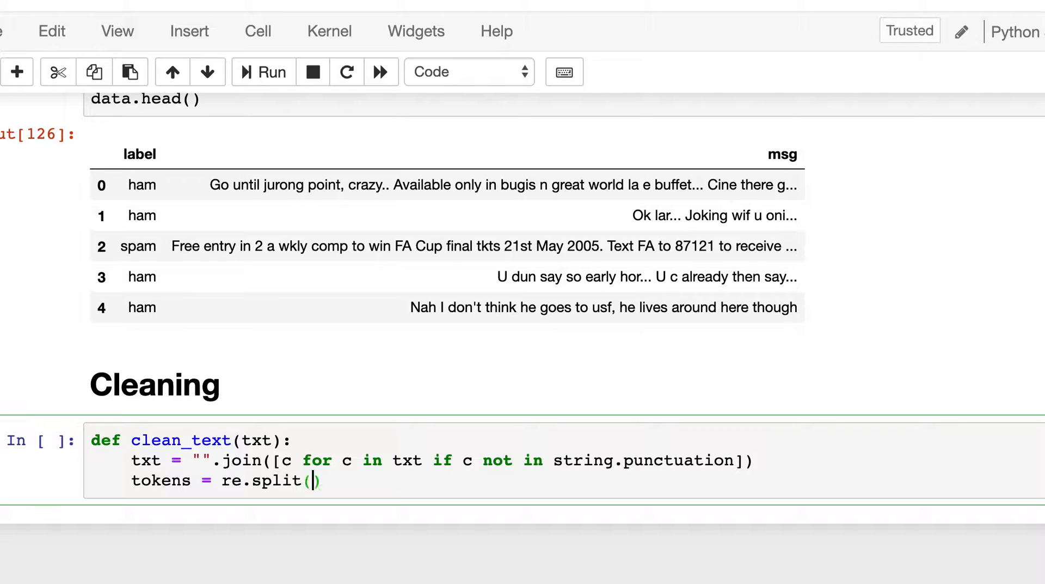
type("'\\")
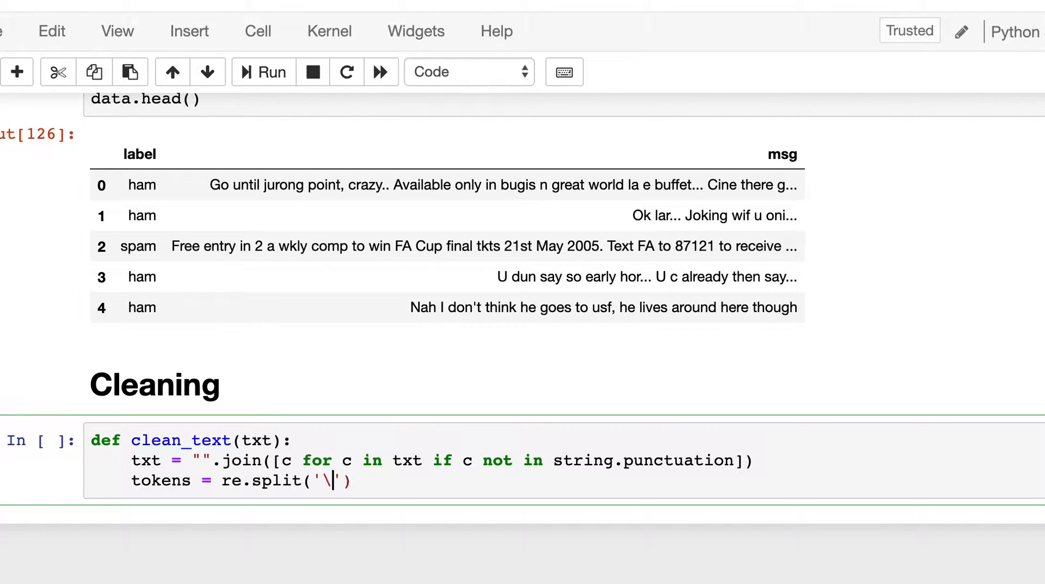
type("W+")
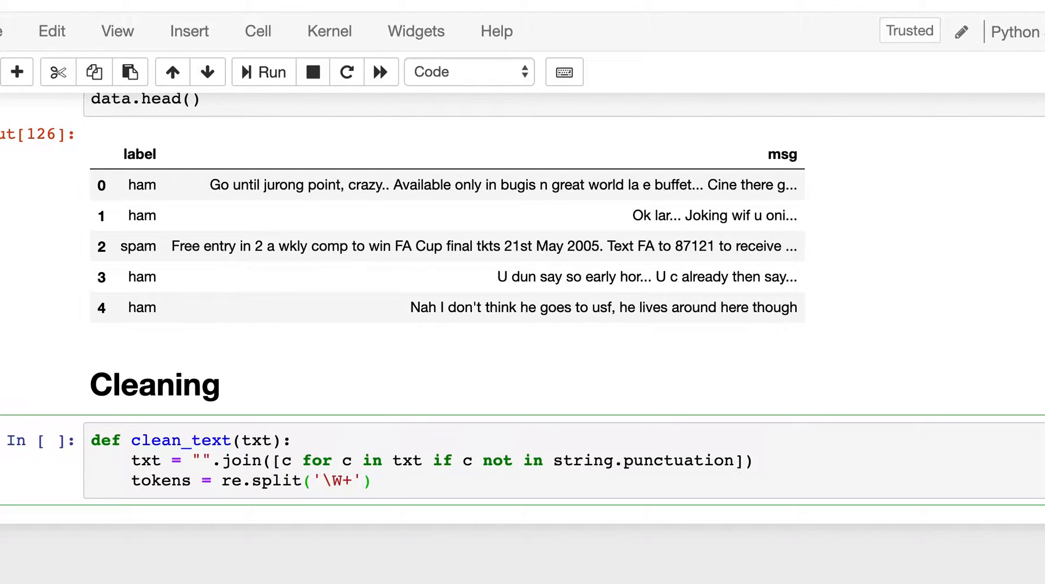
type(", ta")
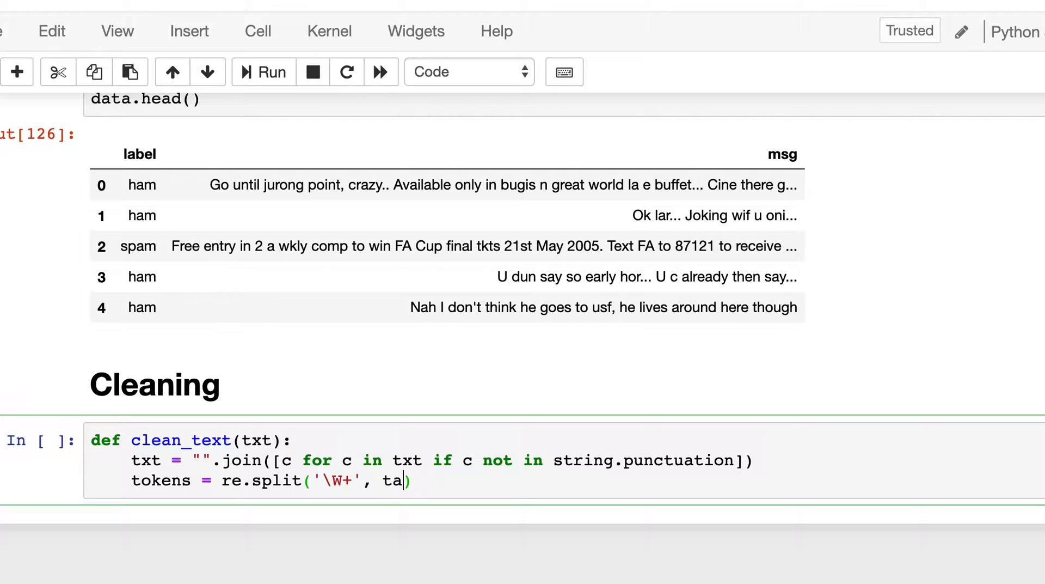
type("xt")
type("txt")
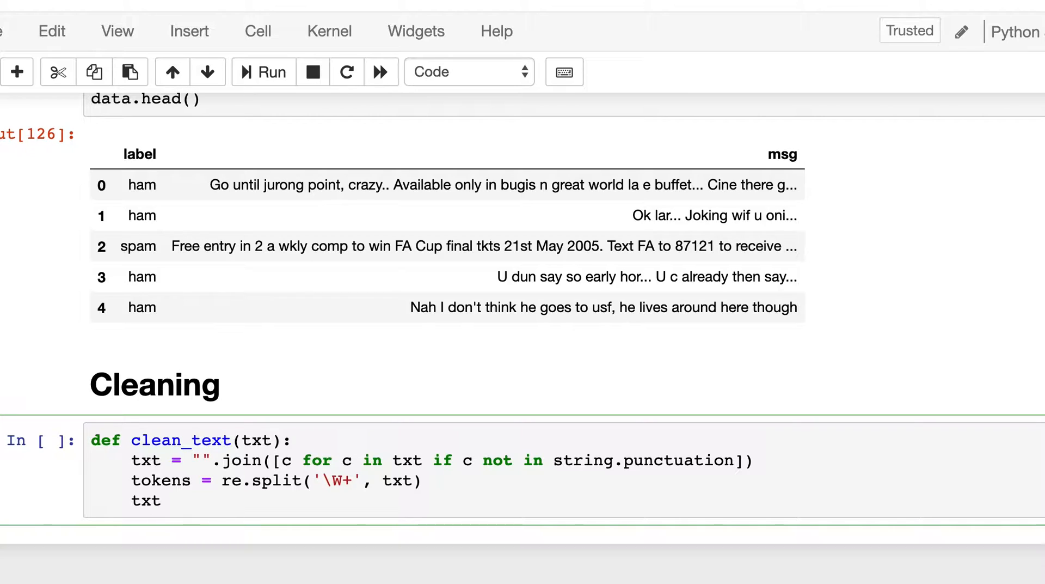
Filter tokens with a comprehension dropping stopwords and return txt
type("= []")
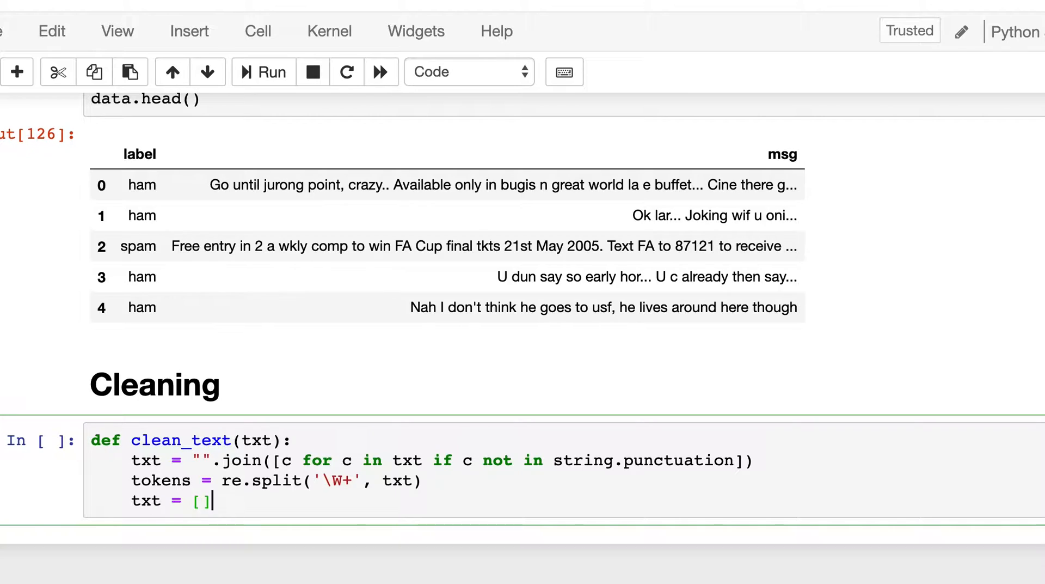
type("word for")
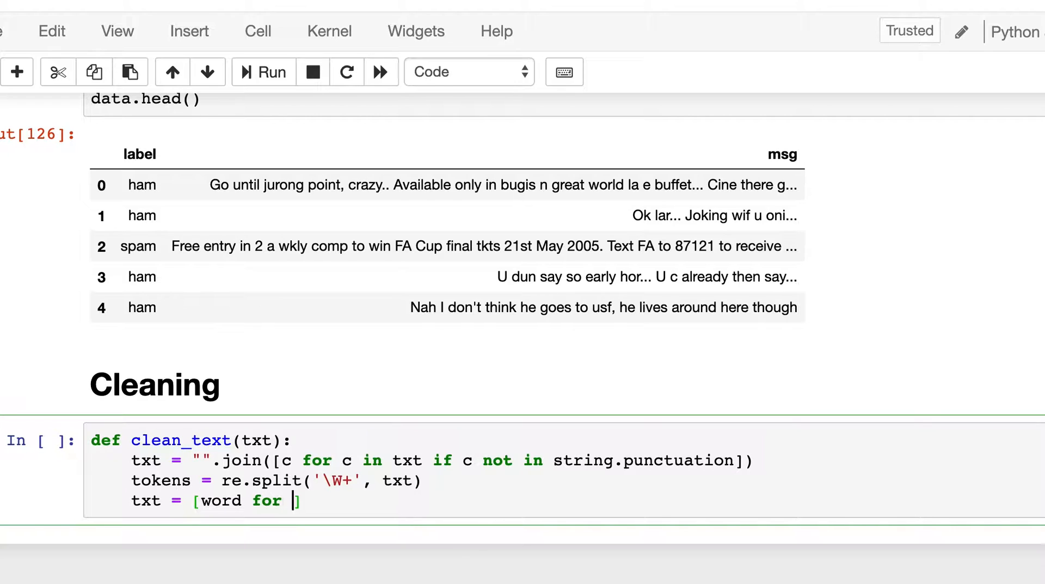
type("word i")
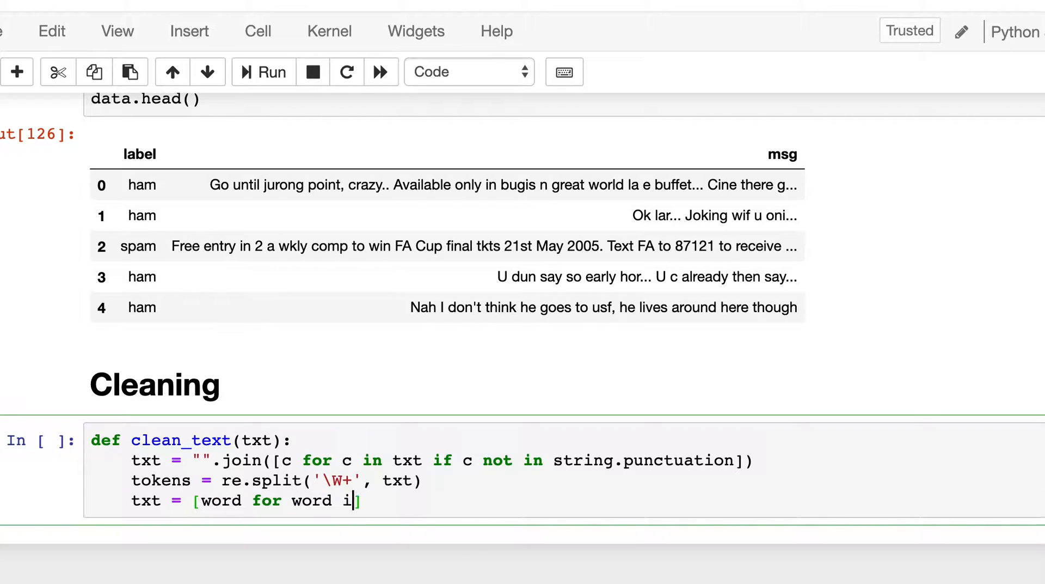
type("n tokens")
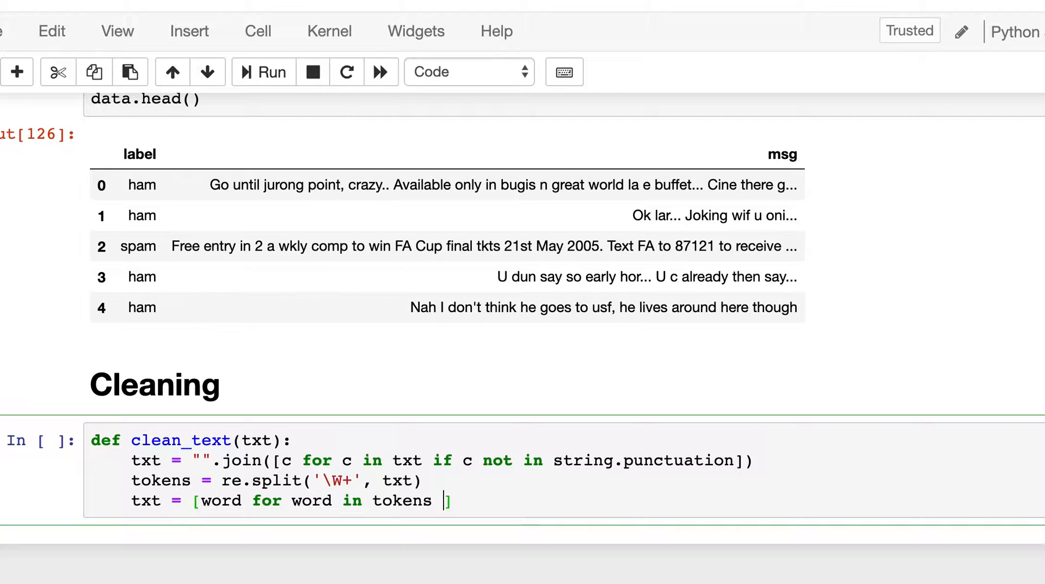
type("if wor")
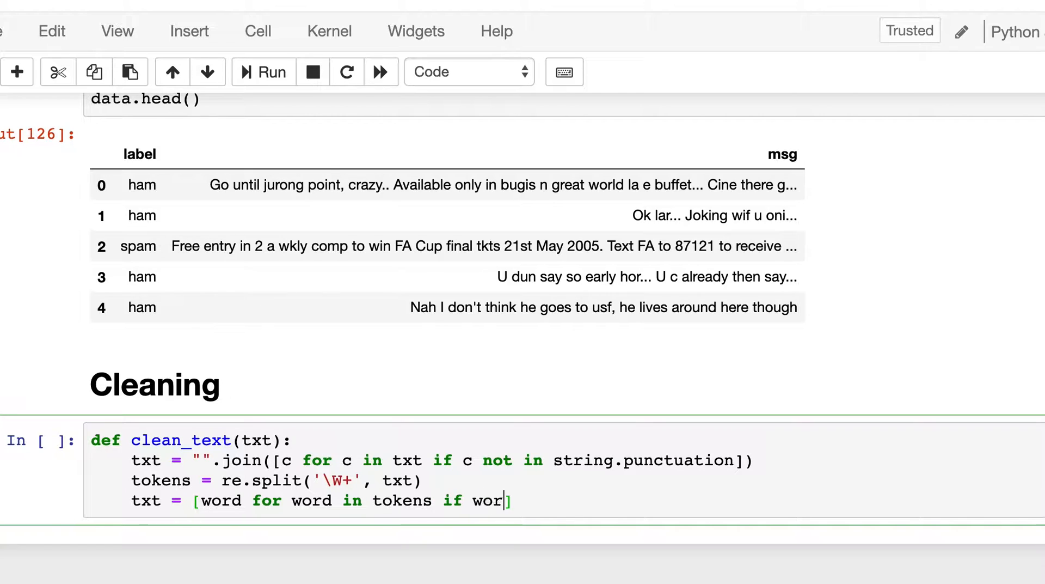
type("d nto in")
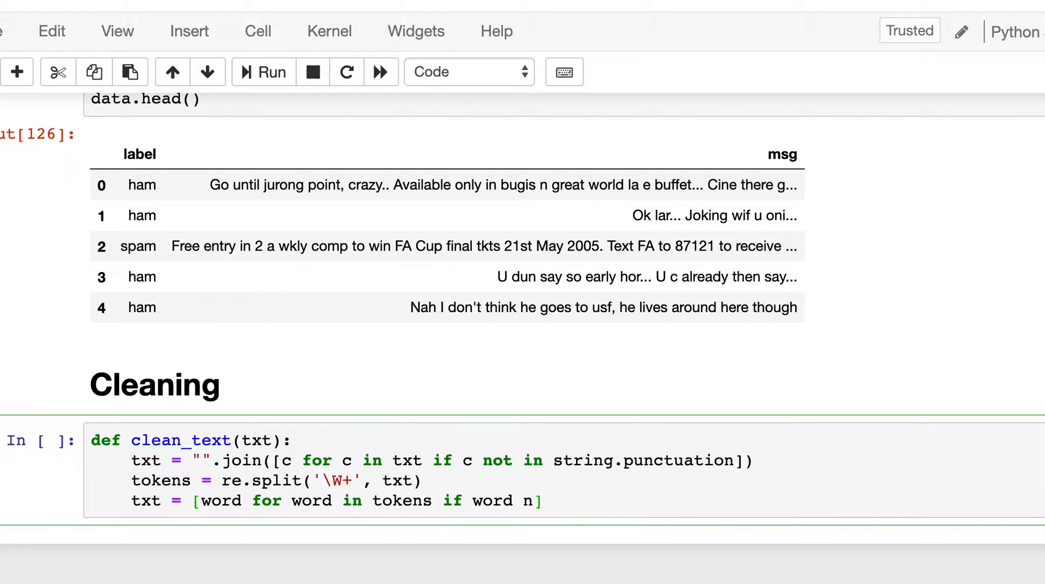
type("ot in stopw")
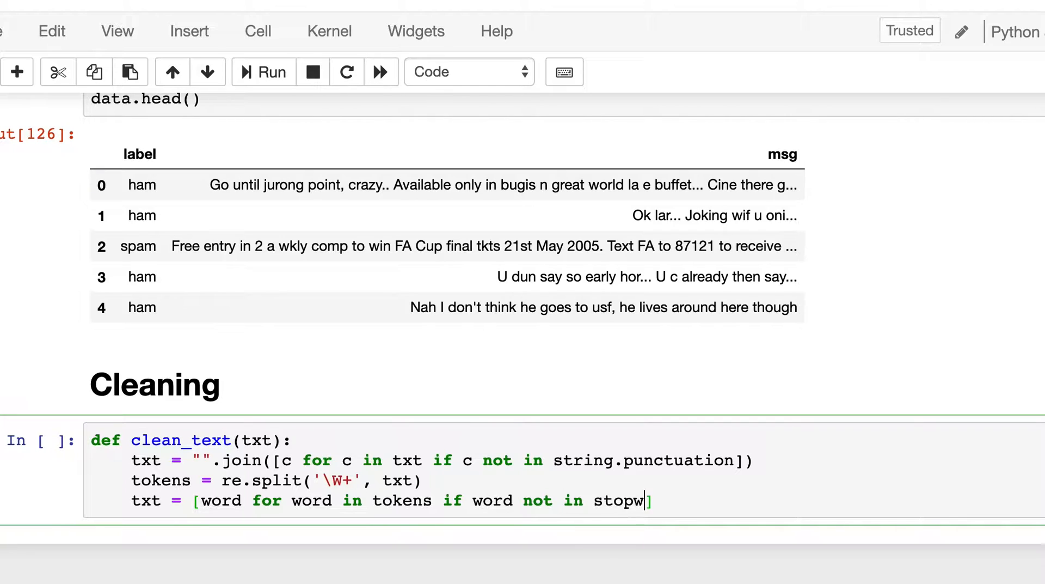
type("ords]")
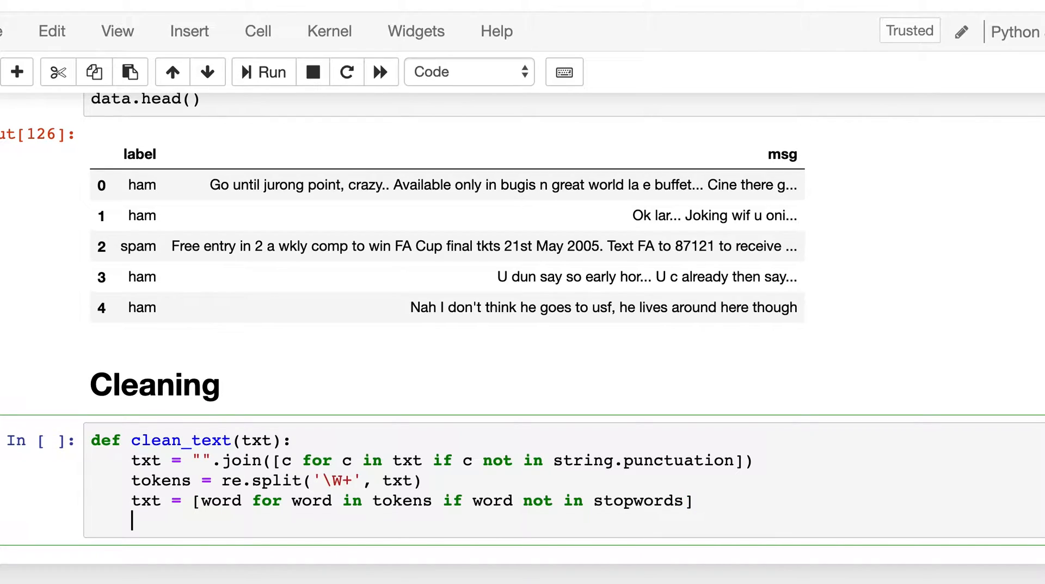
type("retur")
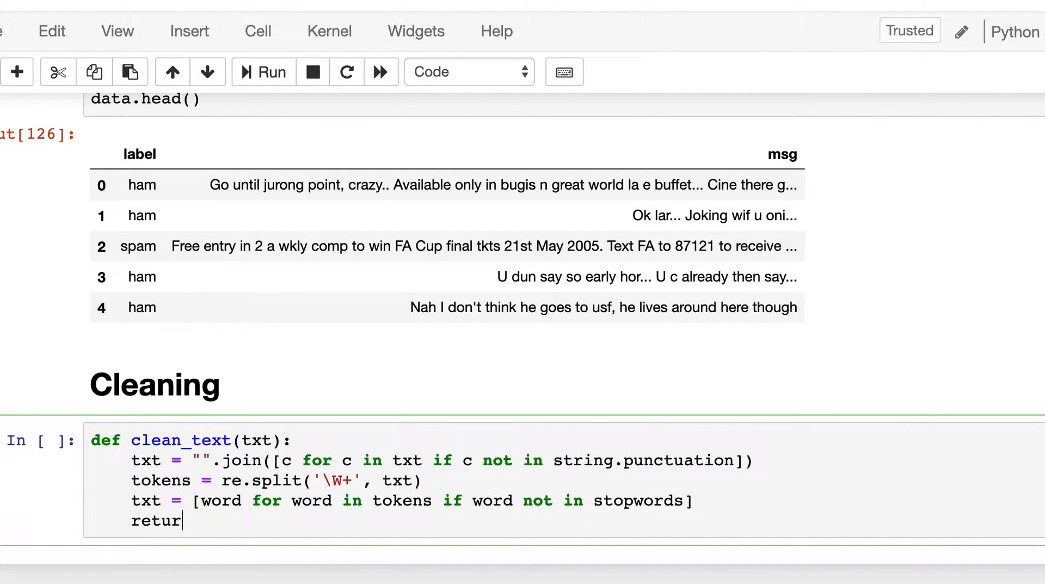
type("n txt")
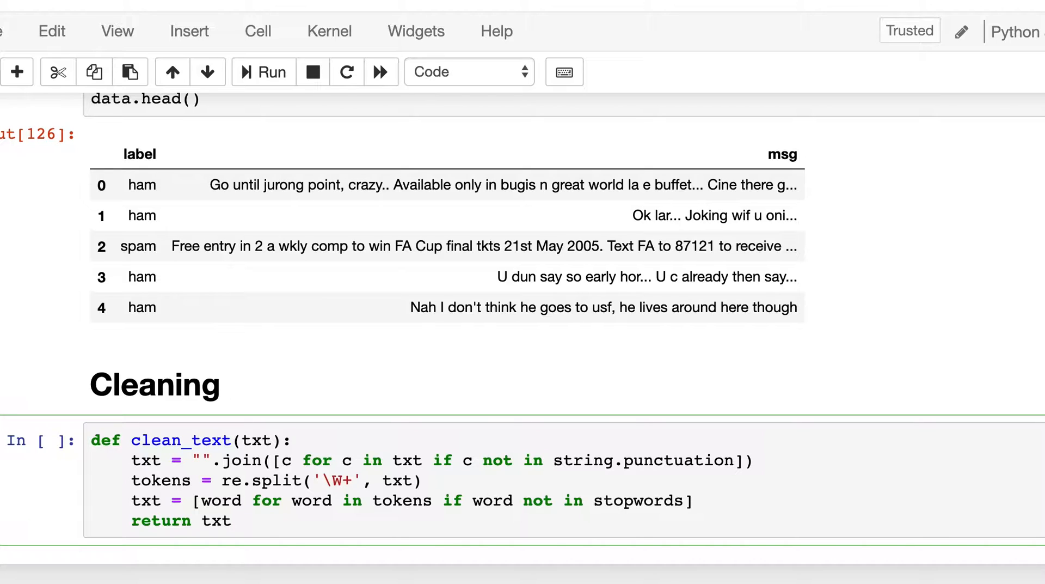
mouse_move(813, 474)
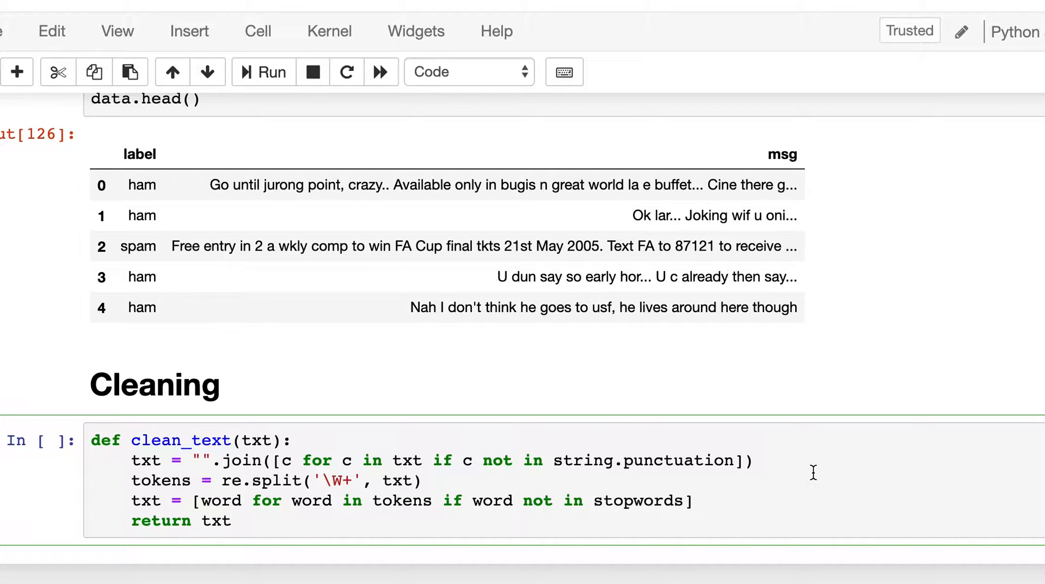
Run the clean_text cell so the function is defined, reviewing the data above
left_click(264, 71)
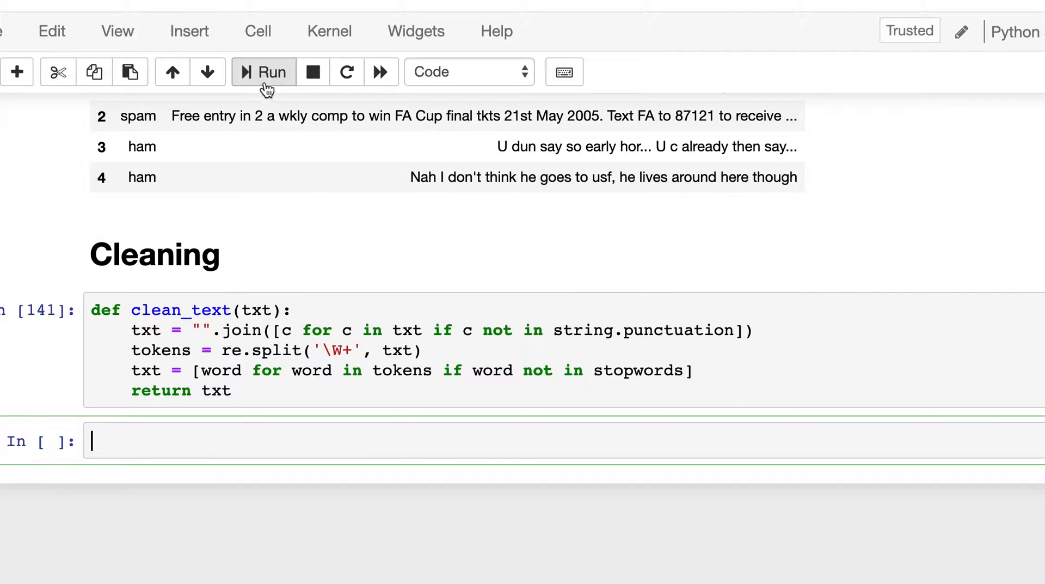
mouse_move(130, 444)
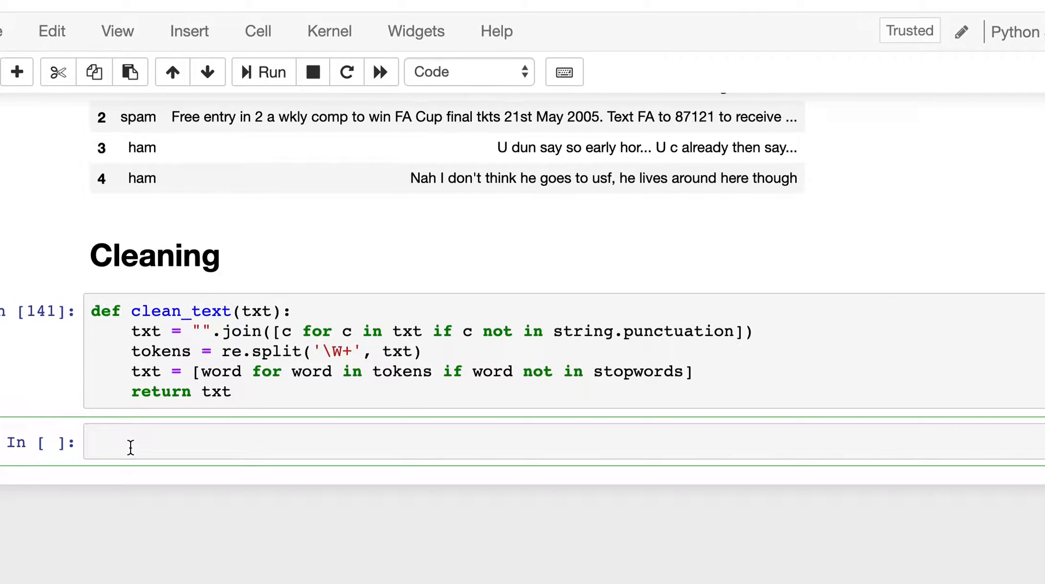
scroll("up", 3)
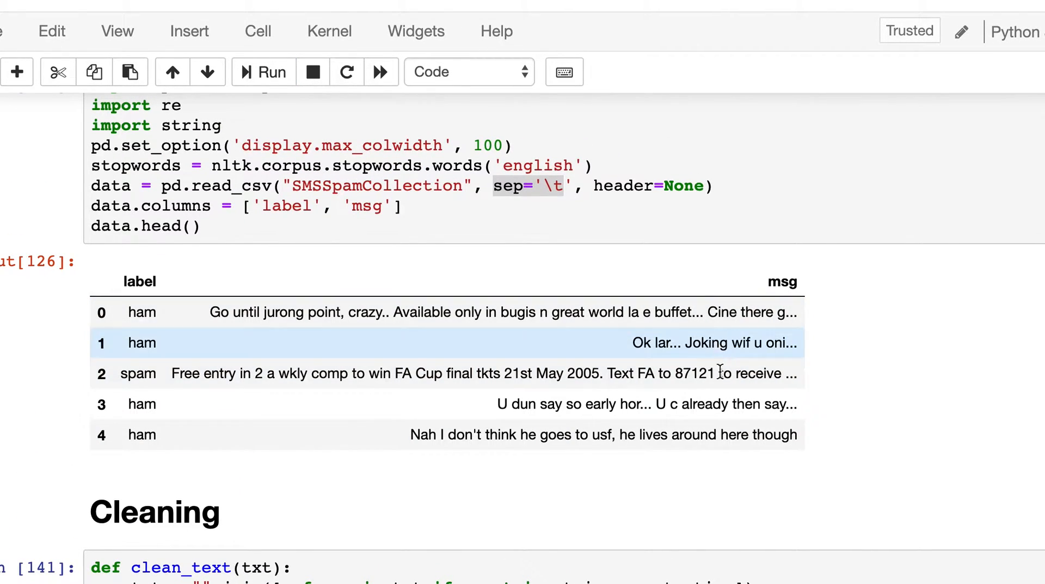
scroll("down", 3)
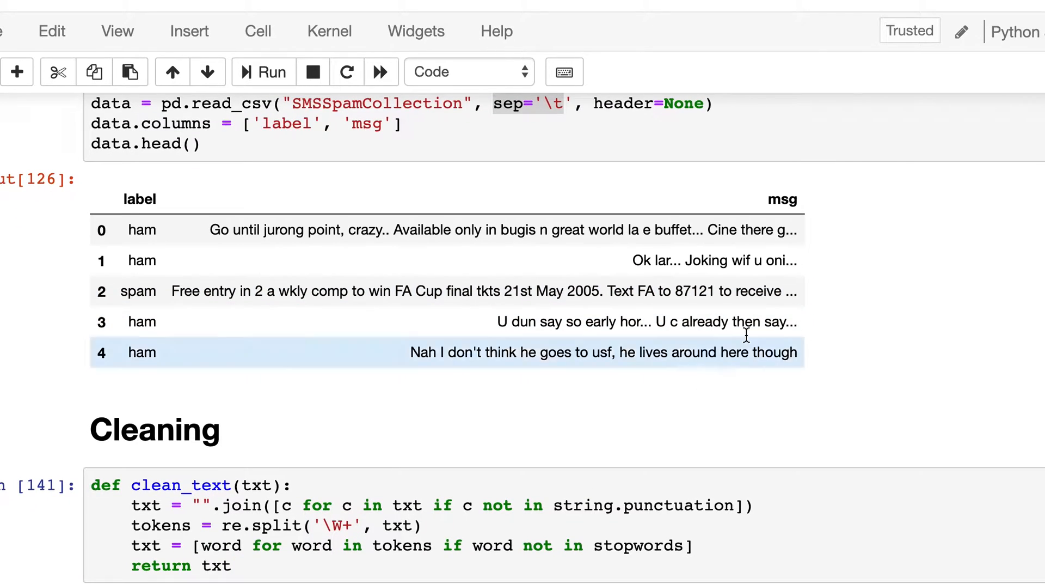
scroll("down", 3)
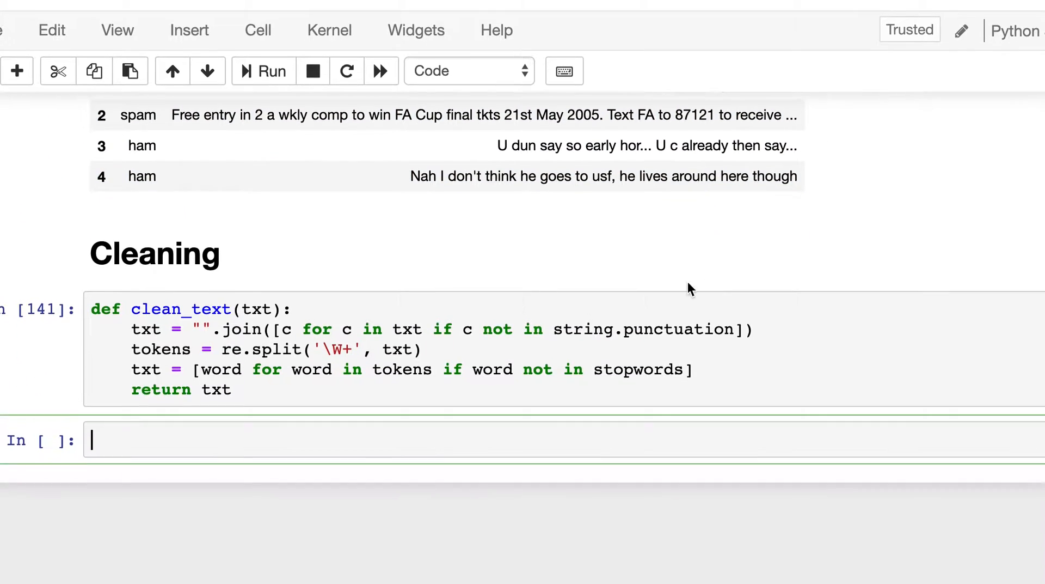
Start assigning data['msg_nostop'] from data['msg']
type("data[]")
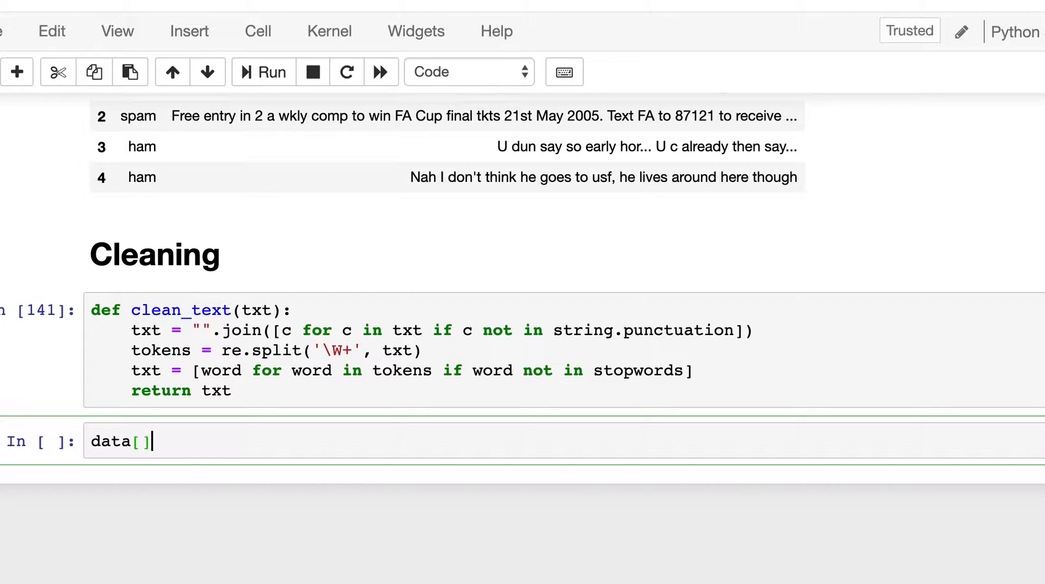
type("'msg'")
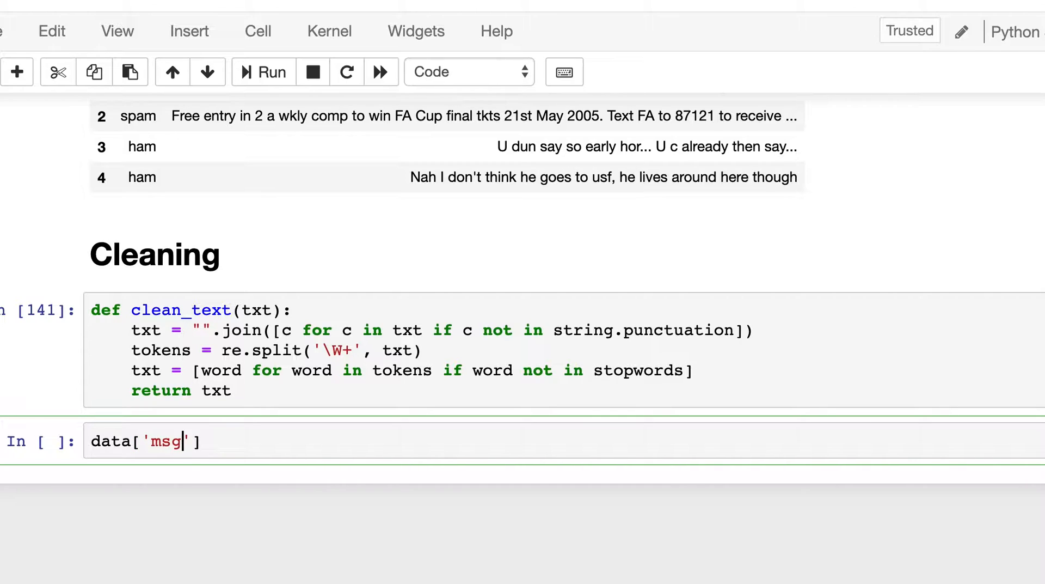
type("_not")
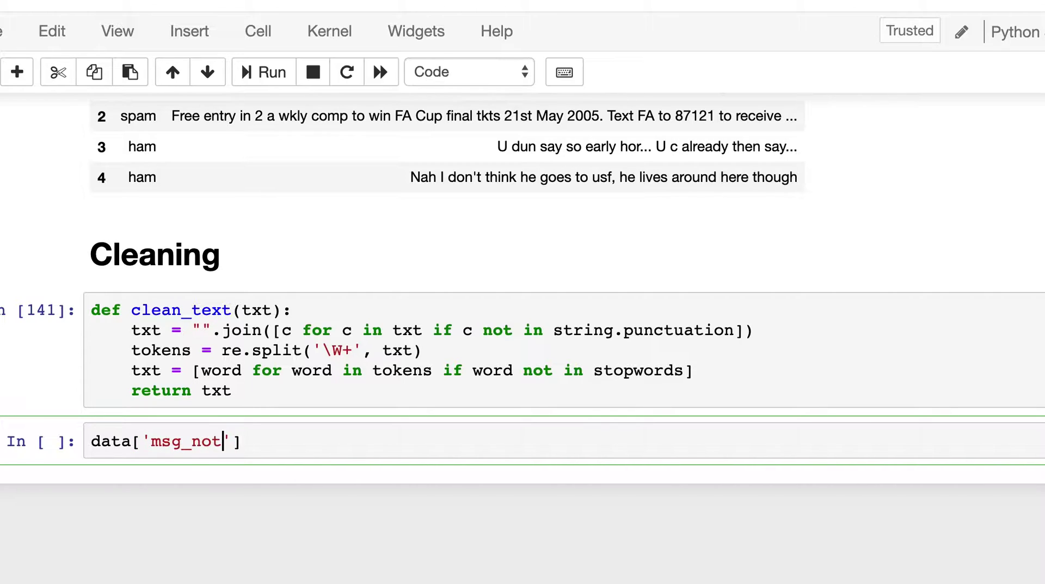
type("stop")
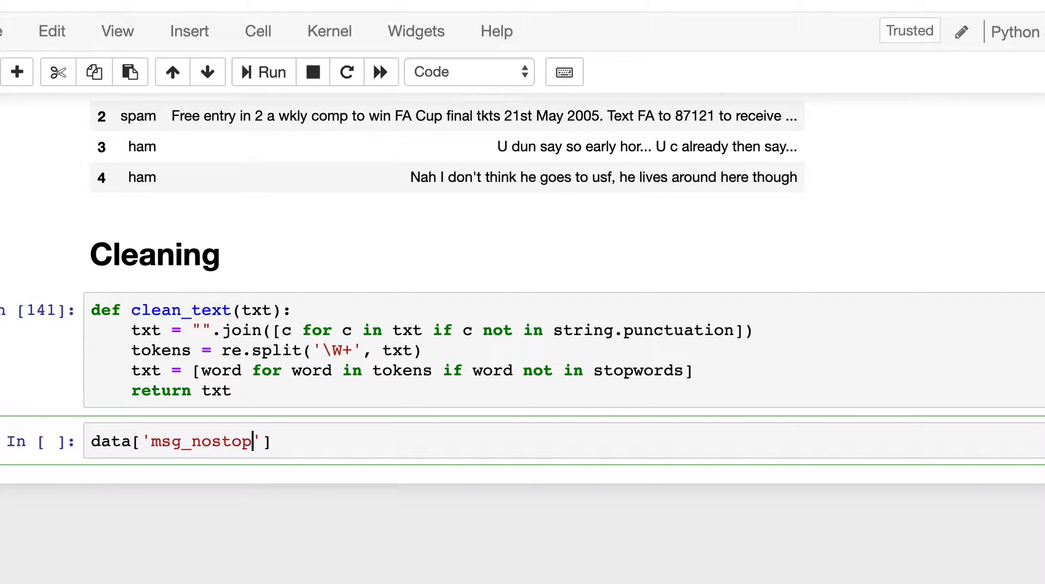
type("= d")
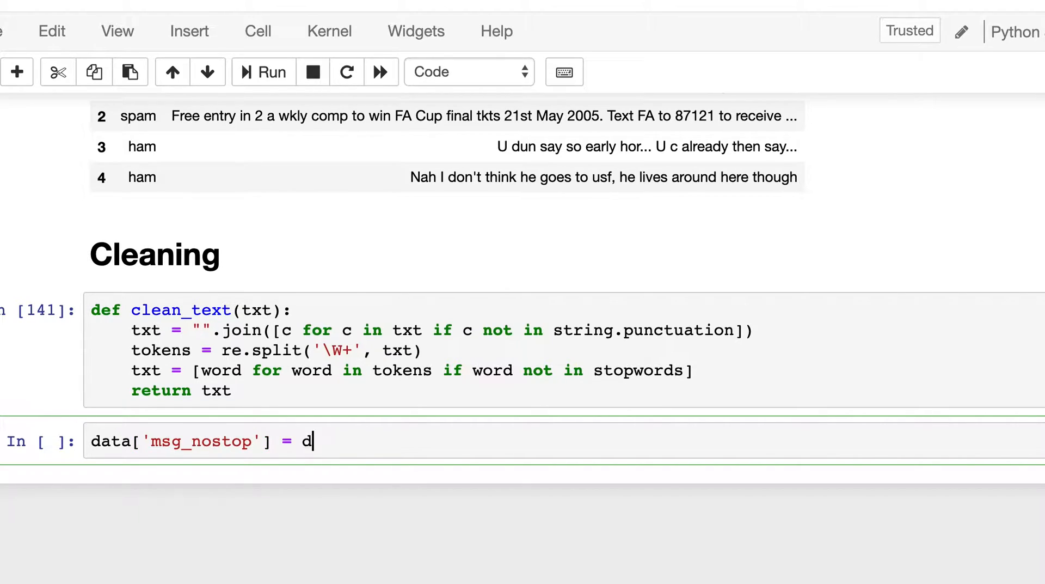
type("ata'[]")
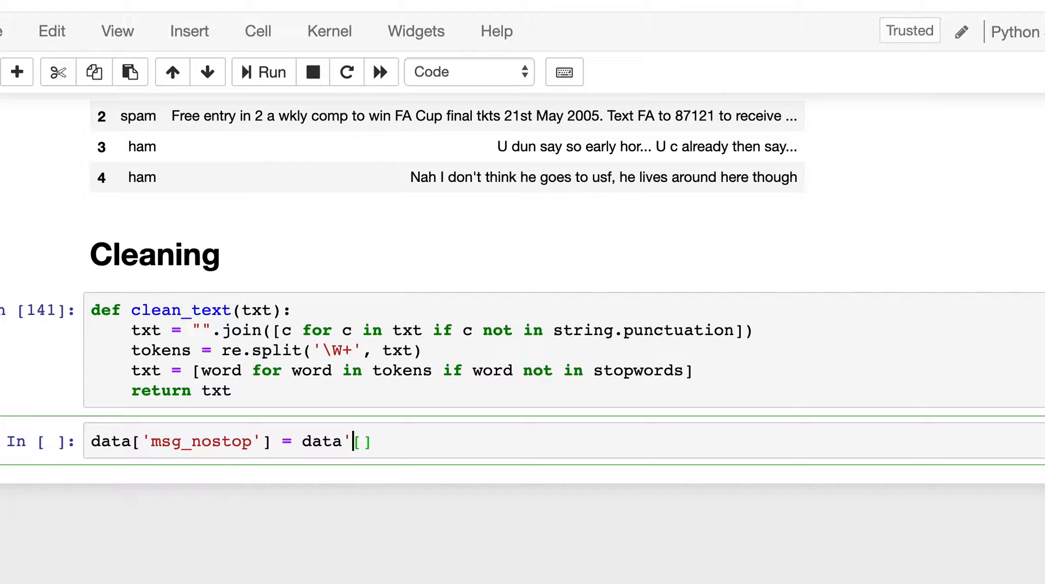
type("msg")
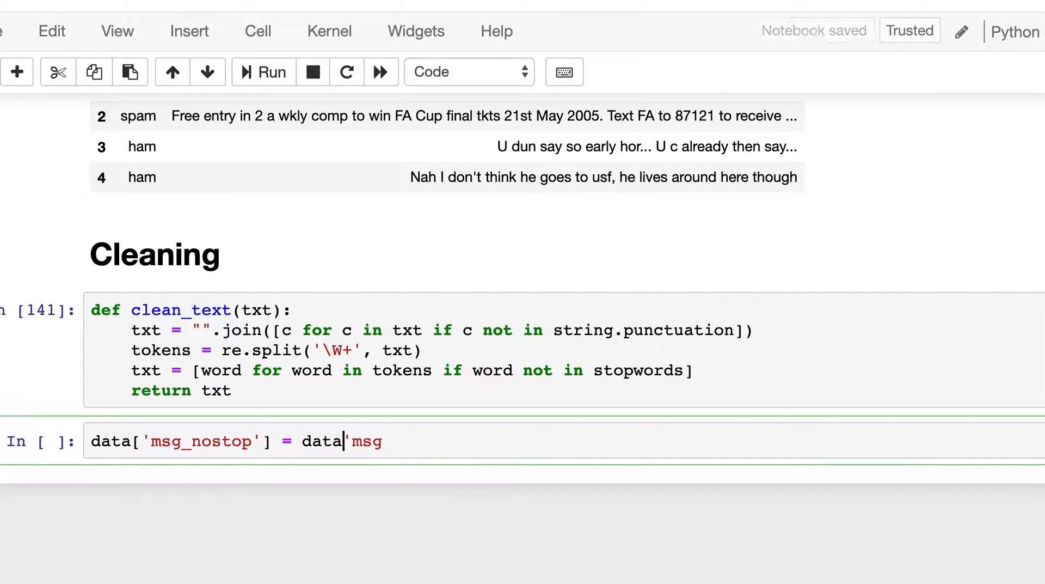
type("[")
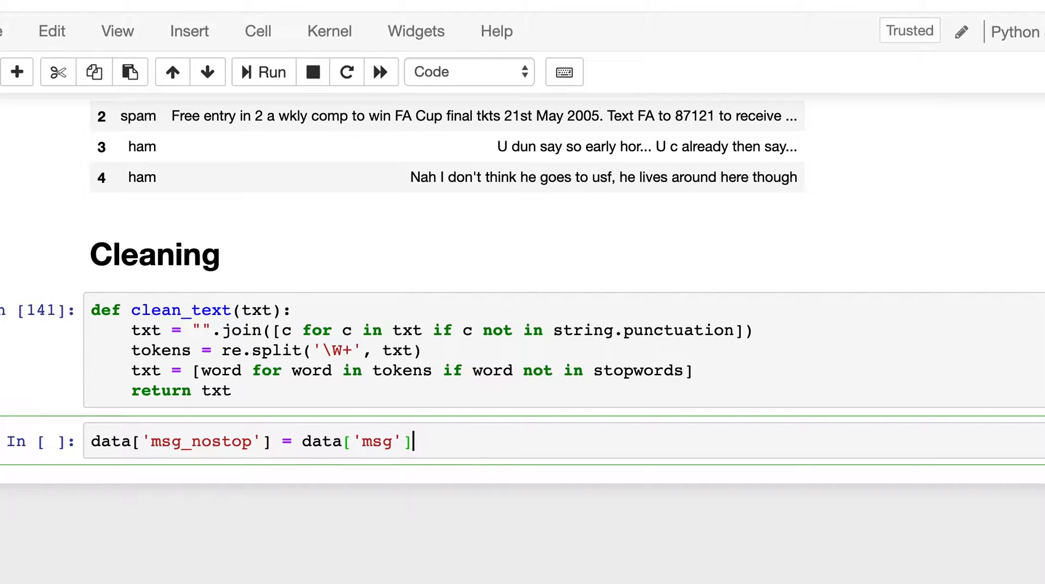
Apply a lambda calling clean_text to every message
type(".ap")
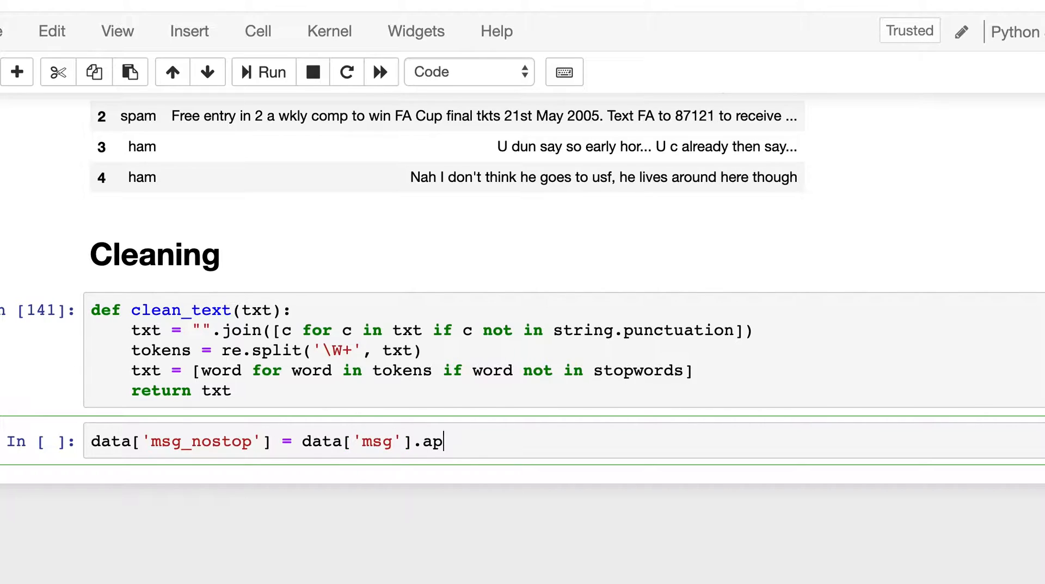
type("ply(l")
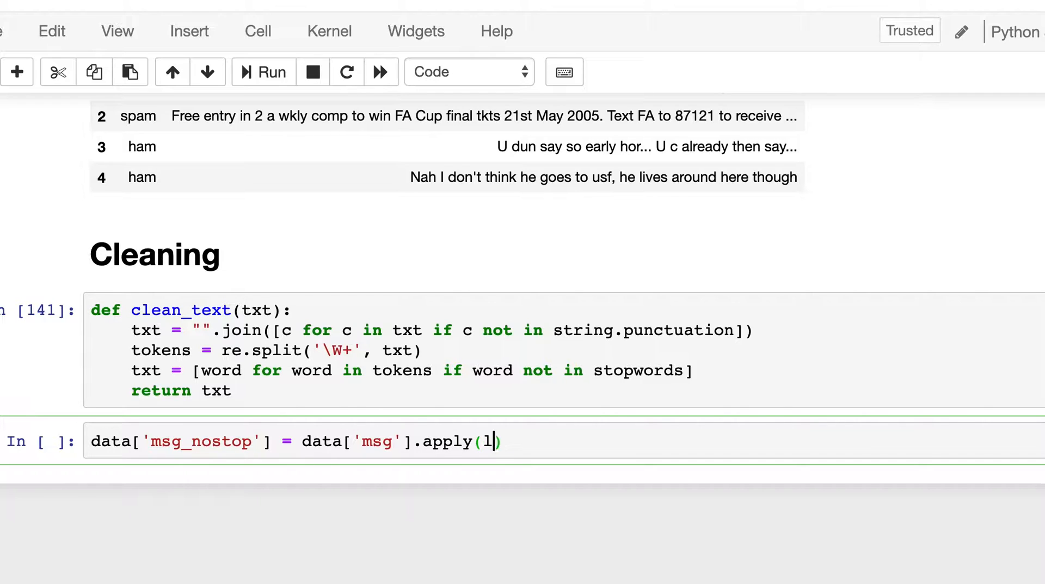
type("ambda")
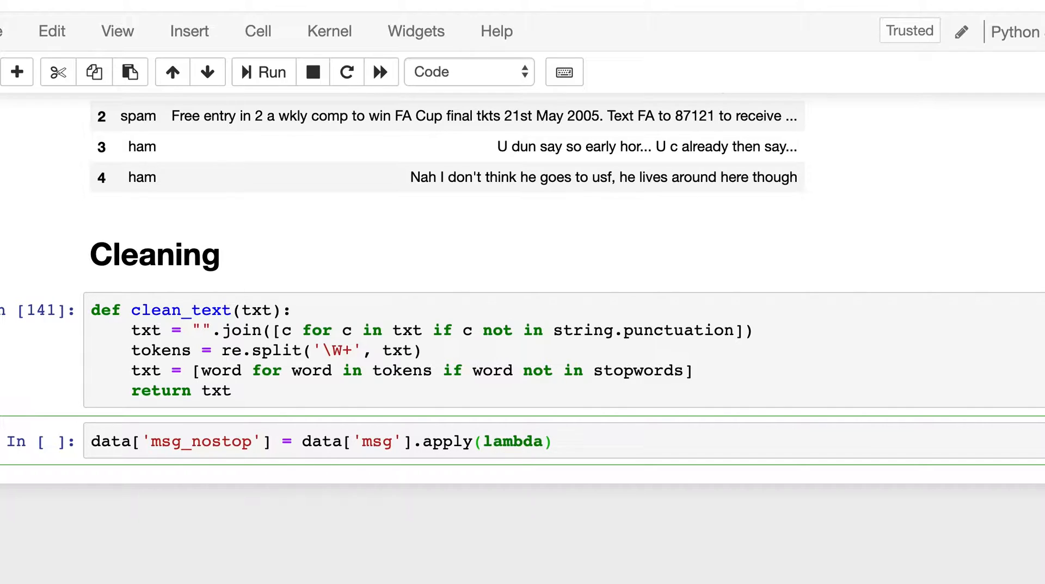
type("x : a")
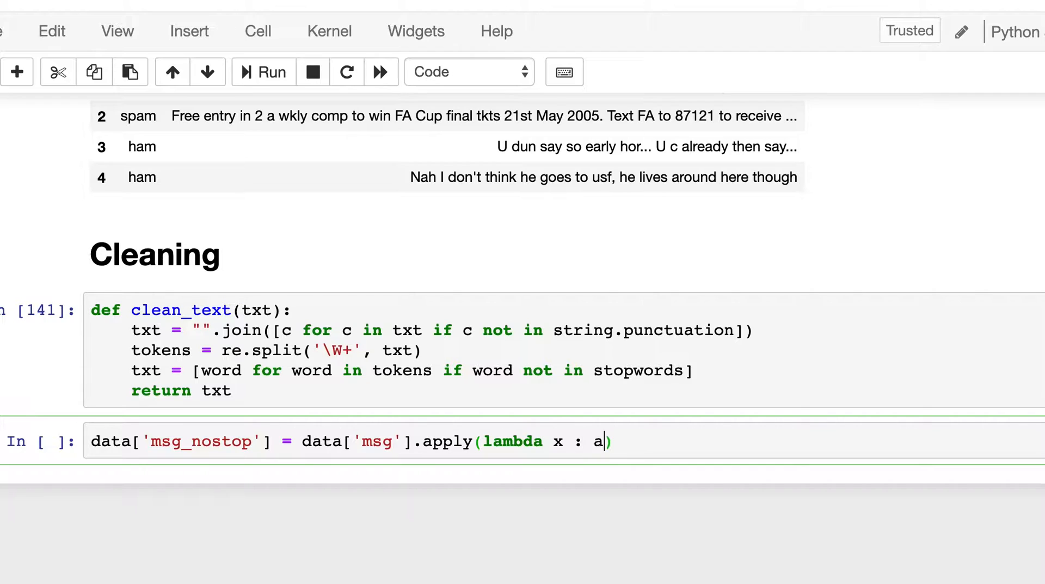
type("clean_text(")
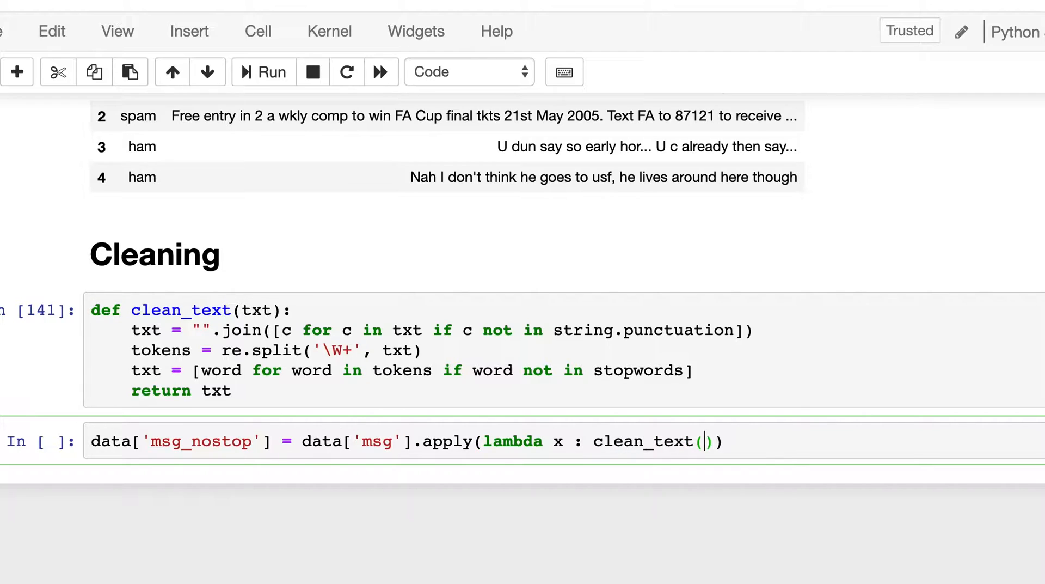
type("x")
type("data.head")
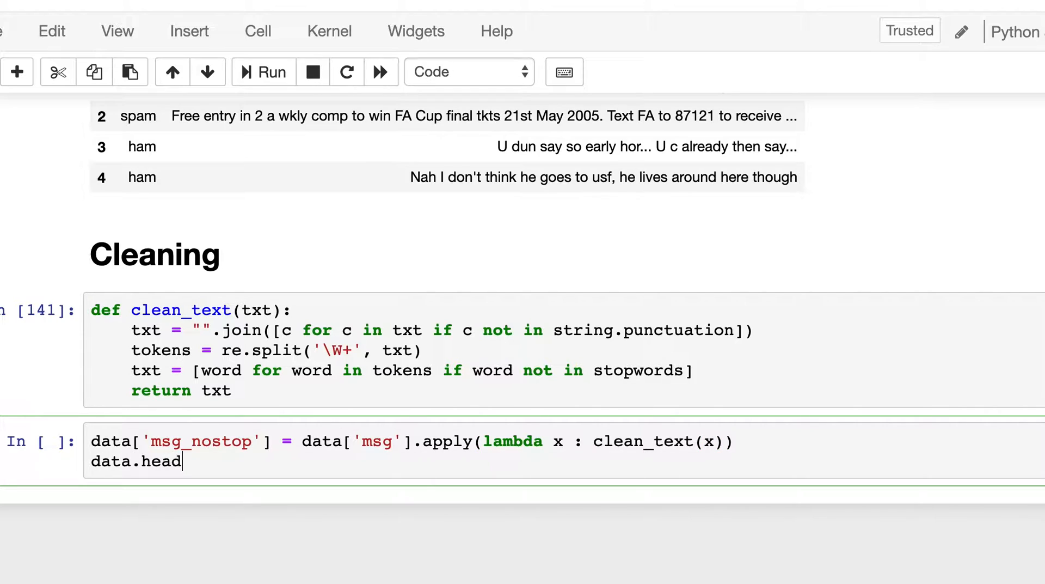
Run the msg_nostop cell to preview stopword-free token lists, then move to the empty cell below
type("()")
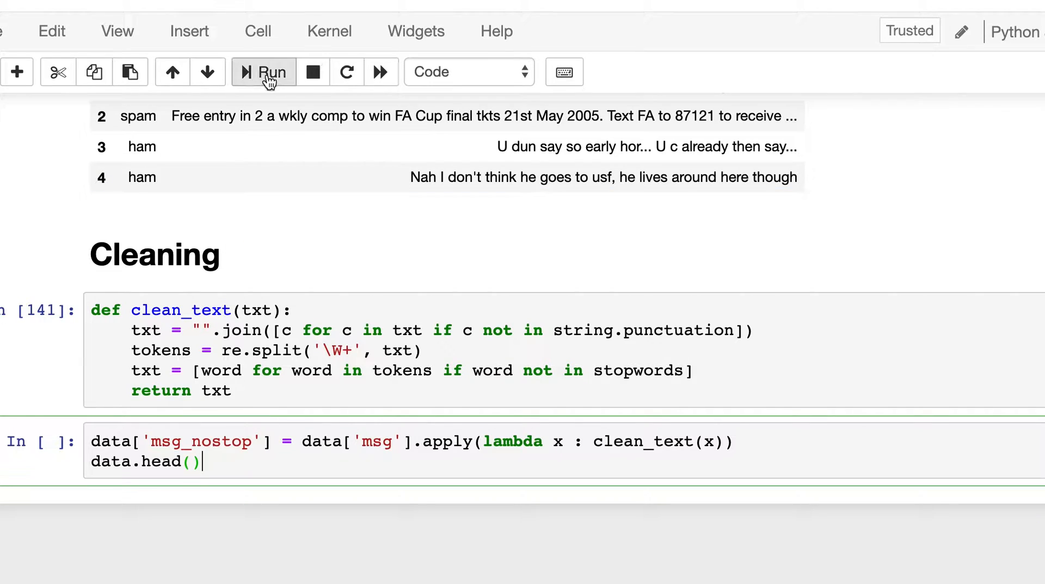
left_click(264, 72)
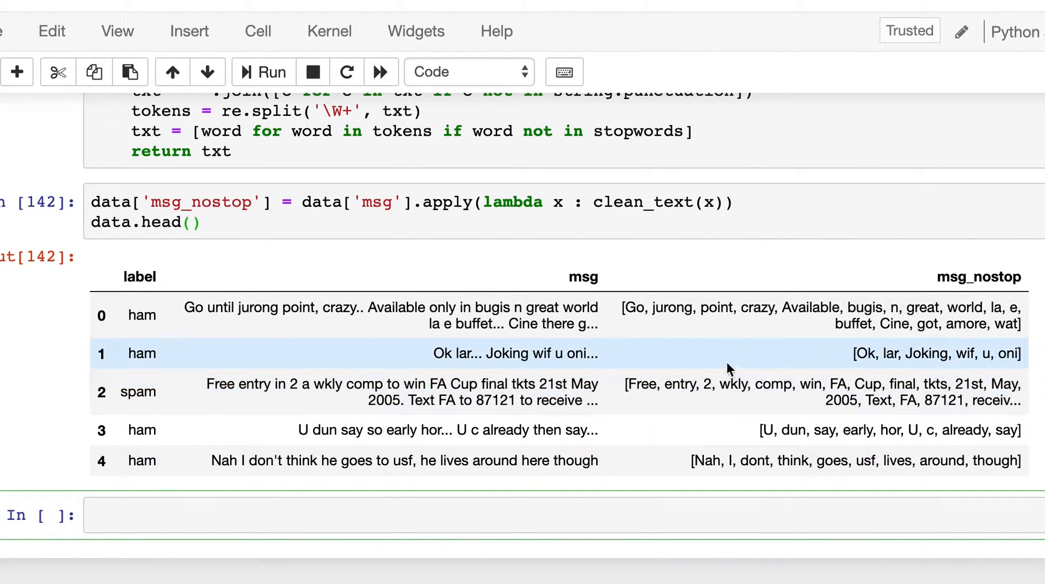
mouse_move(688, 383)
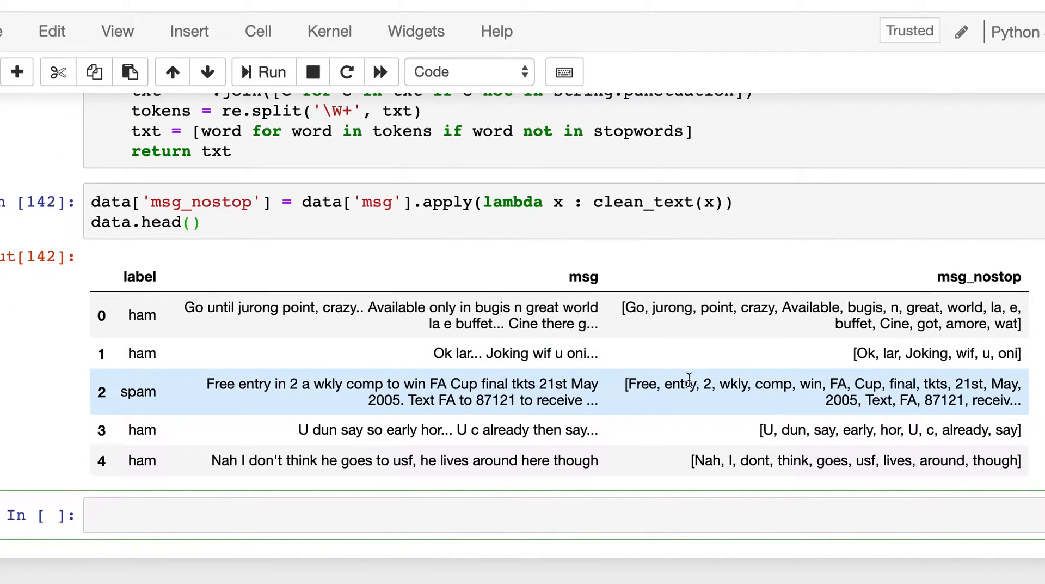
mouse_move(351, 285)
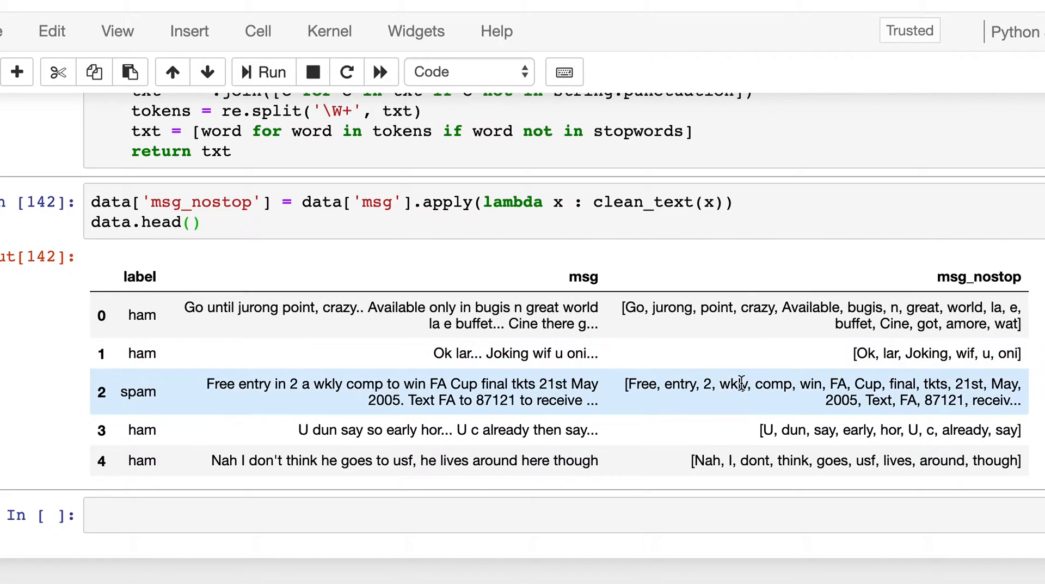
scroll("up", 3)
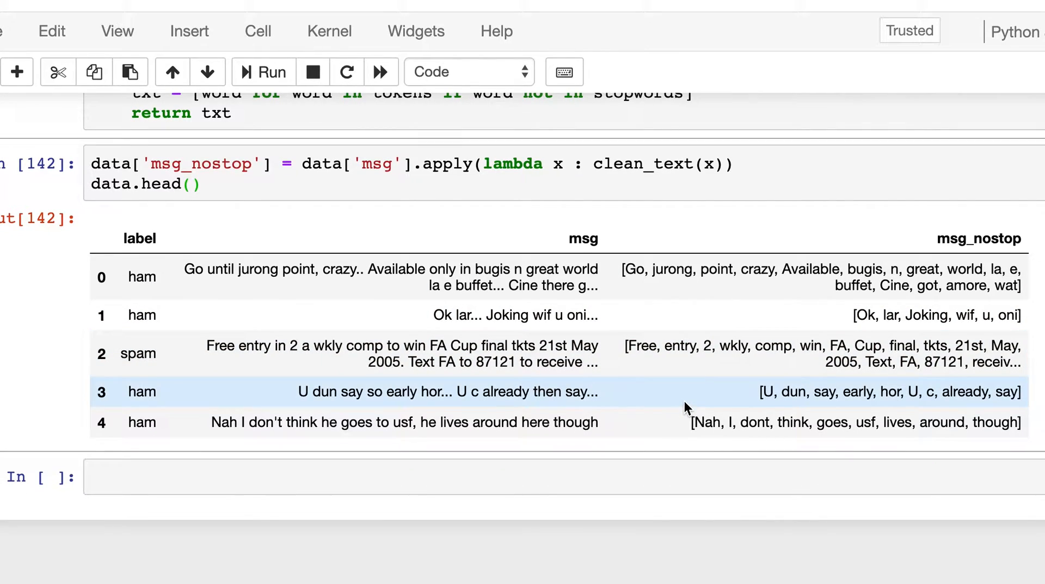
left_click(251, 476)
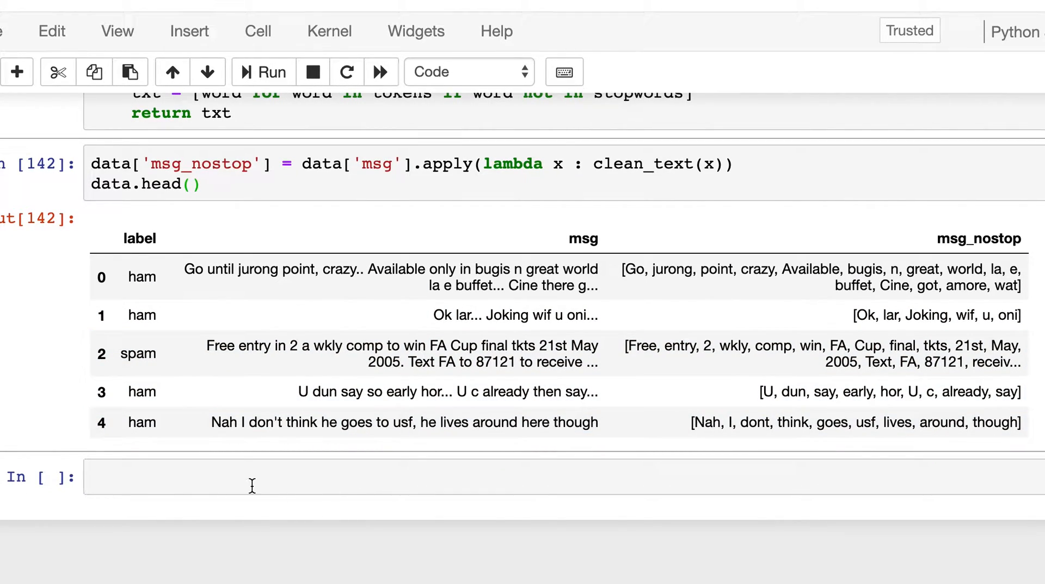
Make the cell a Heading titled 'Lemmatization' below the cleaned-data preview
left_click(467, 71)
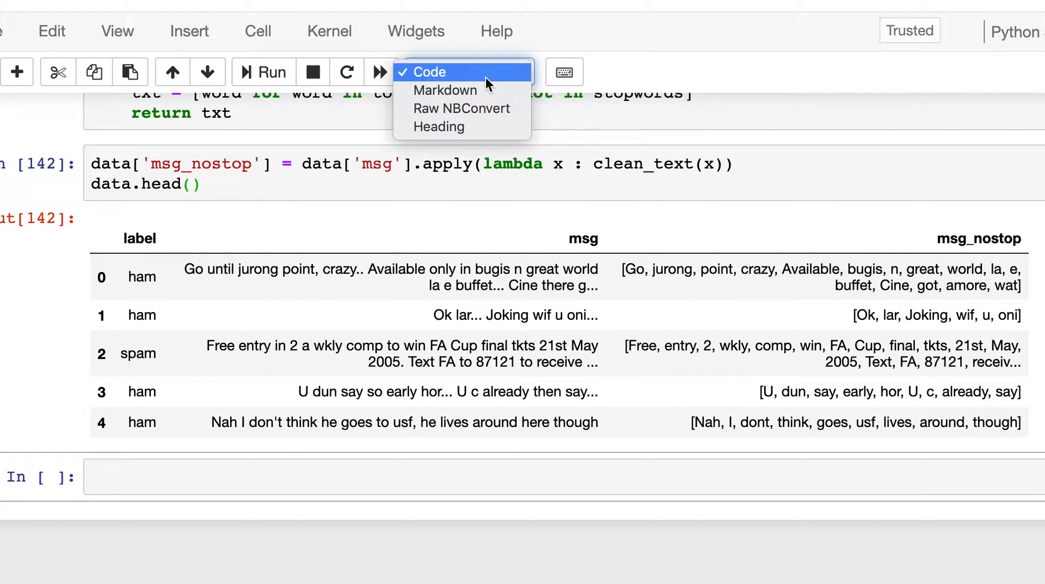
left_click(440, 127)
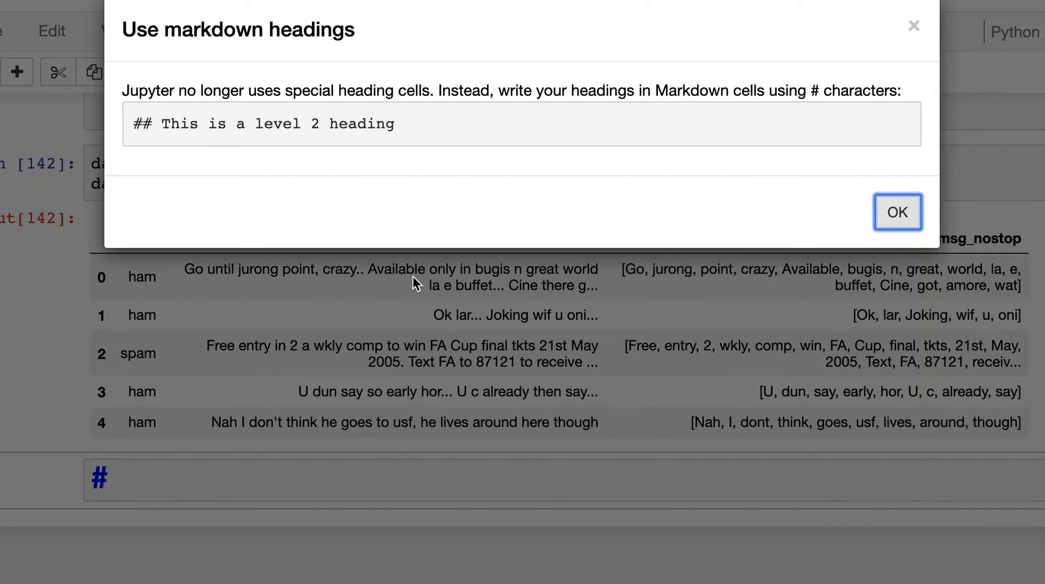
left_click(897, 213)
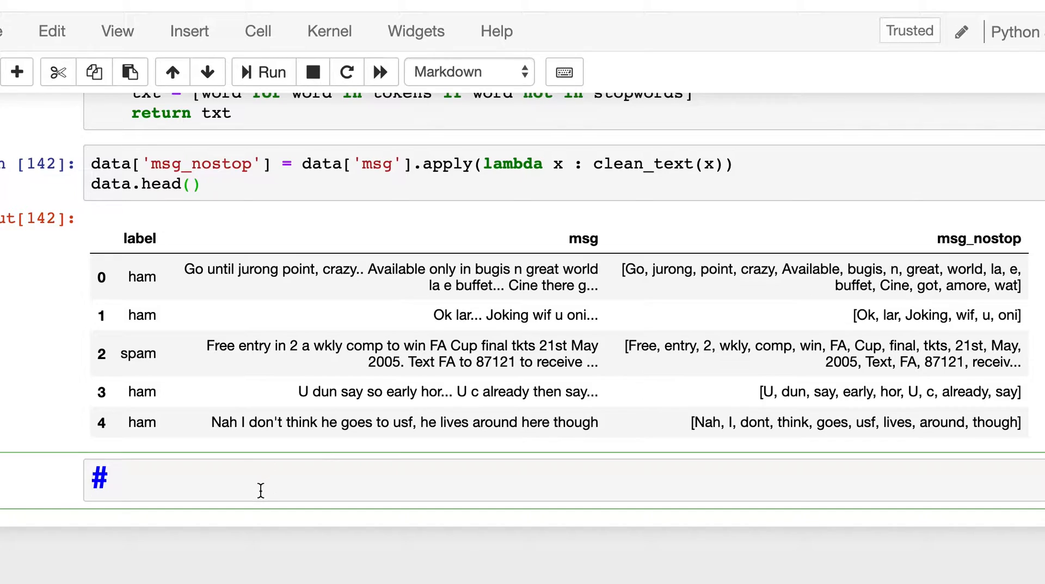
type("Lemmat")
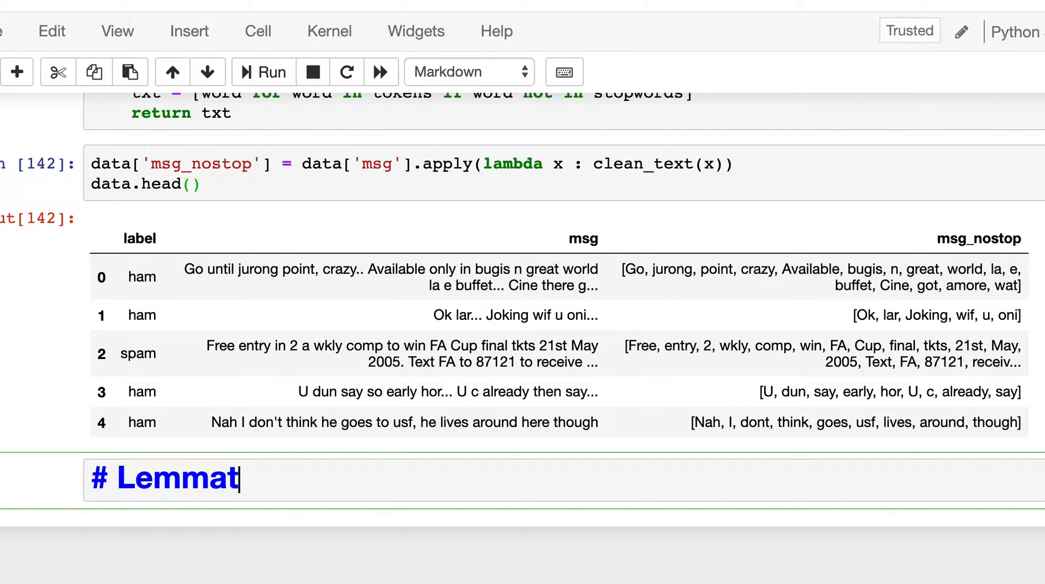
type("ization")
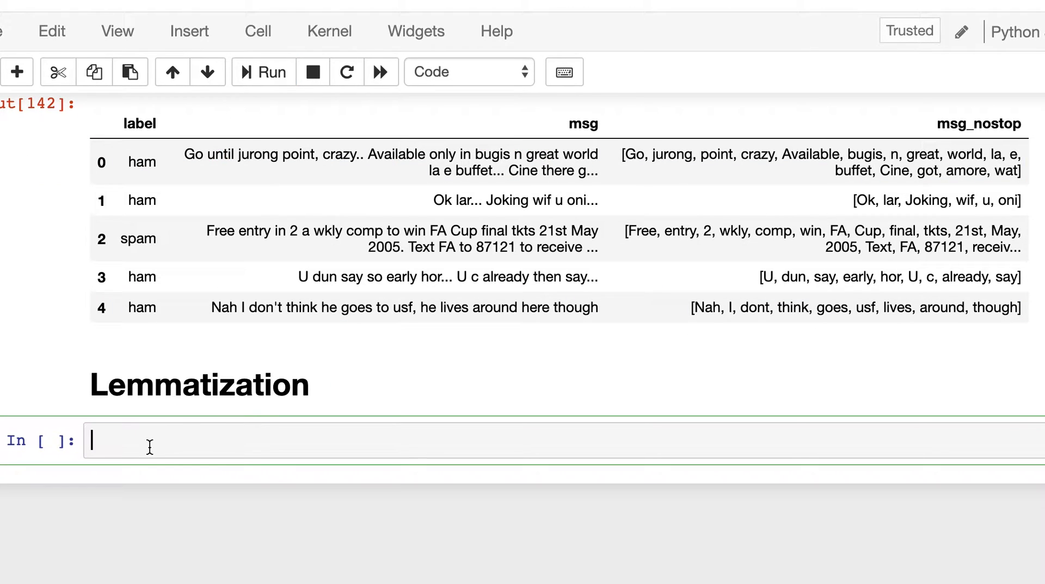
Define lemmatization(token_txt) and begin its text assignment
type("de")
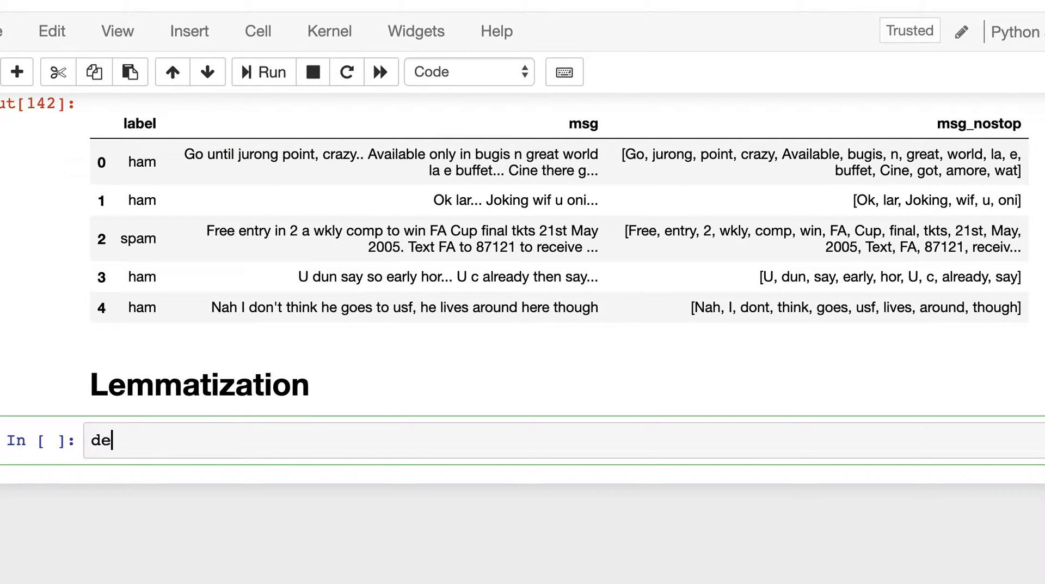
type("f lemm")
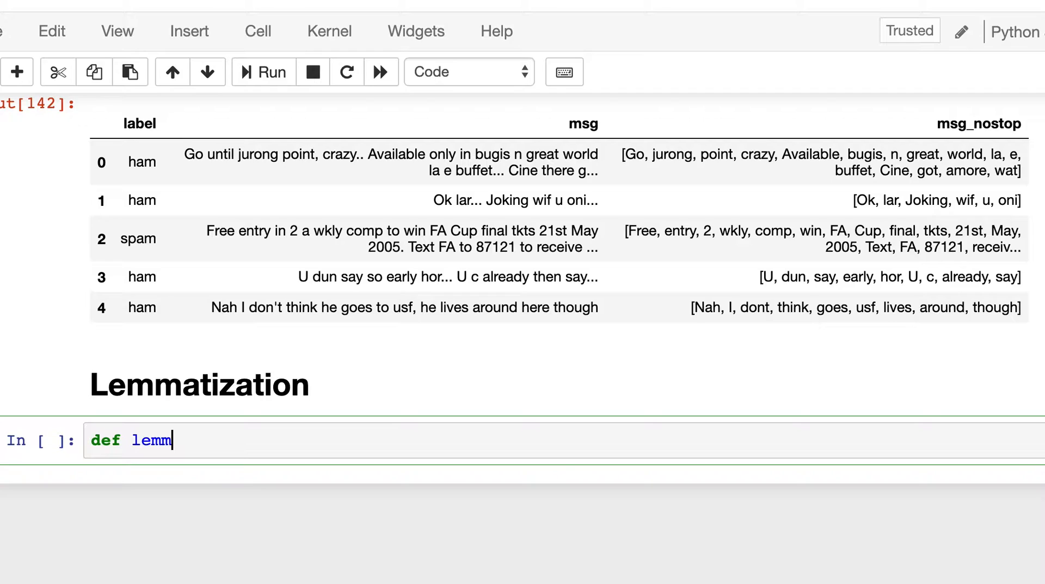
type("atizat")
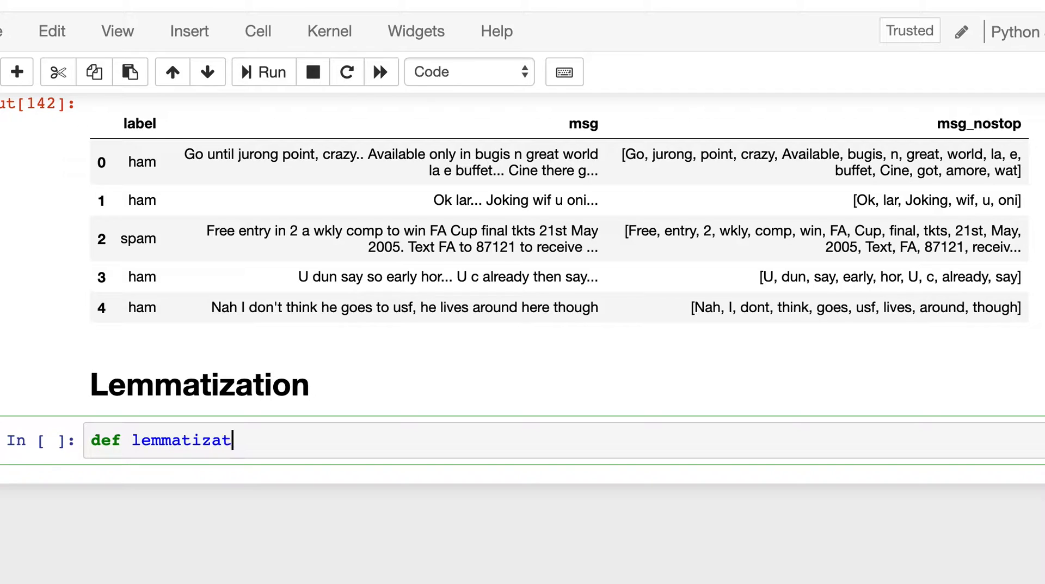
type("ion()")
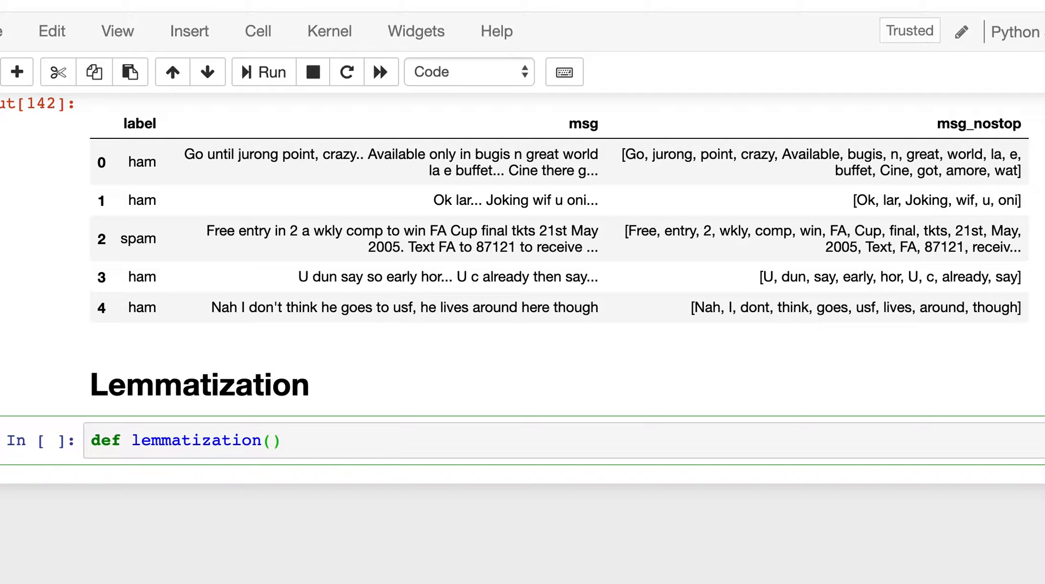
type("token_")
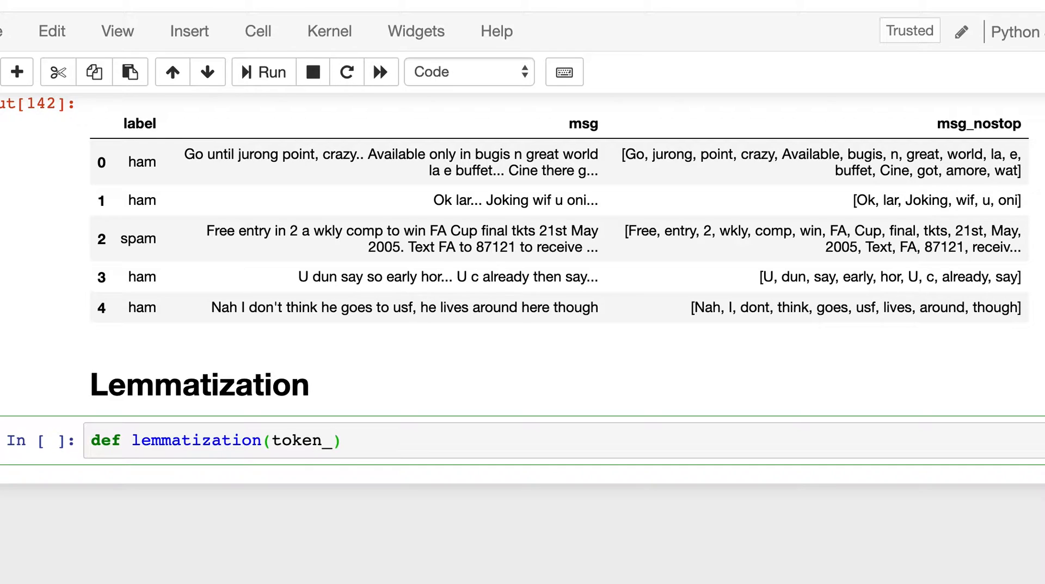
type("txt")
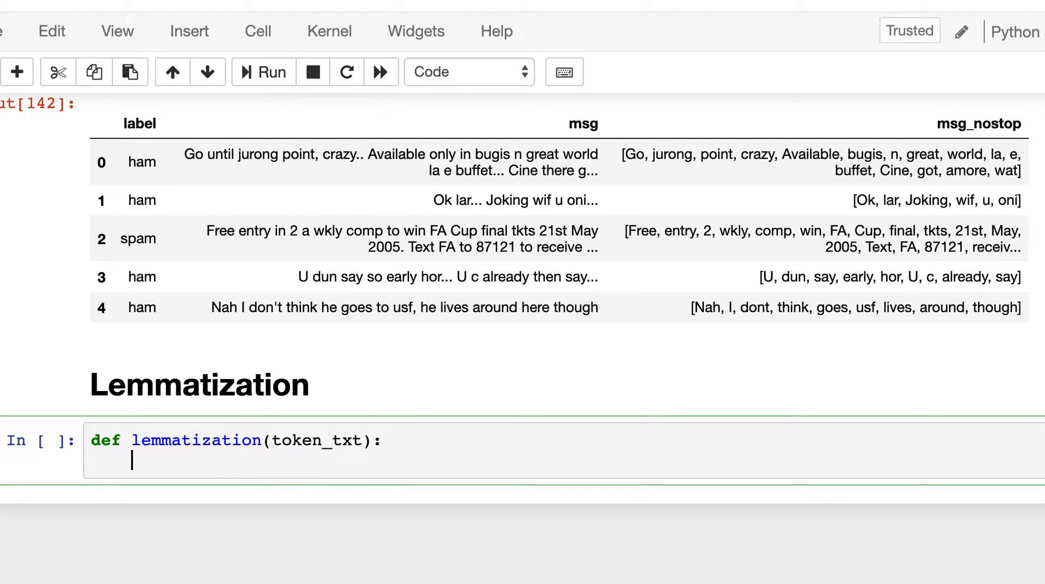
type("tex")
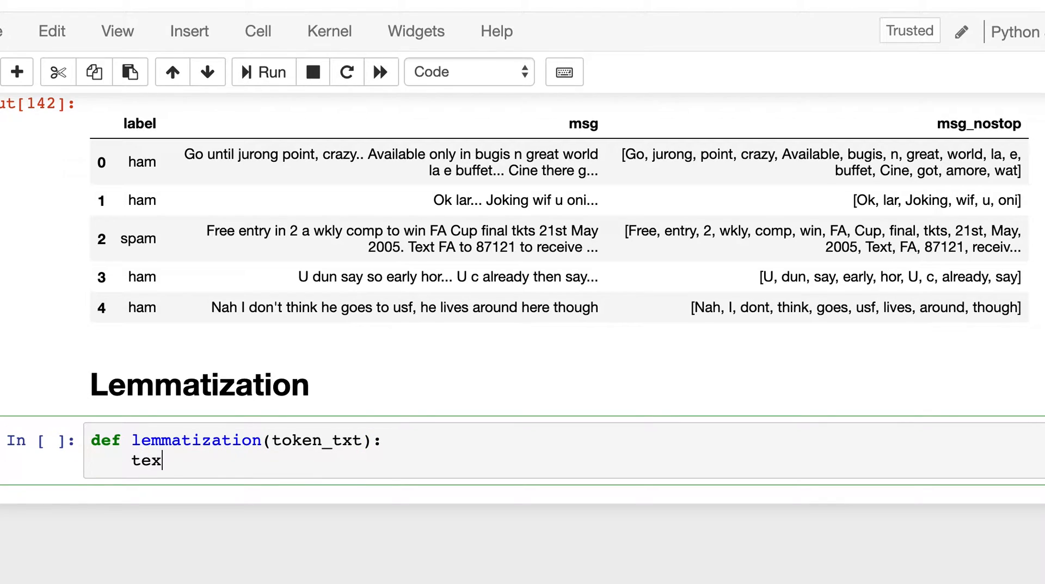
type("t")
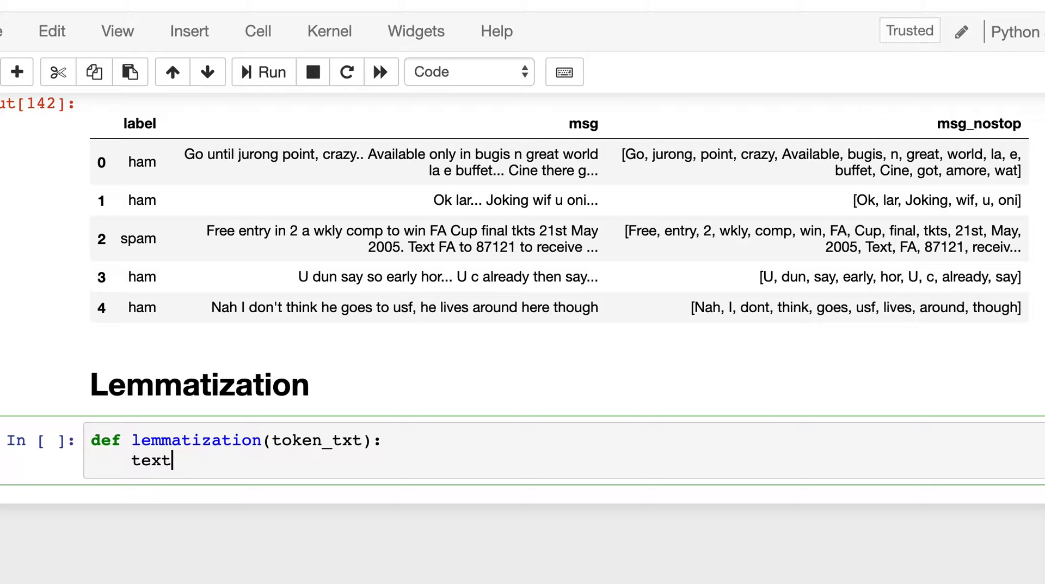
Reuse the clean_text list comprehension and wrap each word in wn.lemmatize()
scroll("up", 3)
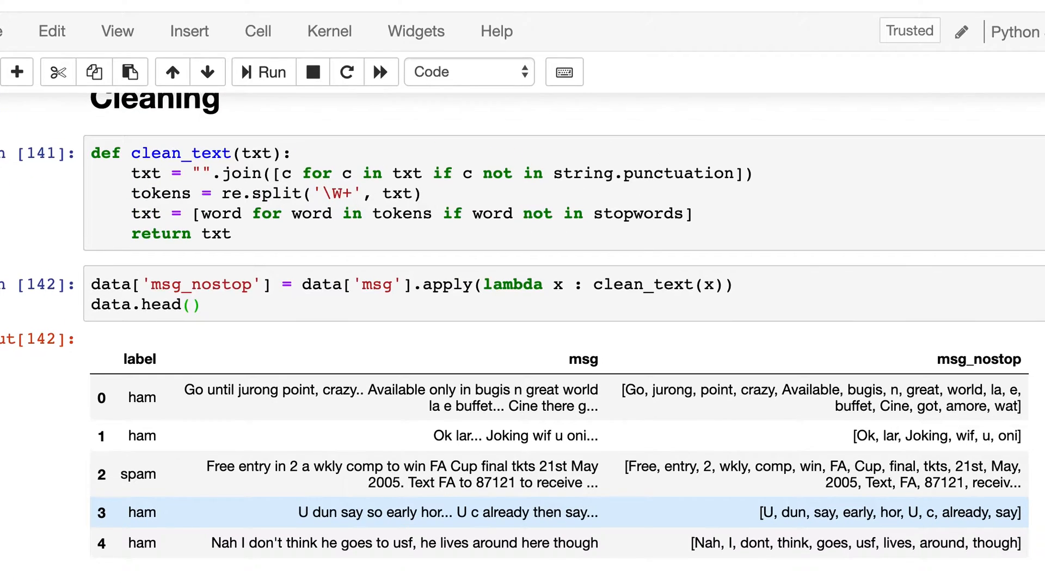
left_click(200, 213)
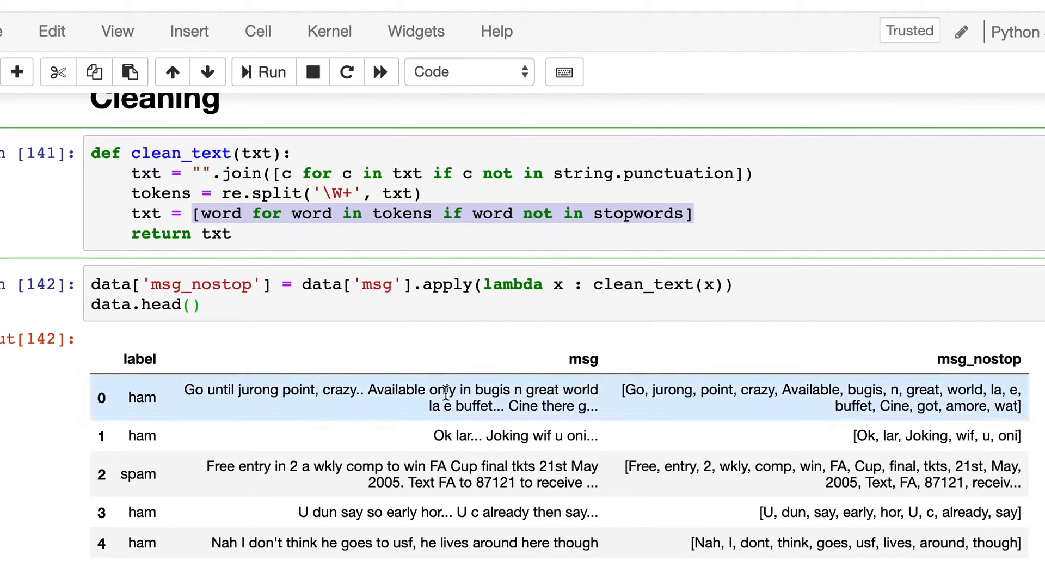
scroll("down", 3)
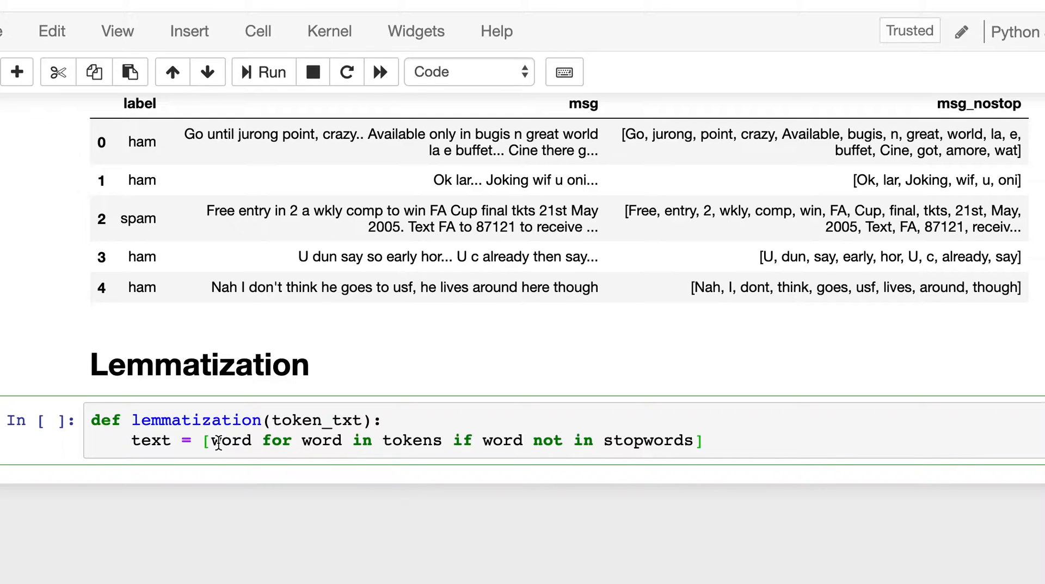
type("wn")
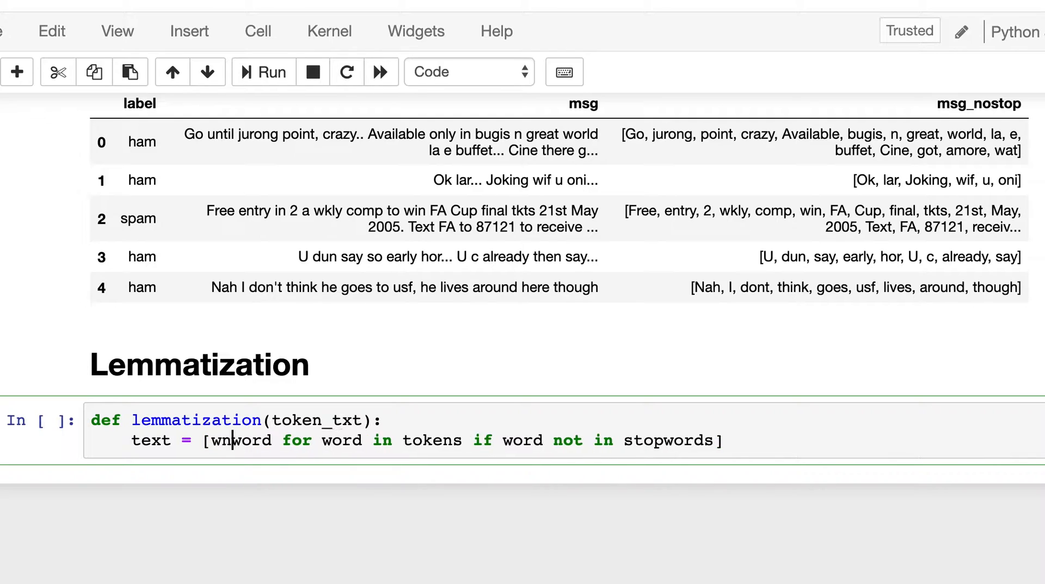
type(".lemmatize")
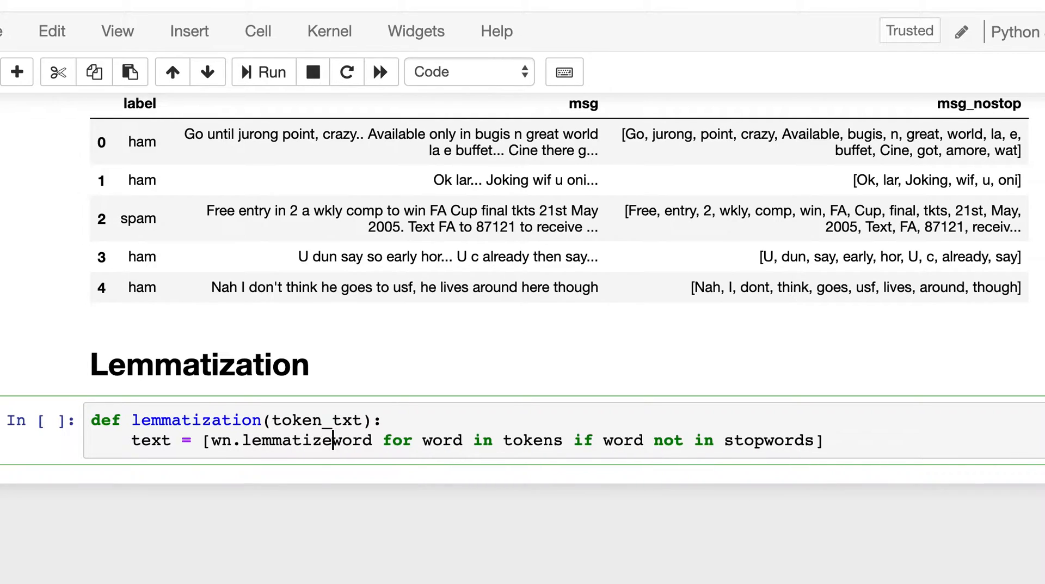
type("(")
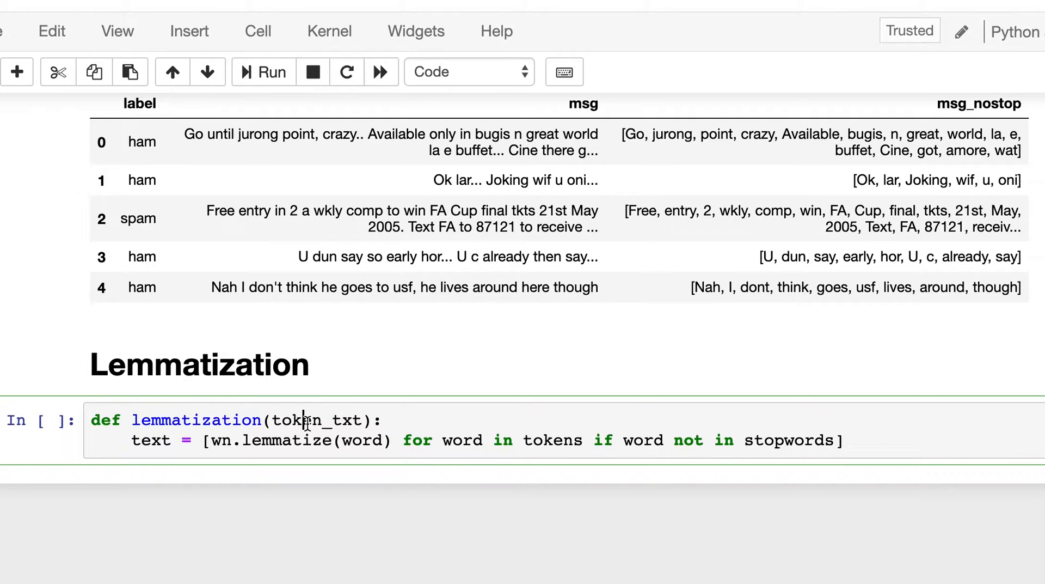
Iterate over token_txt instead of tokens and remove the stopword condition
double_click(552, 440)
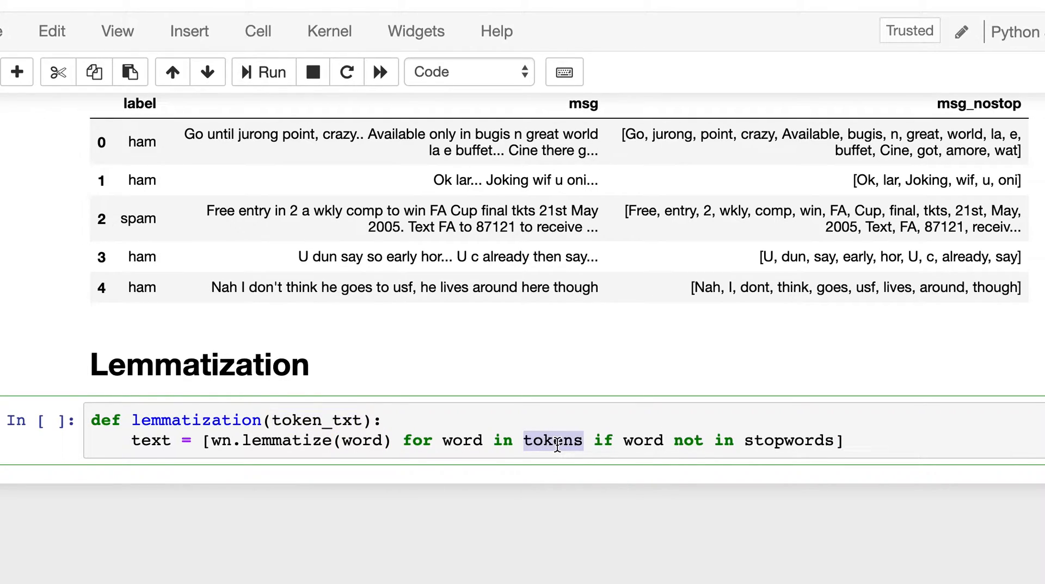
type("token_txt")
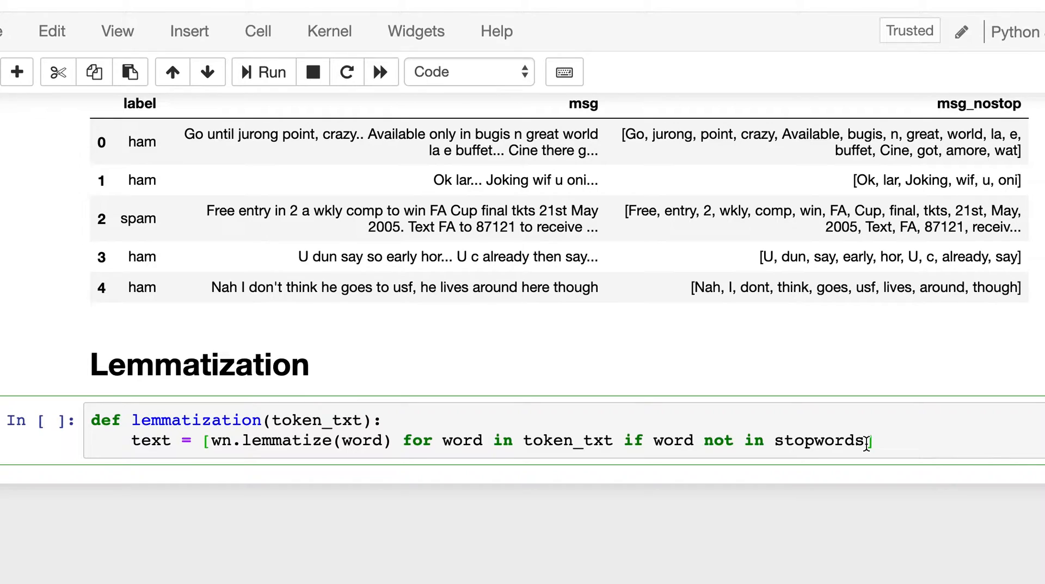
key("Backspace")
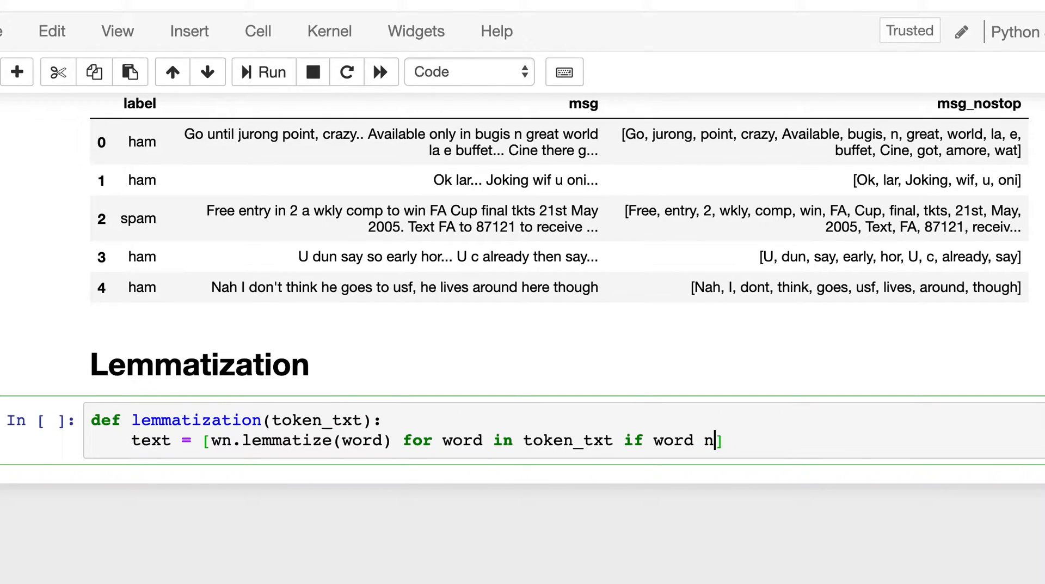
key("Backspace")
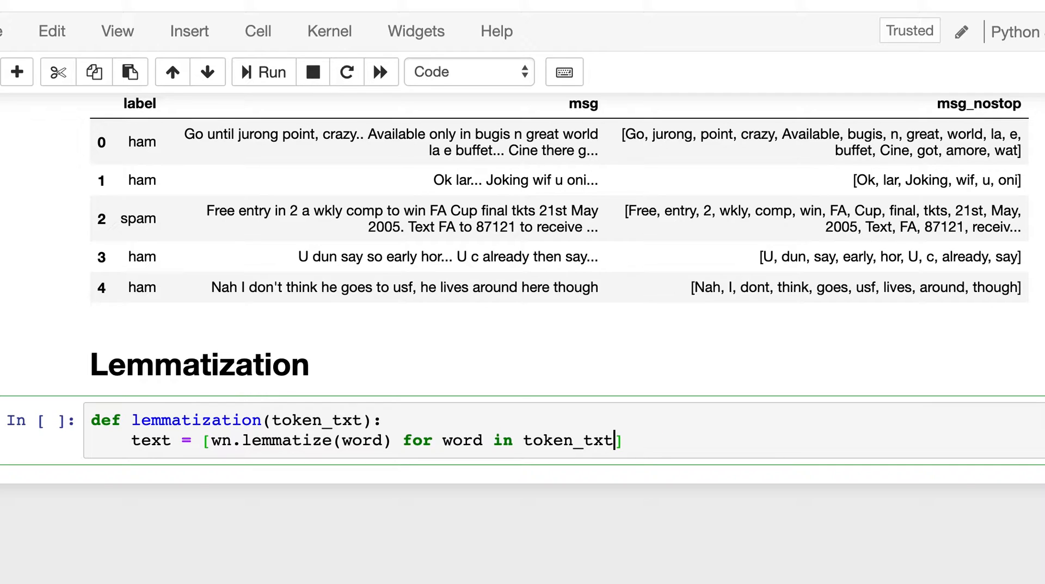
mouse_move(826, 444)
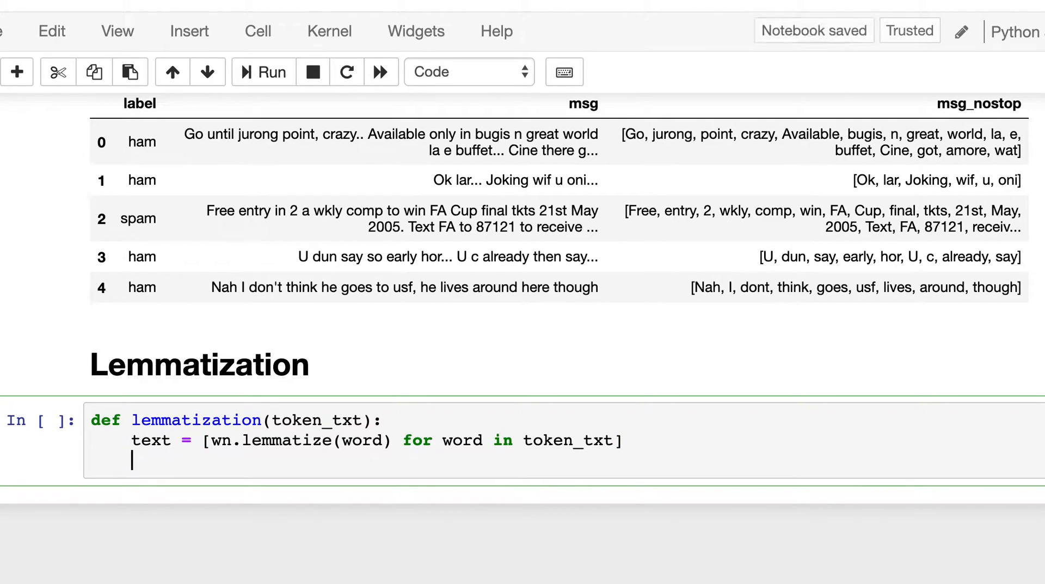
Return text, run the lemmatization cell, and start data['msg_lemmatized'] in a new cell
type("return")
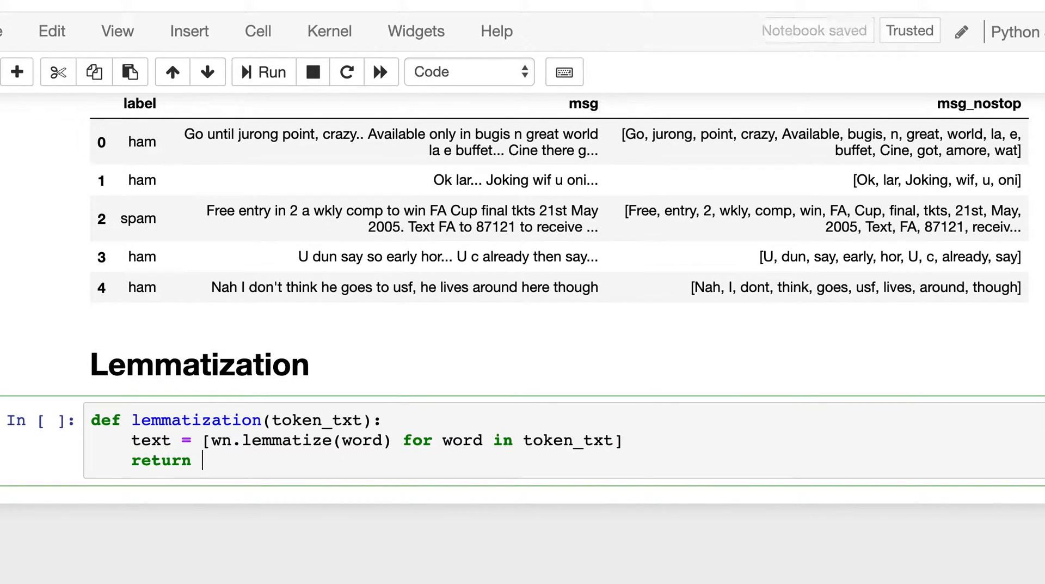
type("text")
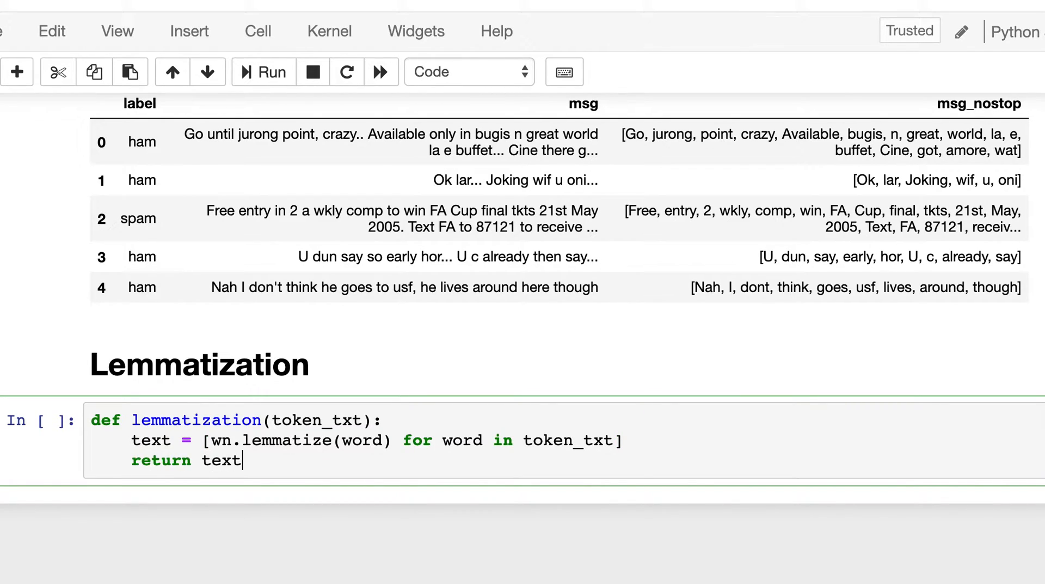
left_click(262, 72)
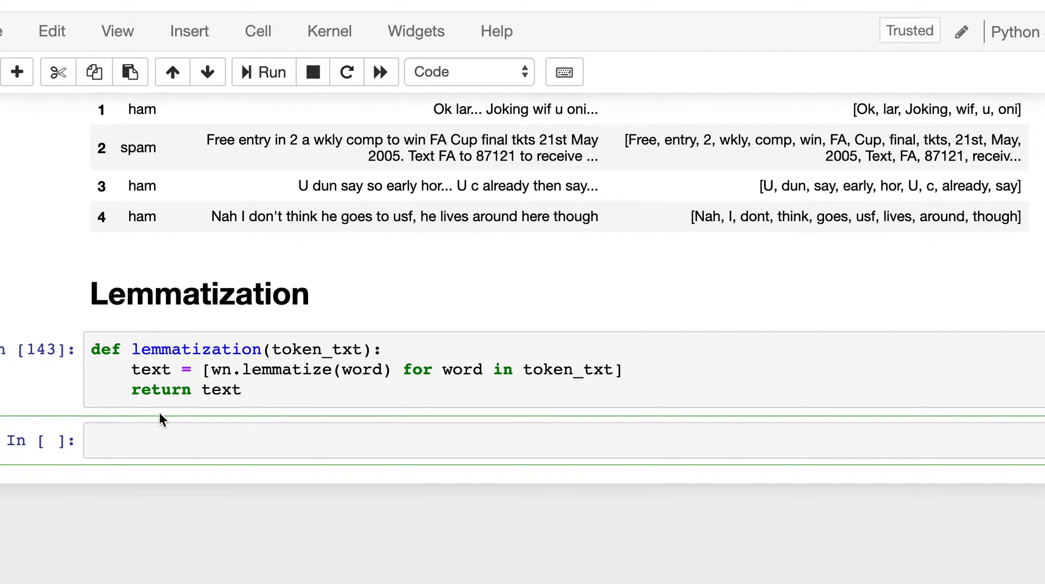
type("dat")
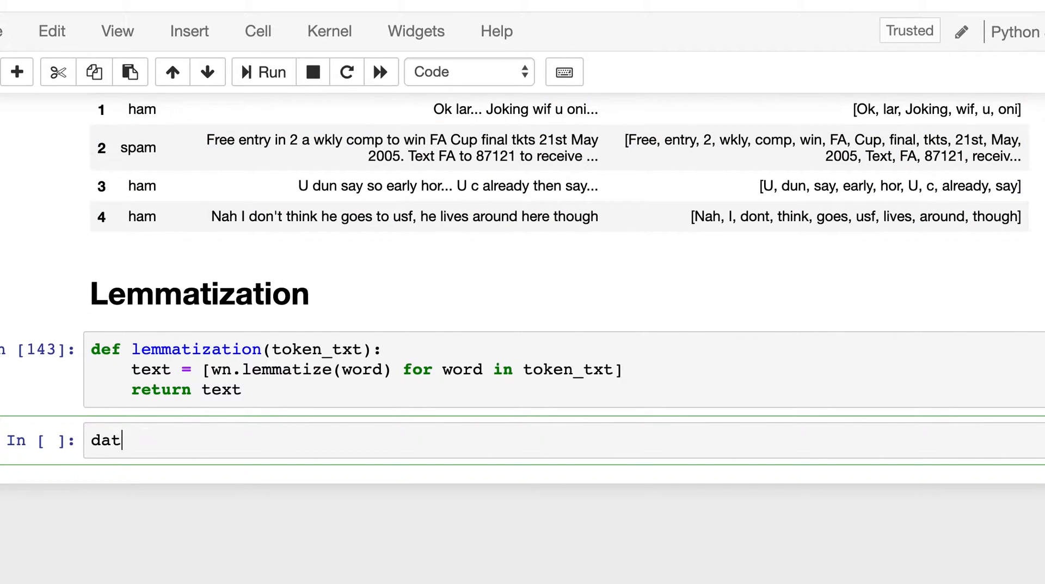
type("a[]ms")
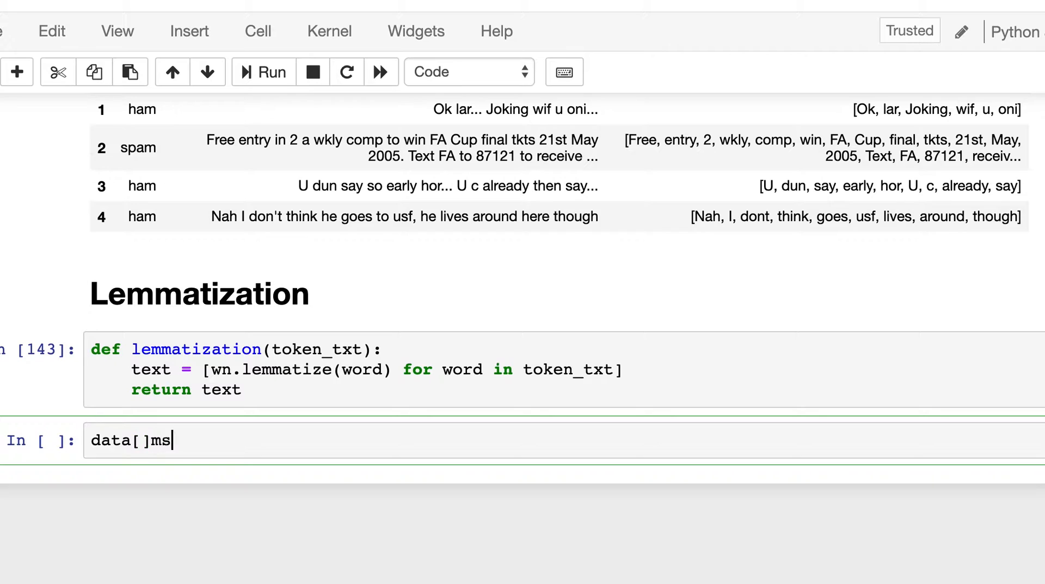
key("Backspace")
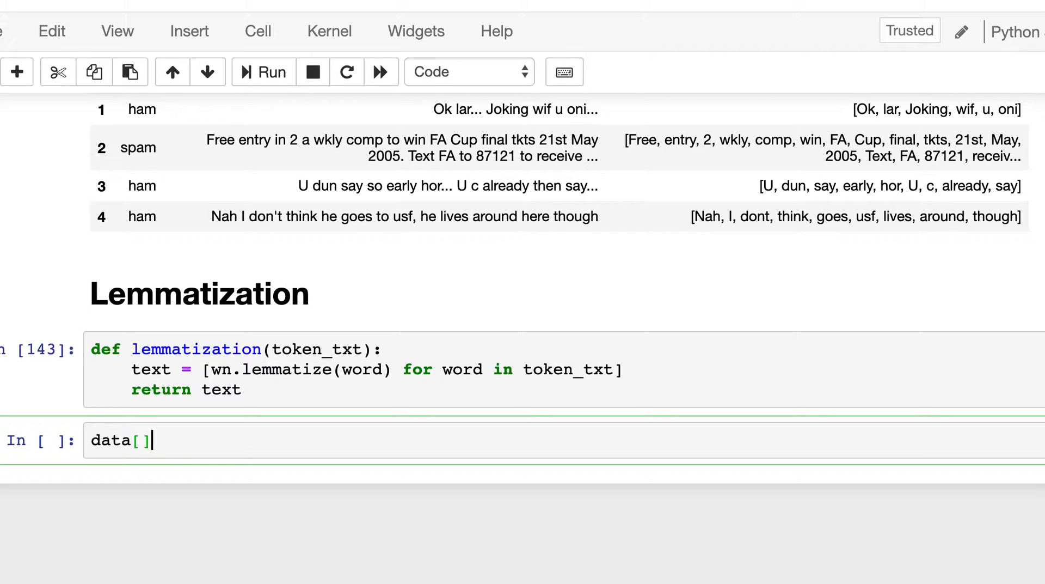
type("'msg'")
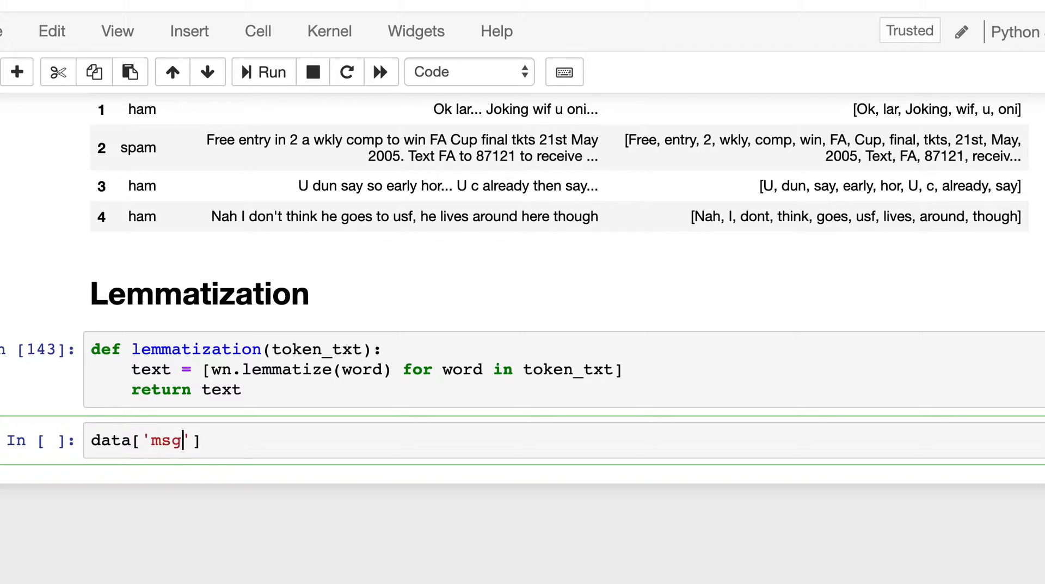
type("_l")
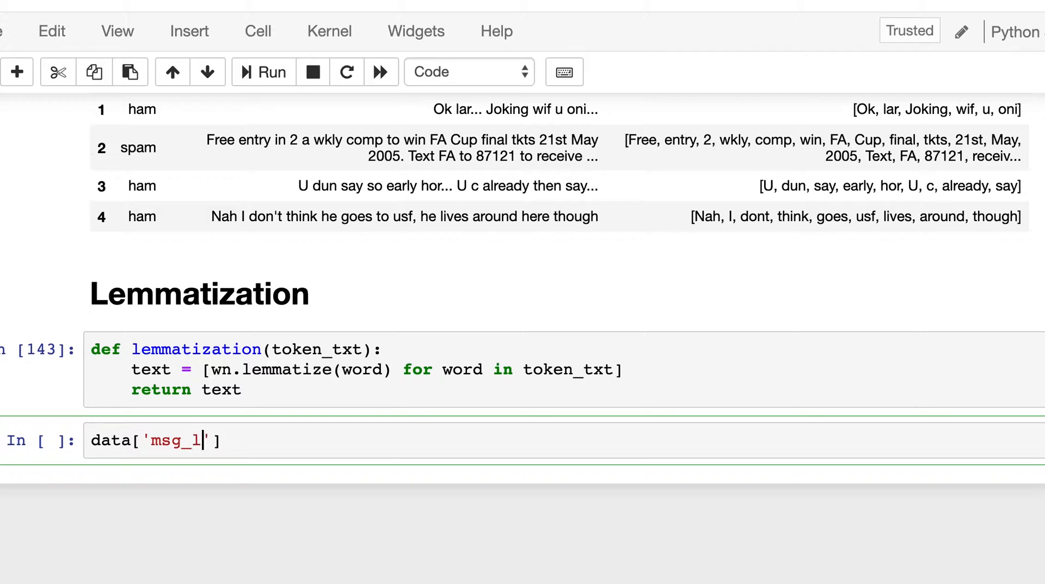
type("emm")
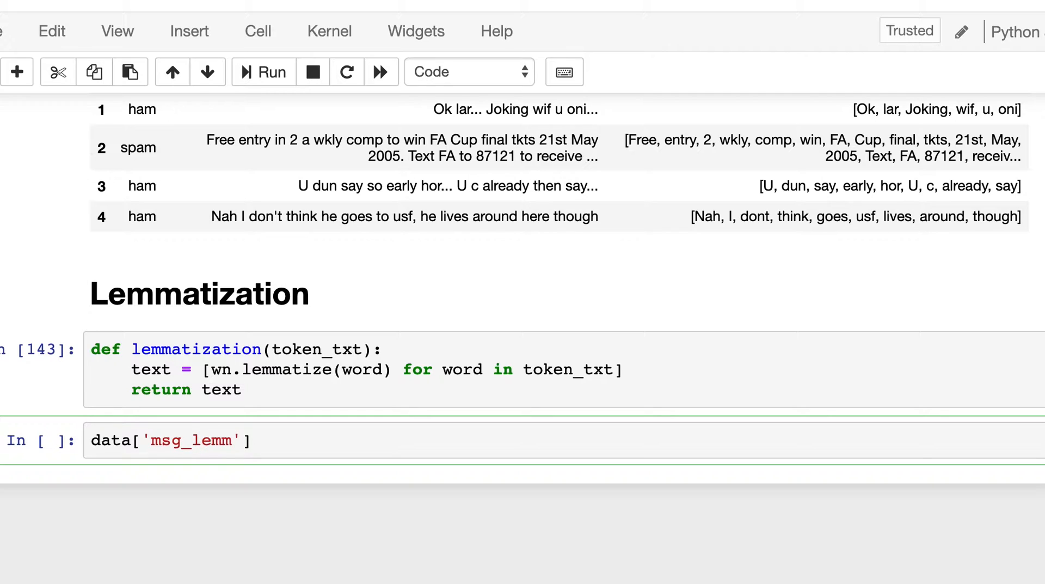
type("atized")
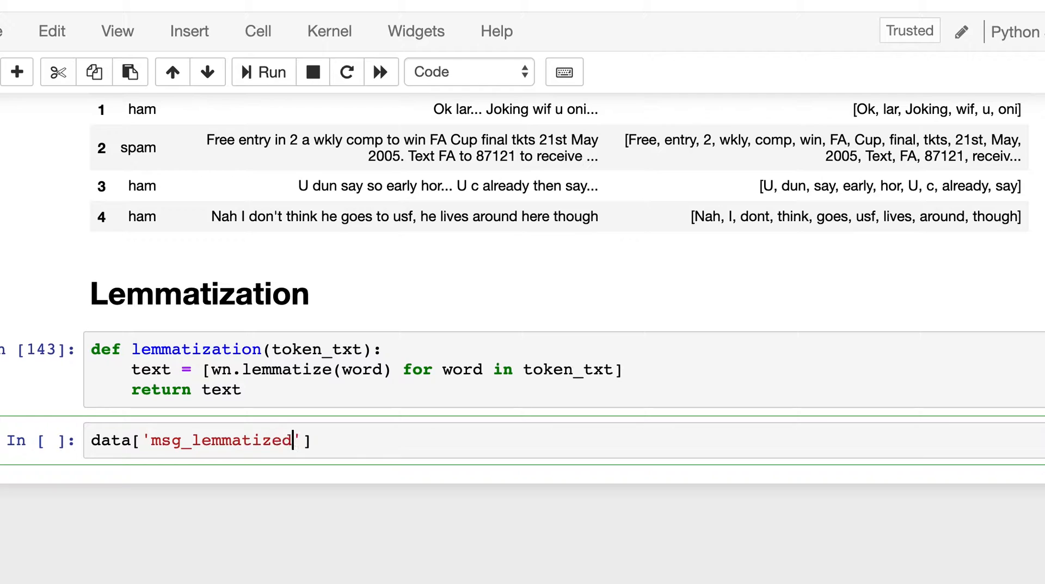
Assign it from data['msg_nostop'].apply(lambda x : lemmatization(x))
type("= data['")
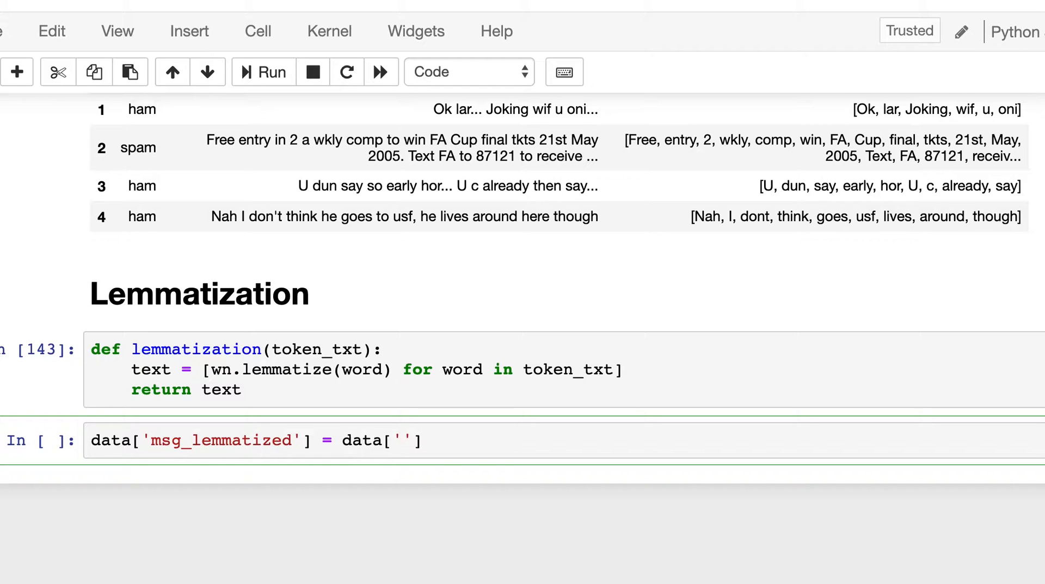
type("msg")
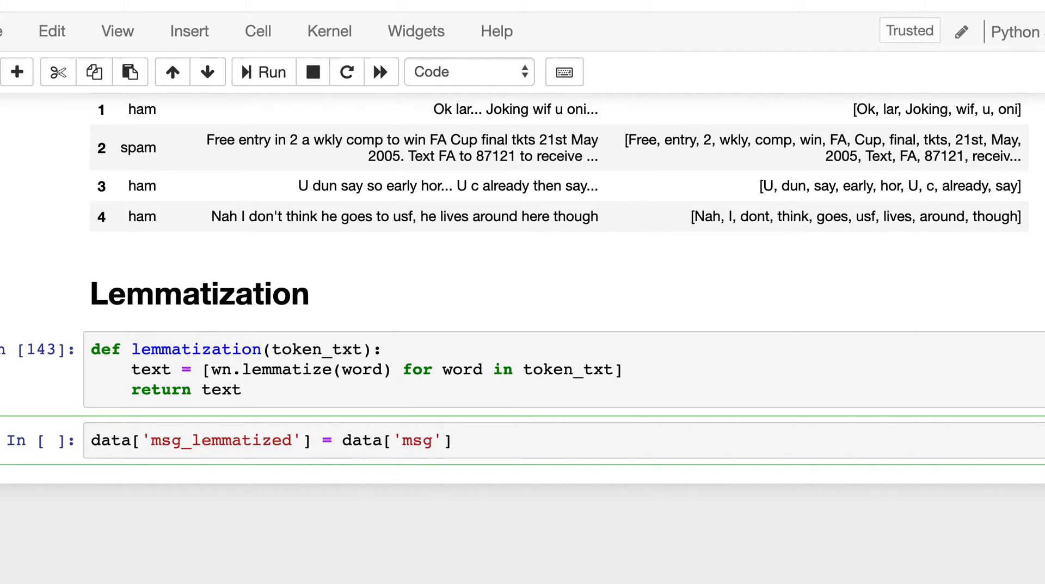
type("_")
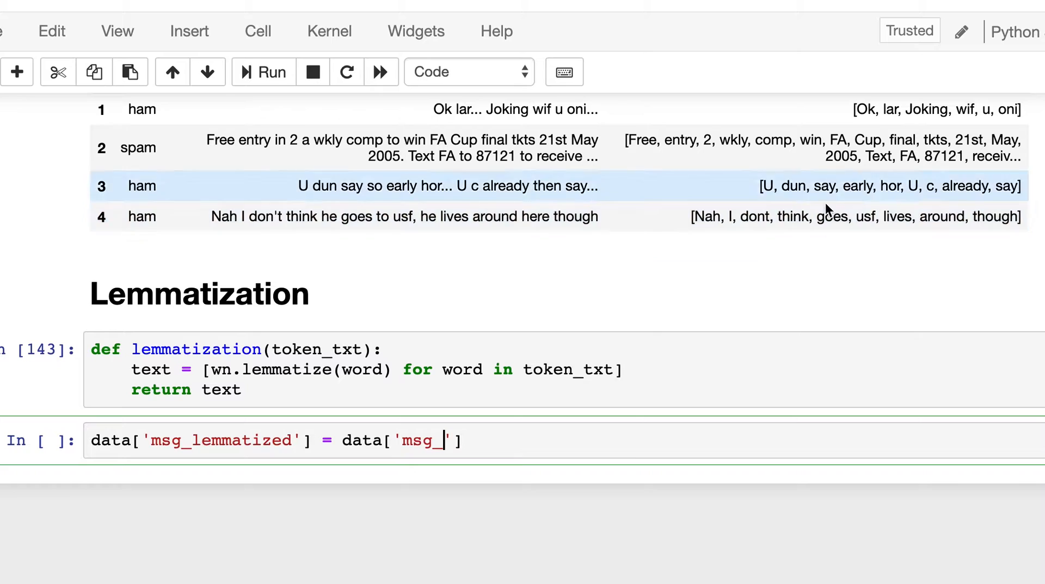
mouse_move(680, 316)
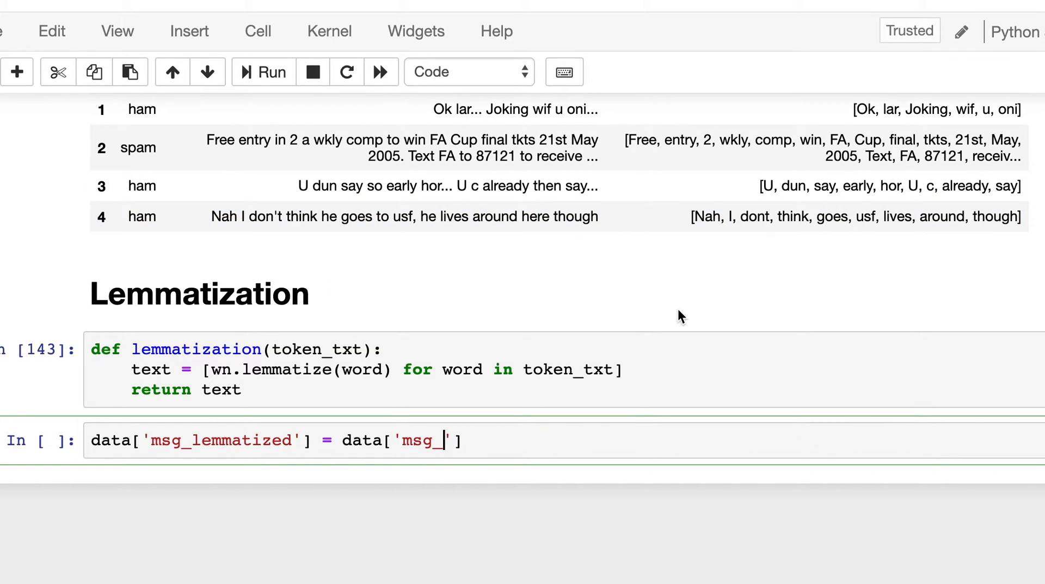
mouse_move(439, 463)
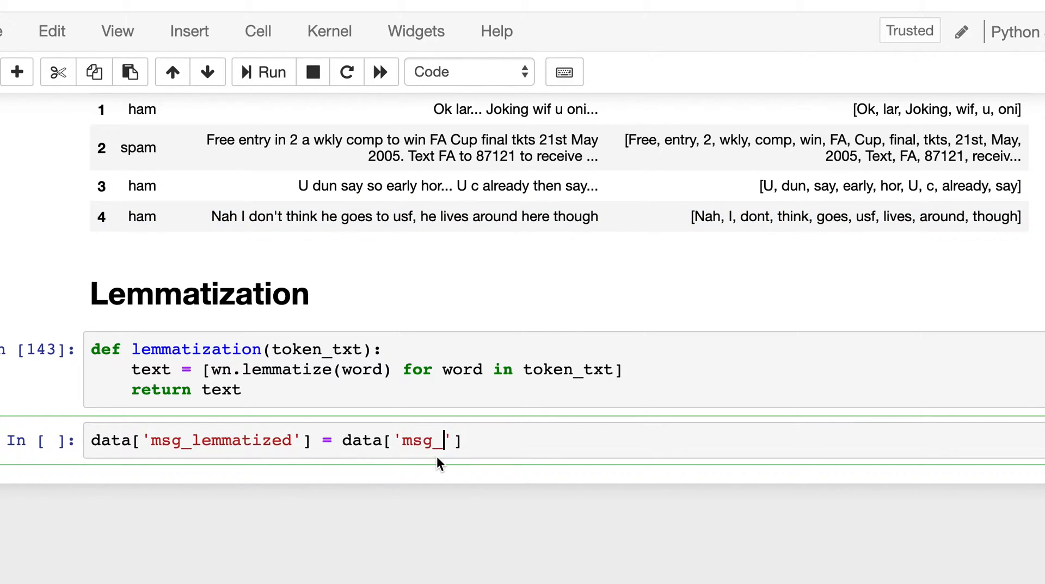
type("no")
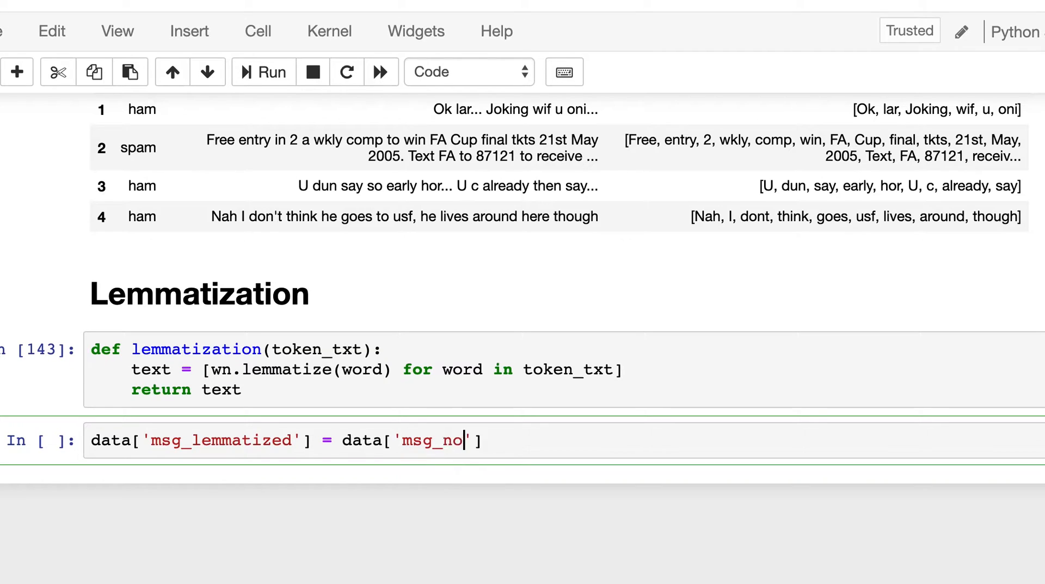
type("stop'].")
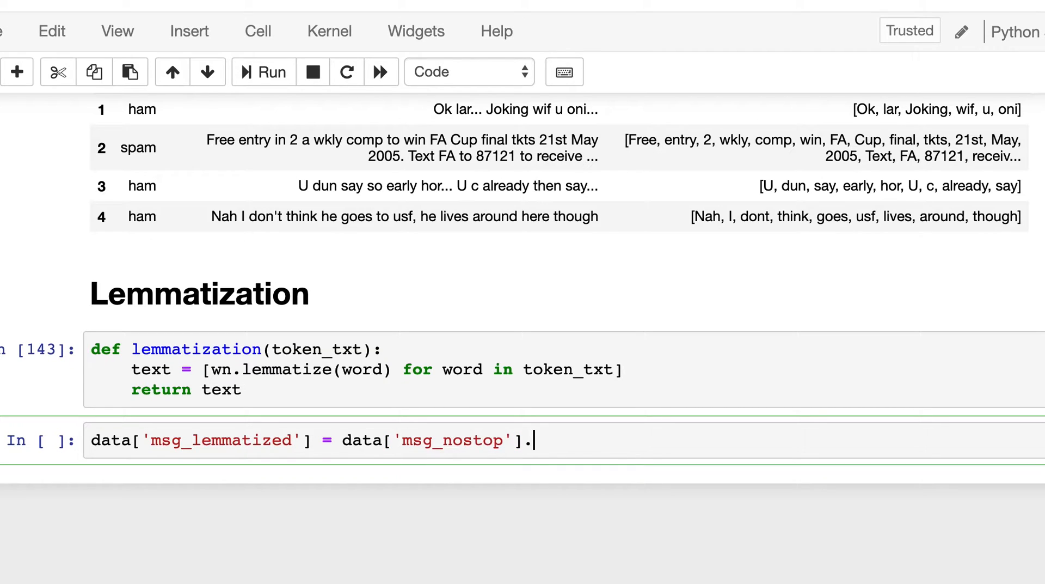
type("apply")
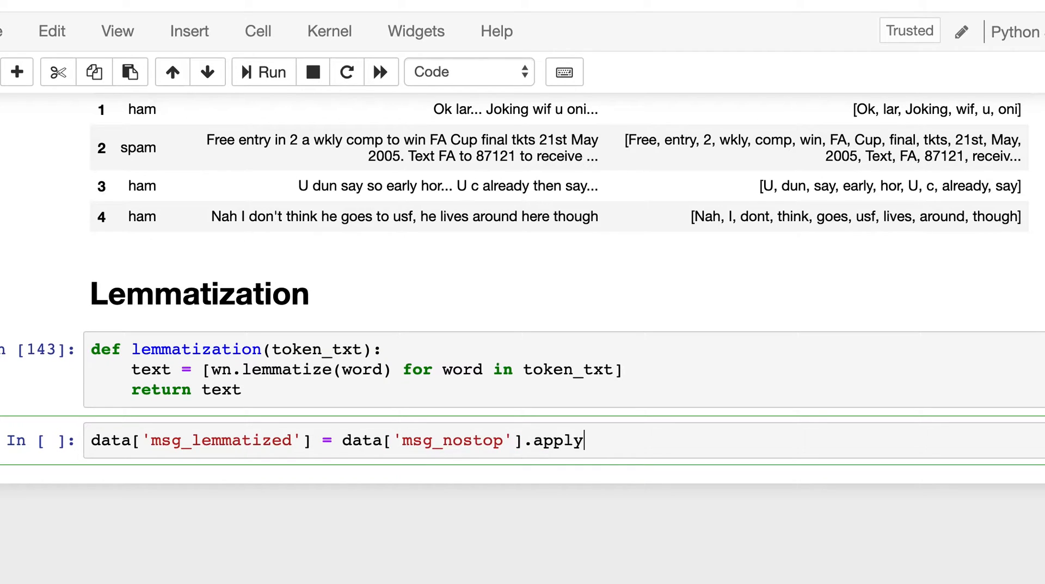
type("(la")
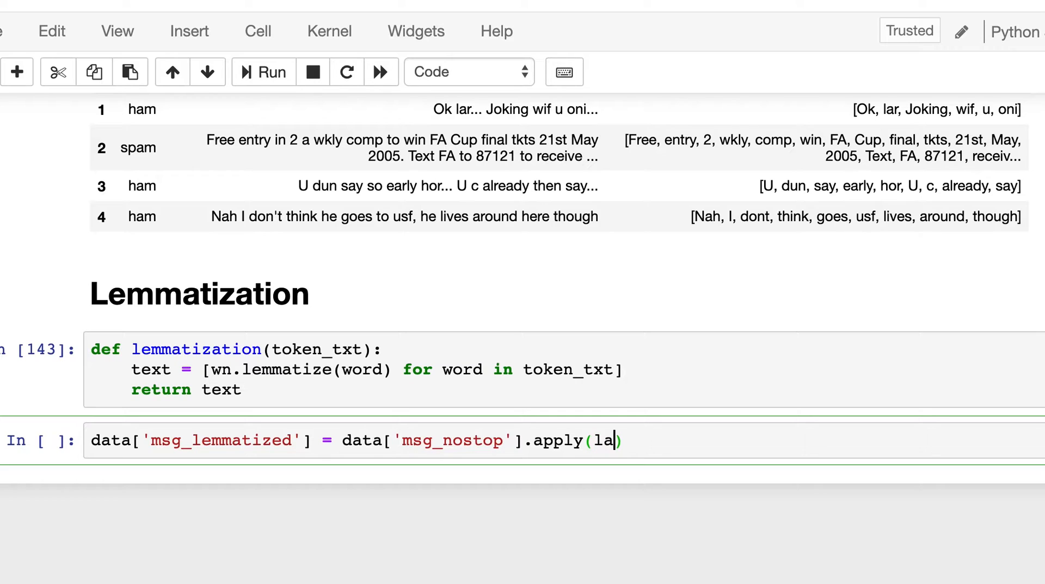
type("mbda x :")
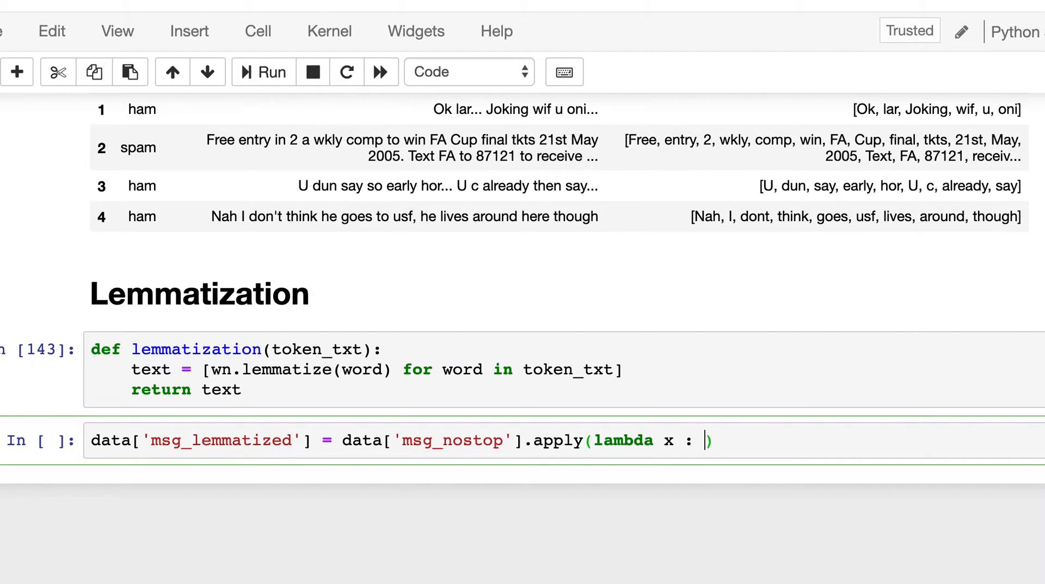
type("lemma")
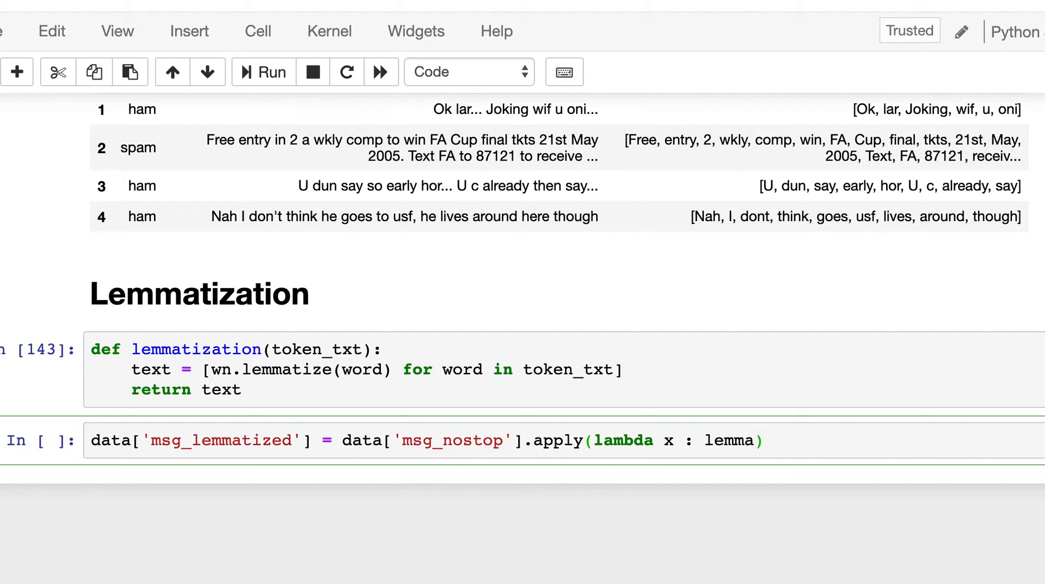
type("tization")
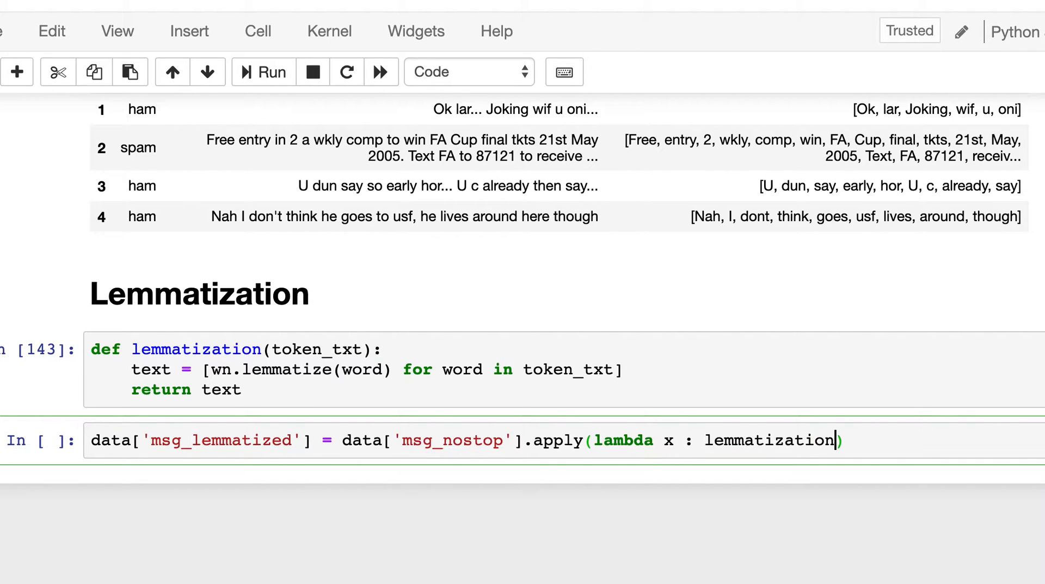
type("(x)")
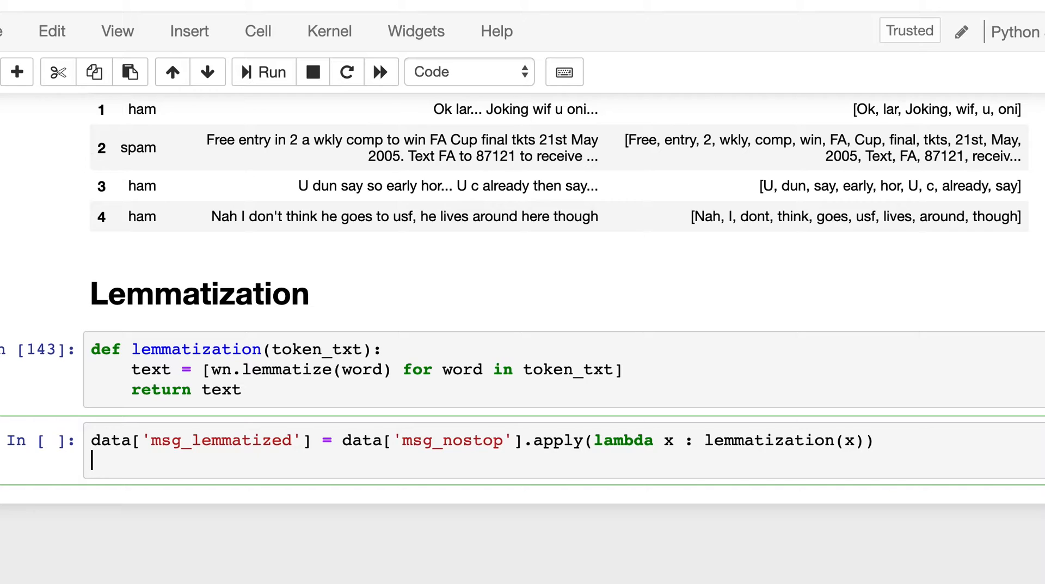
Finish the cell with data.head() and run it, producing the msg_lemmatized preview as In [144]
type("d")
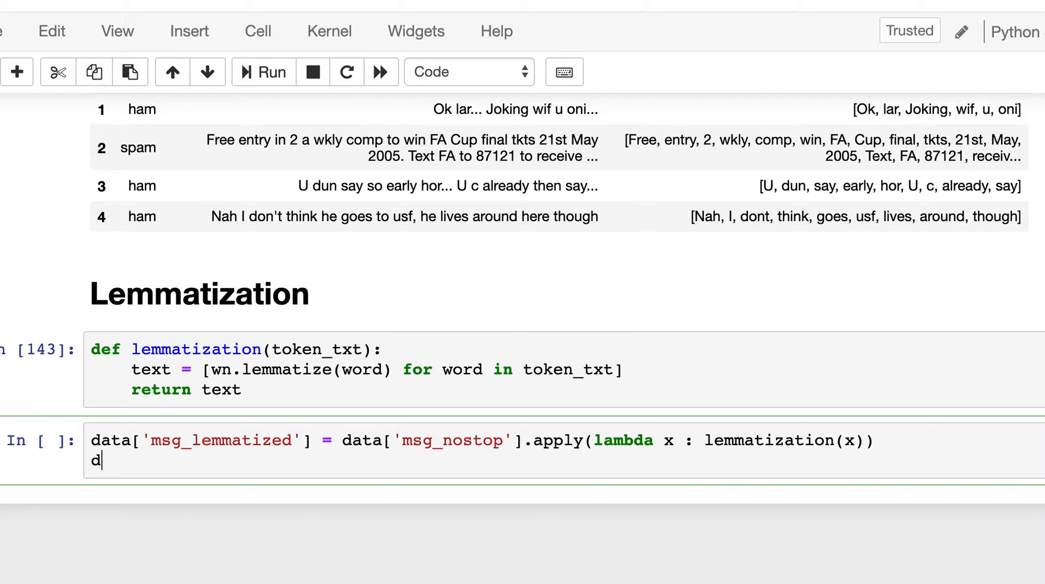
type("ata.head")
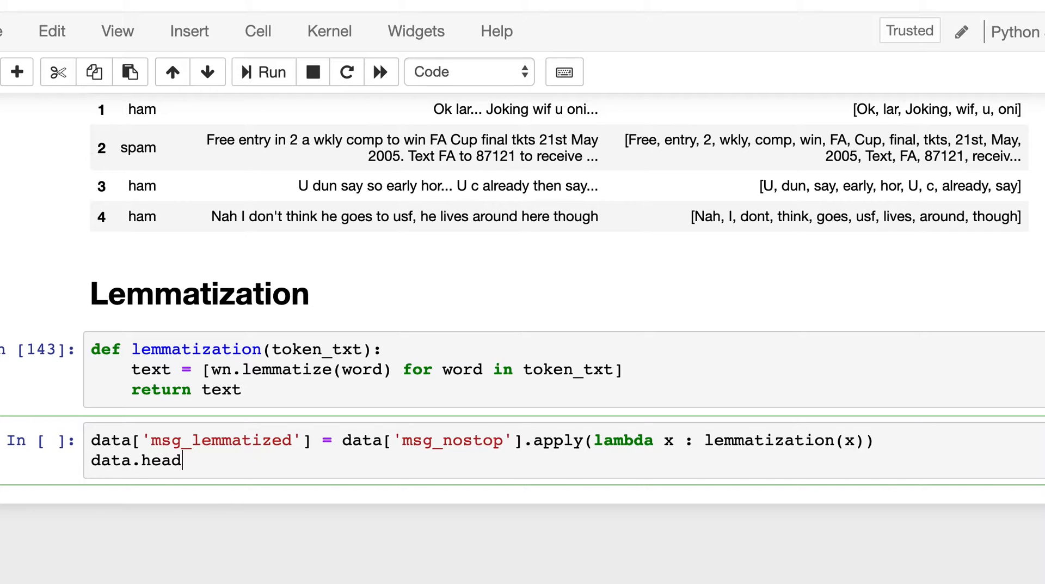
left_click(271, 71)
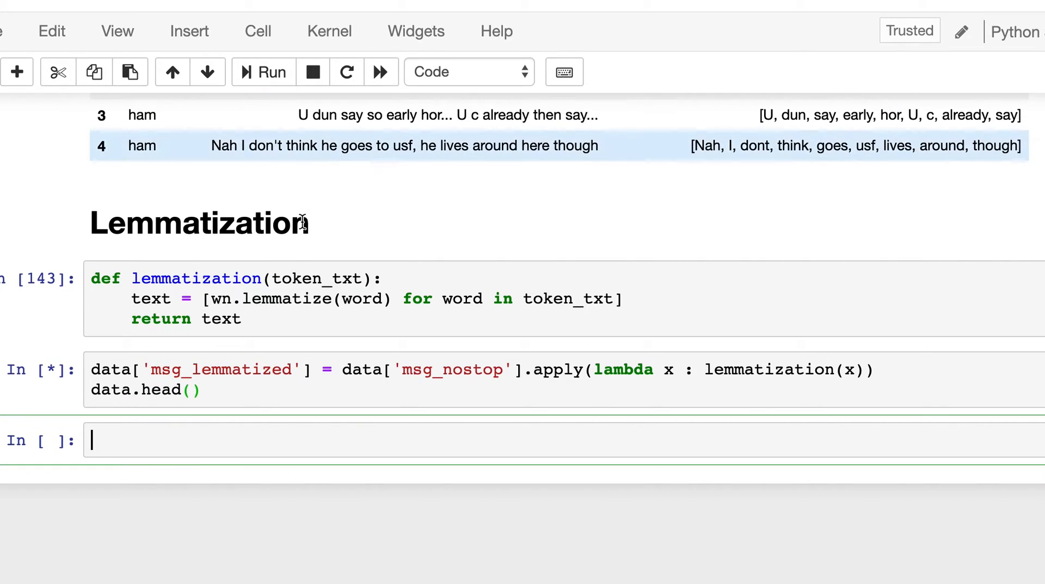
left_click(262, 72)
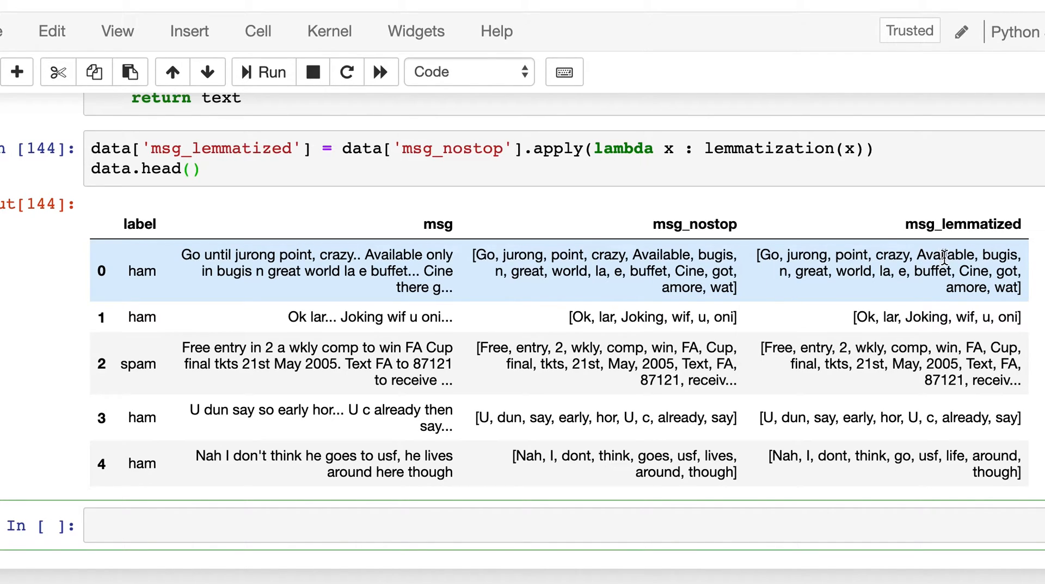
mouse_move(811, 285)
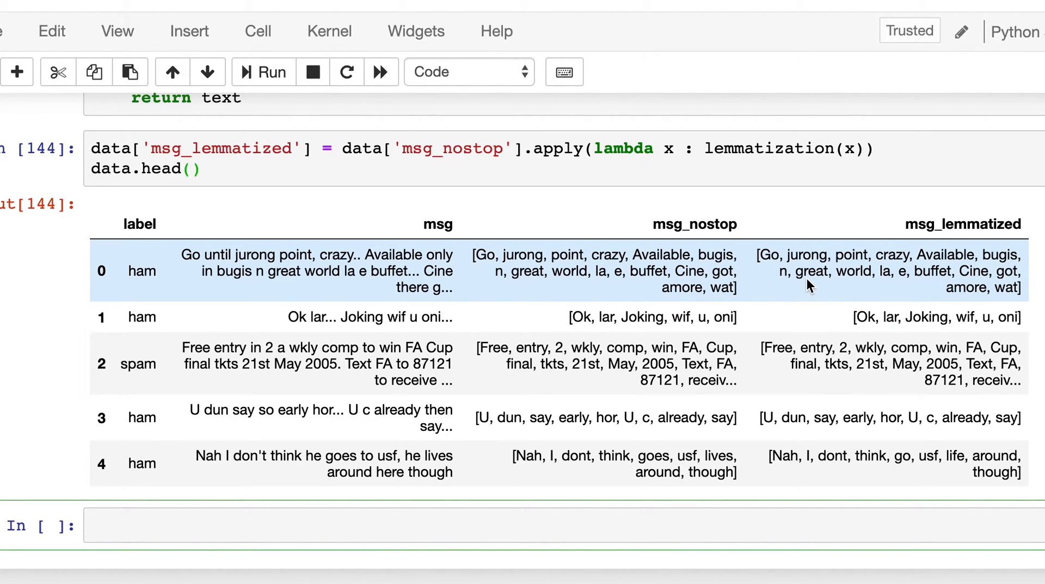
mouse_move(910, 282)
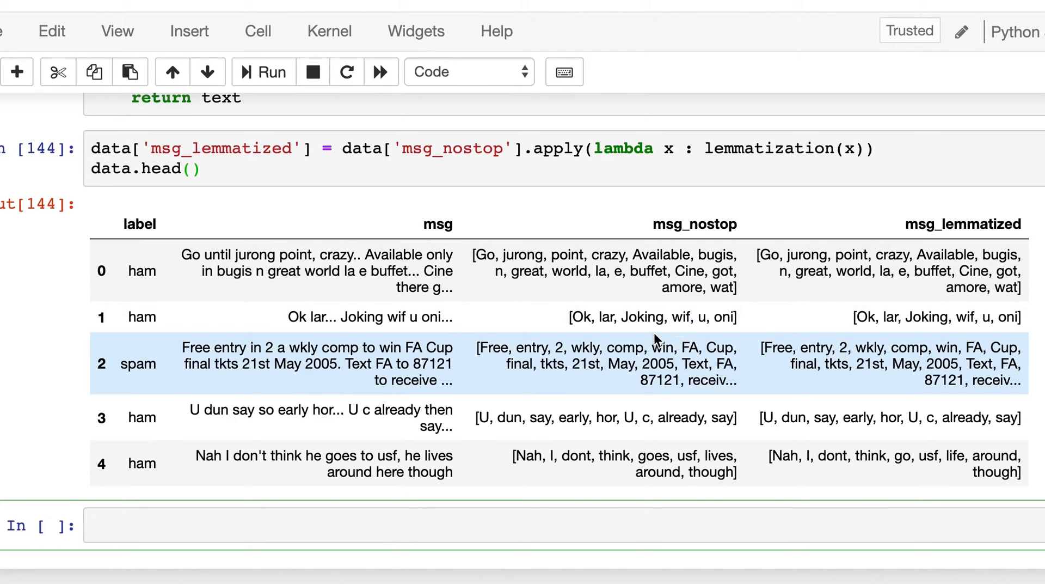
mouse_move(733, 338)
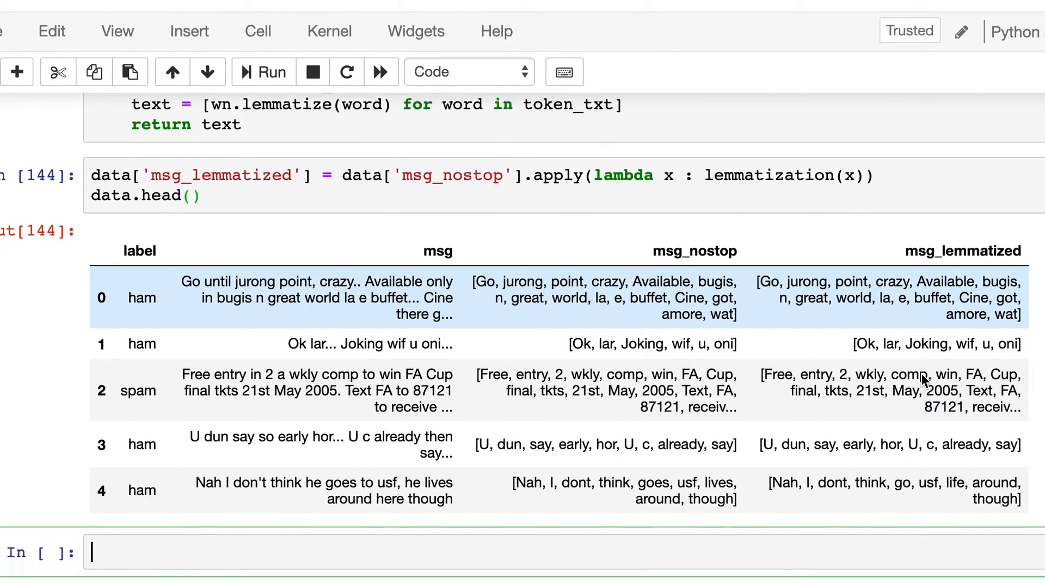
Review the five preview rows with lemmatized tokens like 'go' and 'life', then save the notebook
scroll("up", 3)
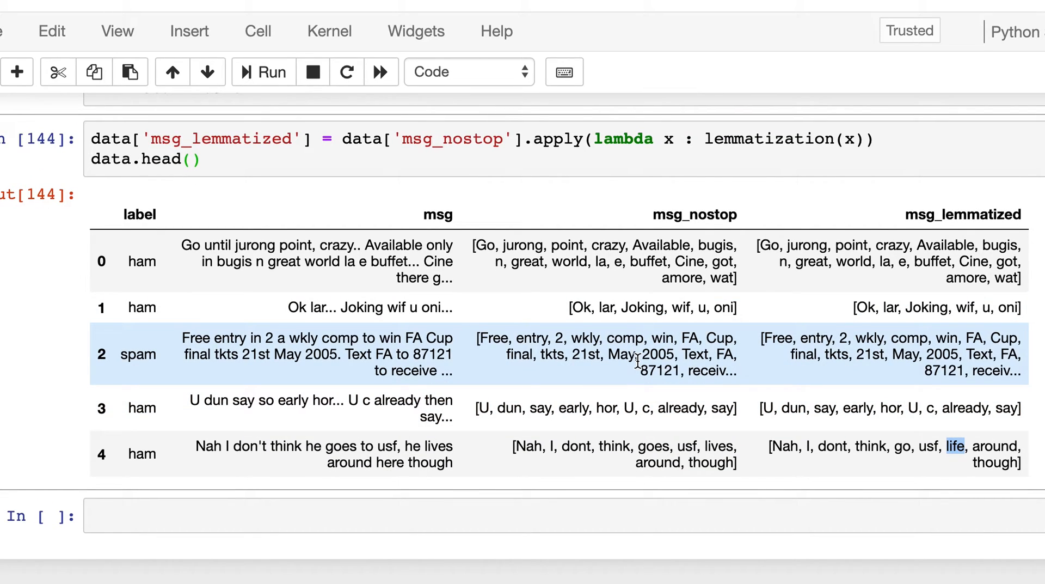
scroll("down", 3)
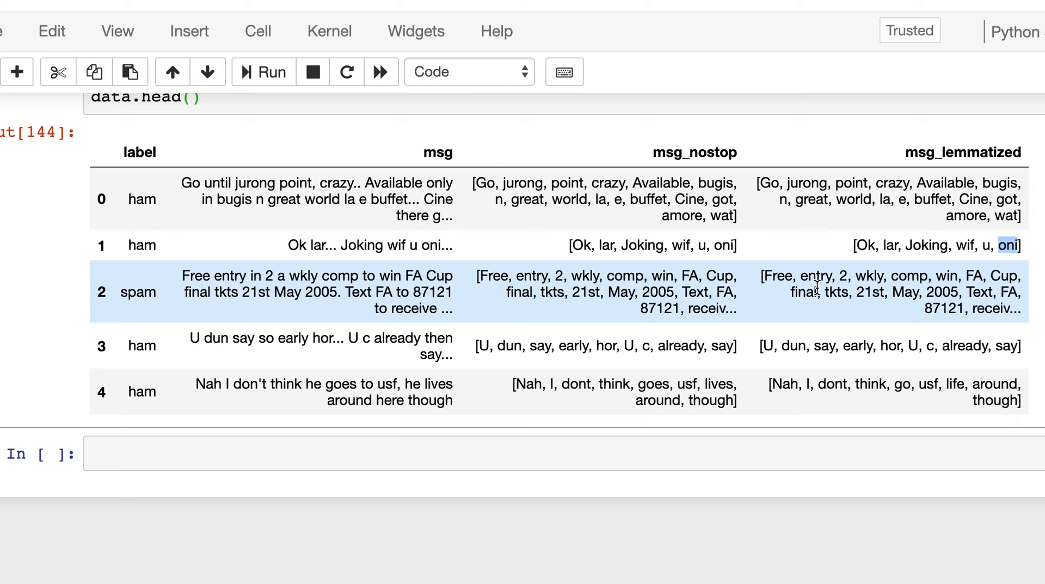
scroll("up", 3)
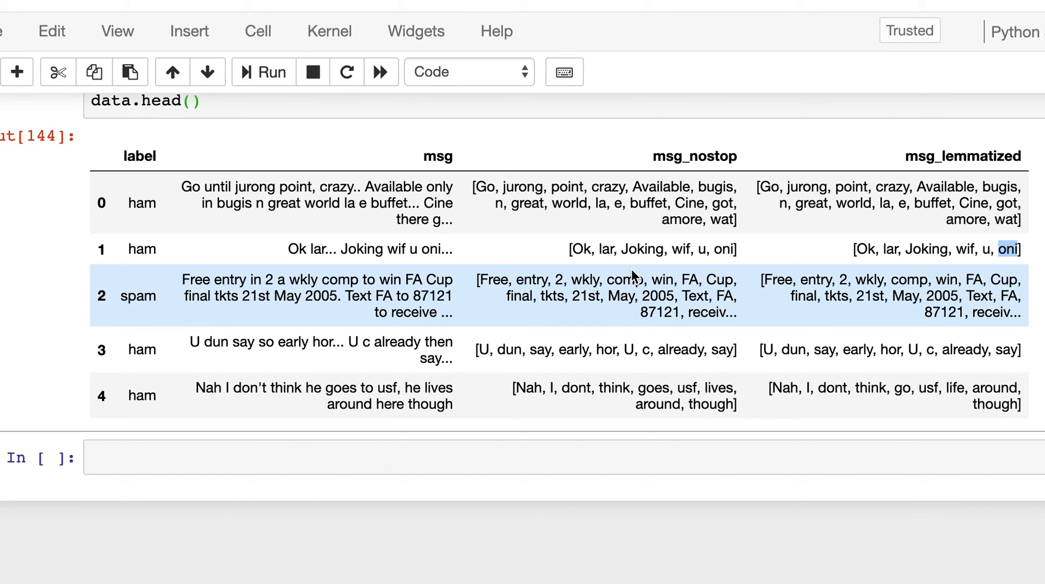
key("ctrl+s")
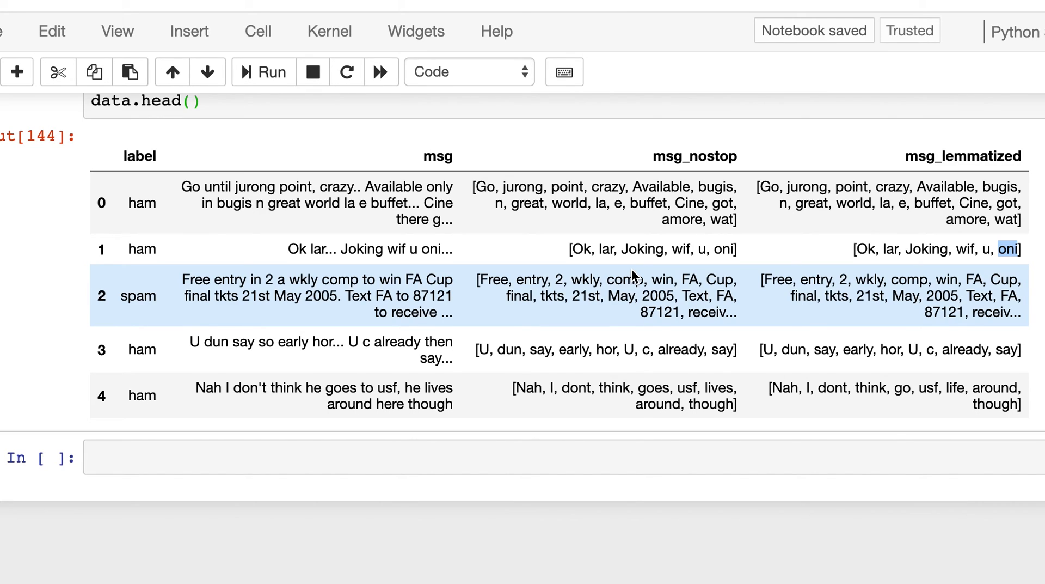